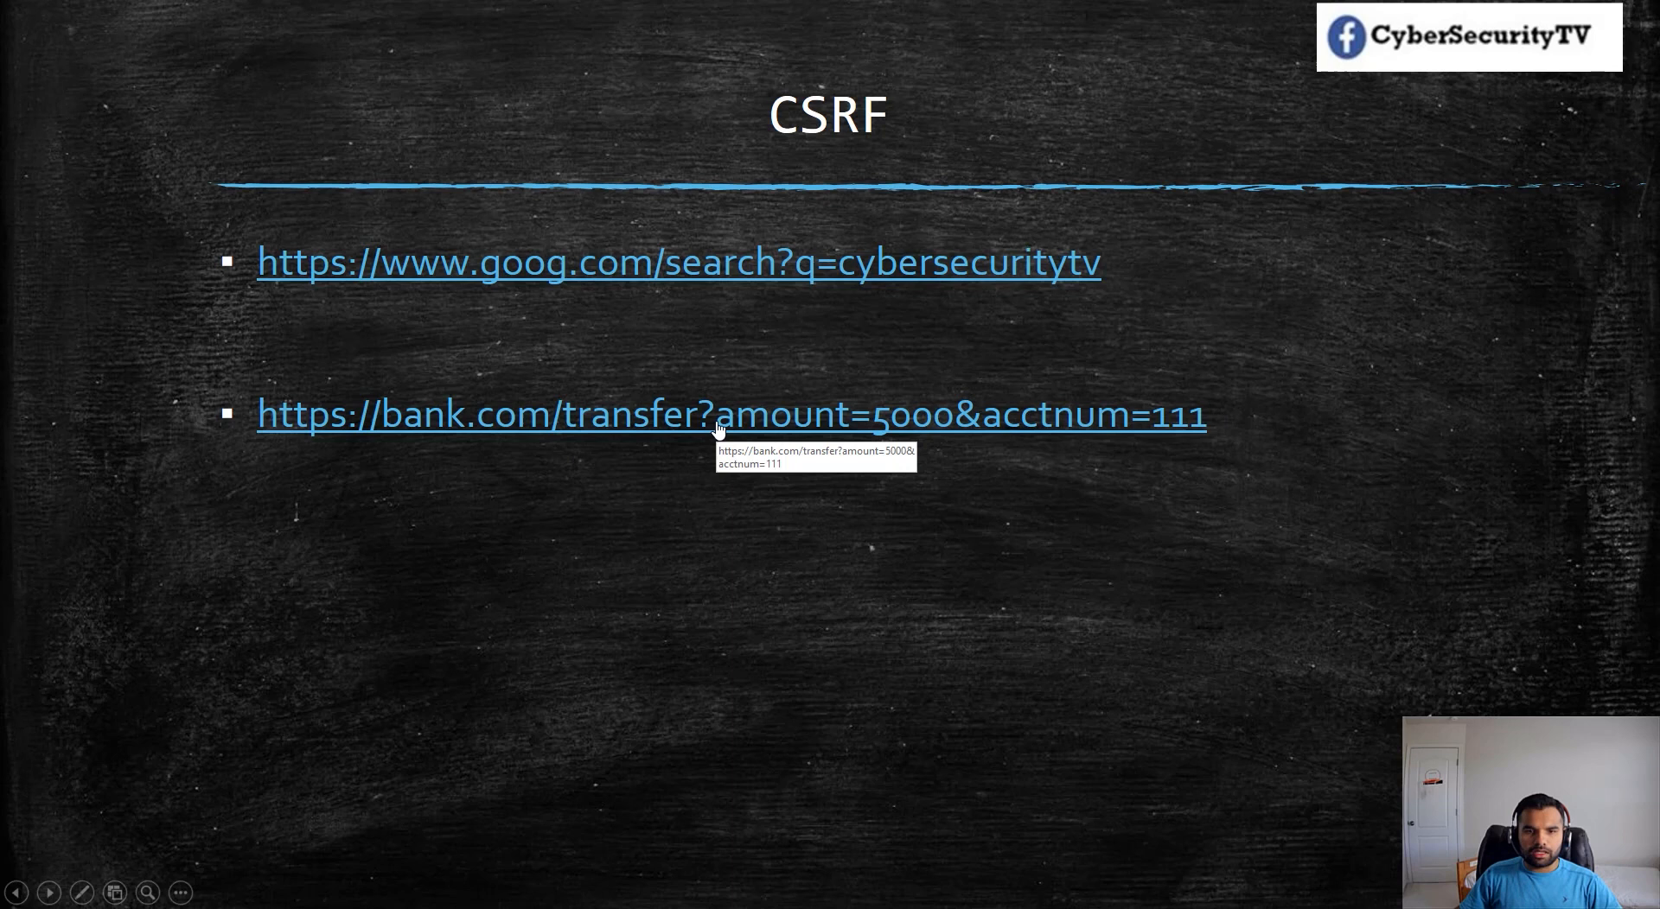
mouse_move(916, 426)
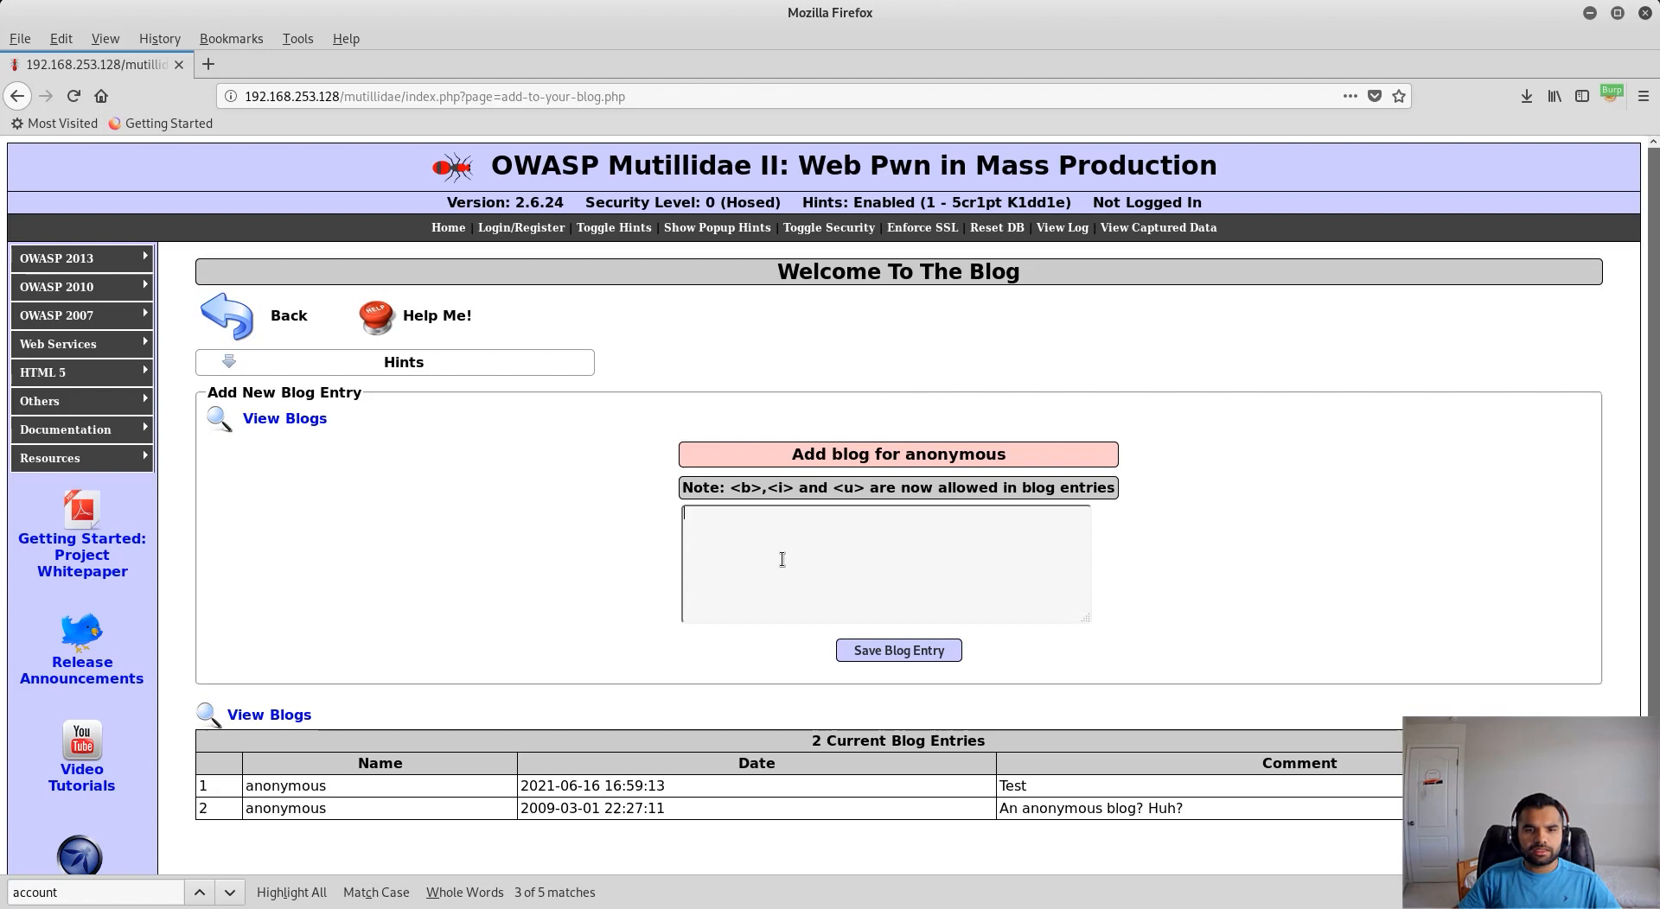
- Scroll to the blog form and start writing the 'Hey this is my first blog' entry
scroll("down", 3)
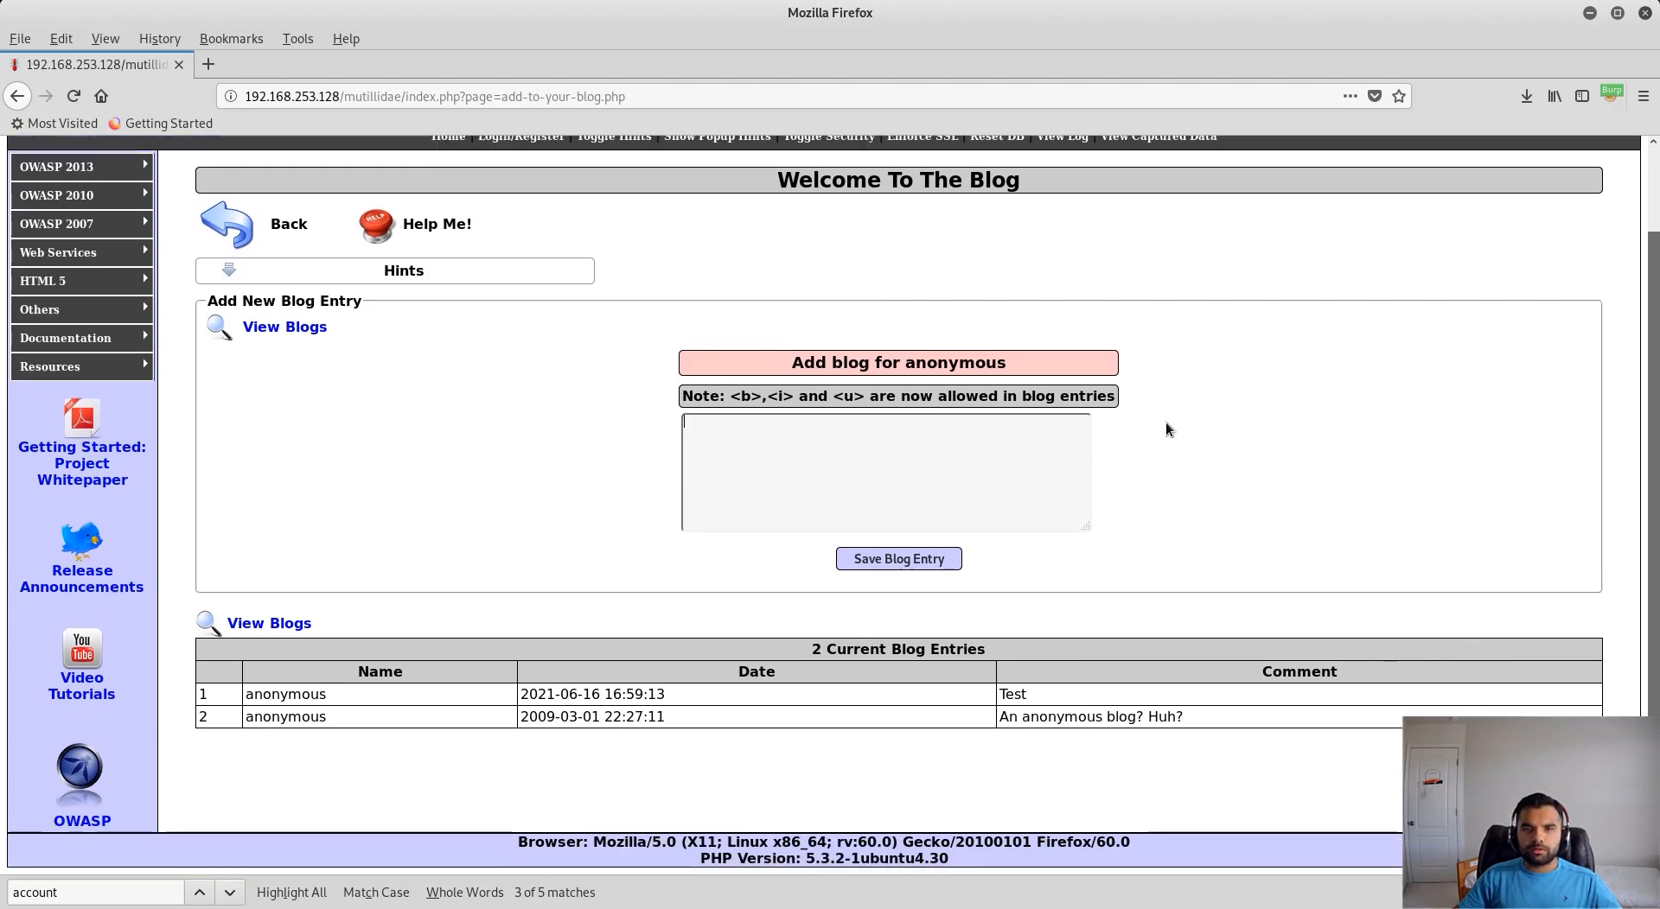
mouse_move(962, 474)
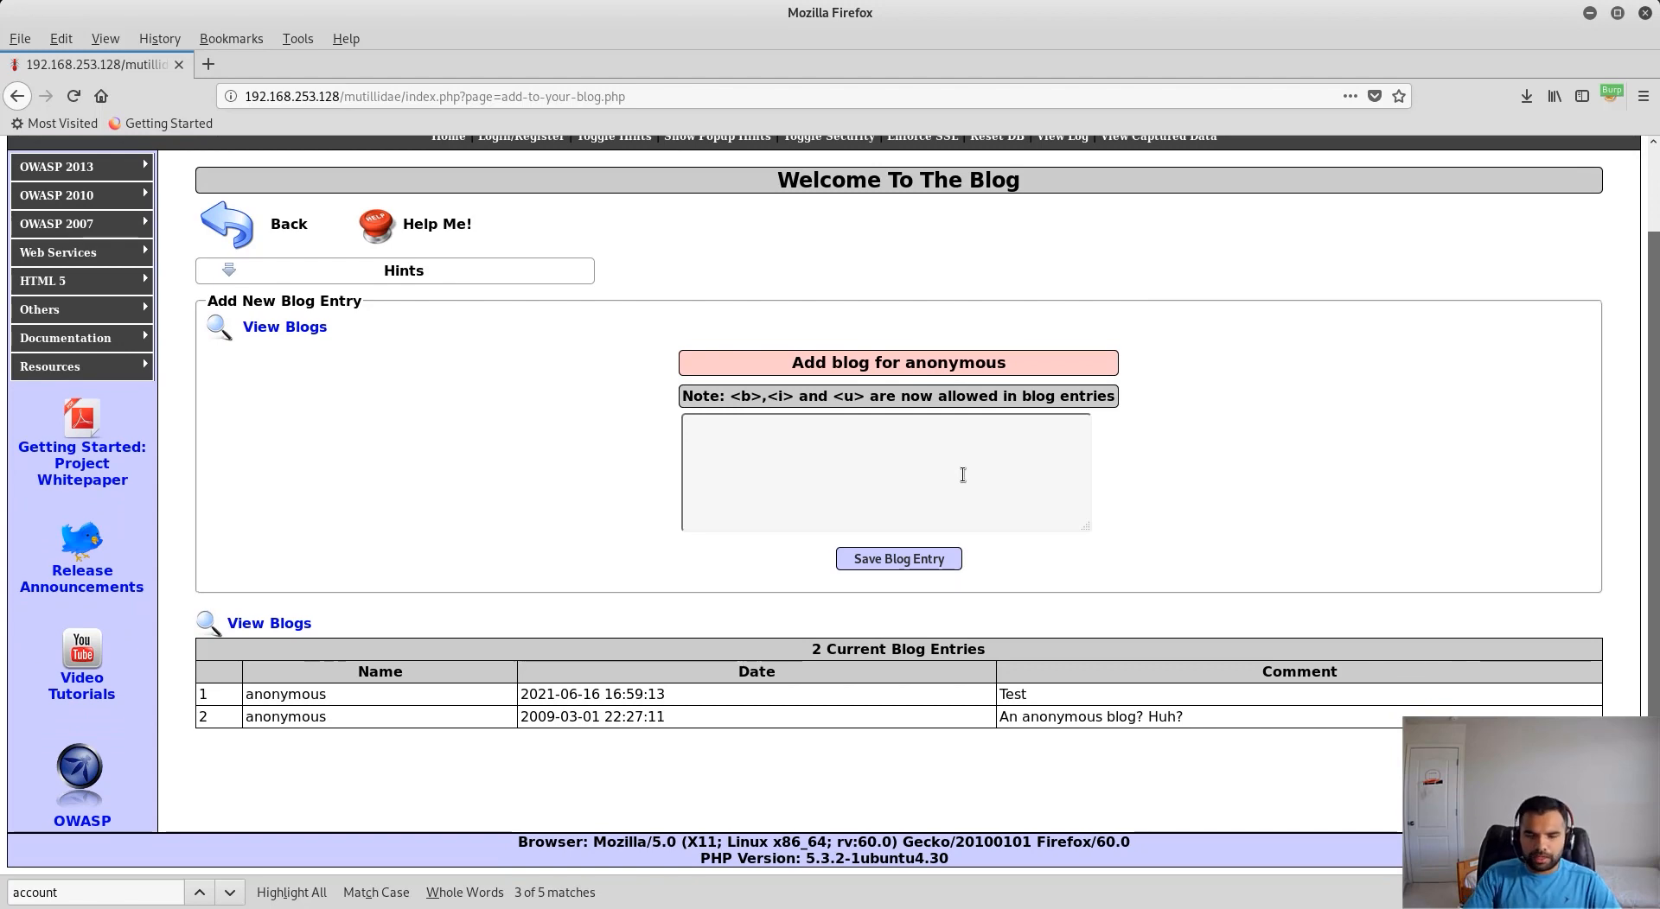
left_click(896, 558)
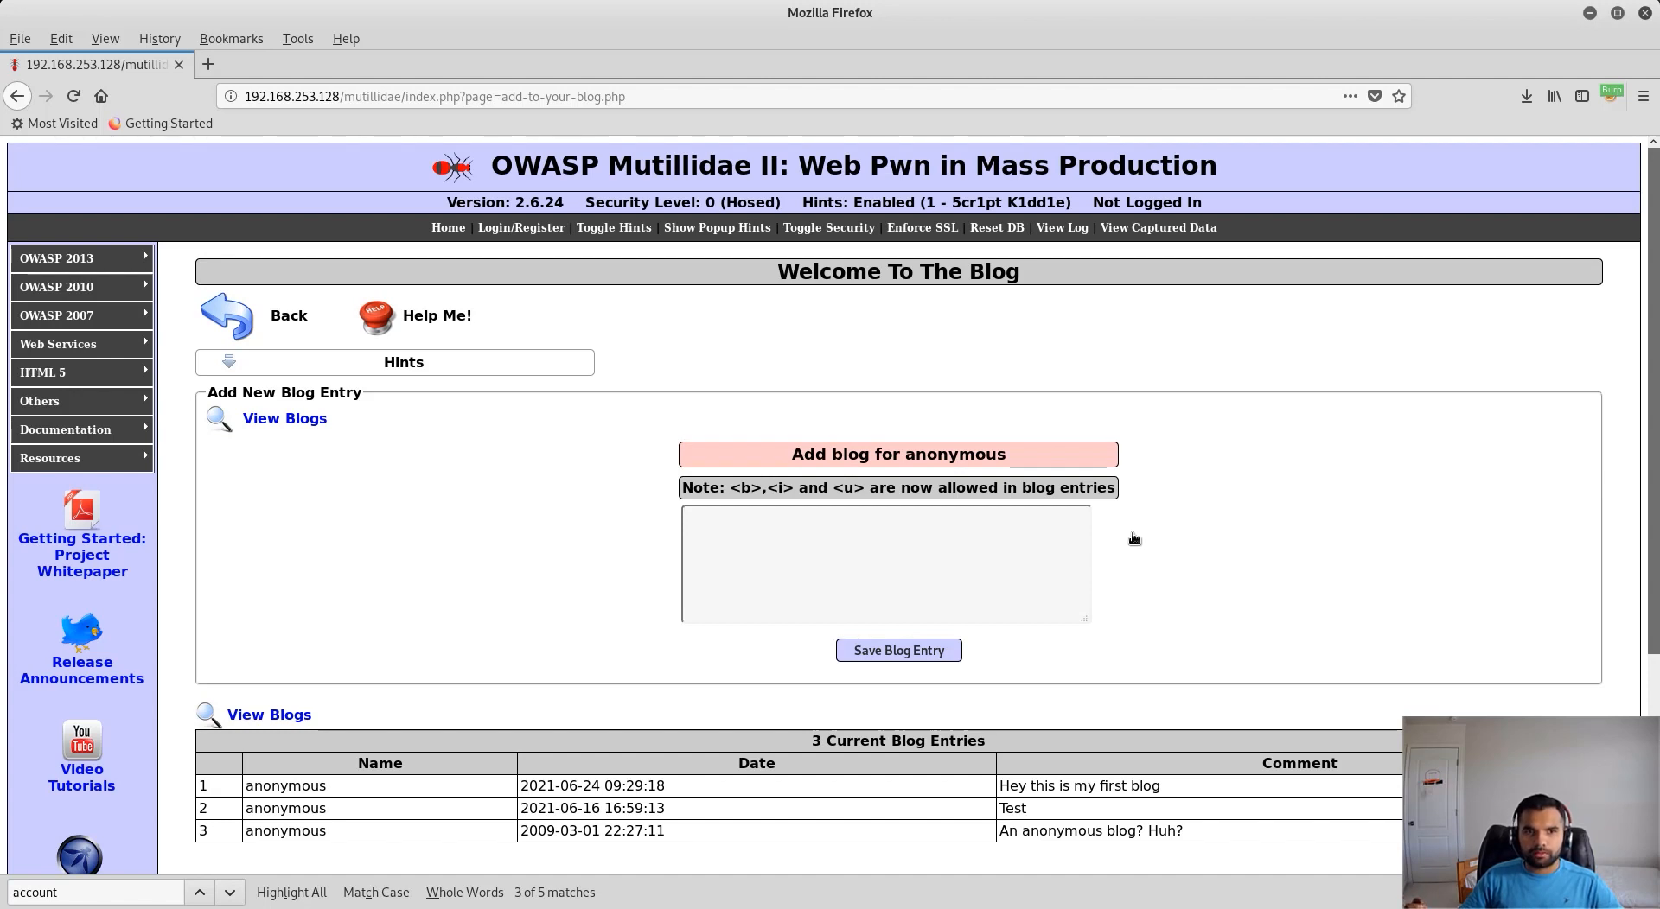
mouse_move(1377, 414)
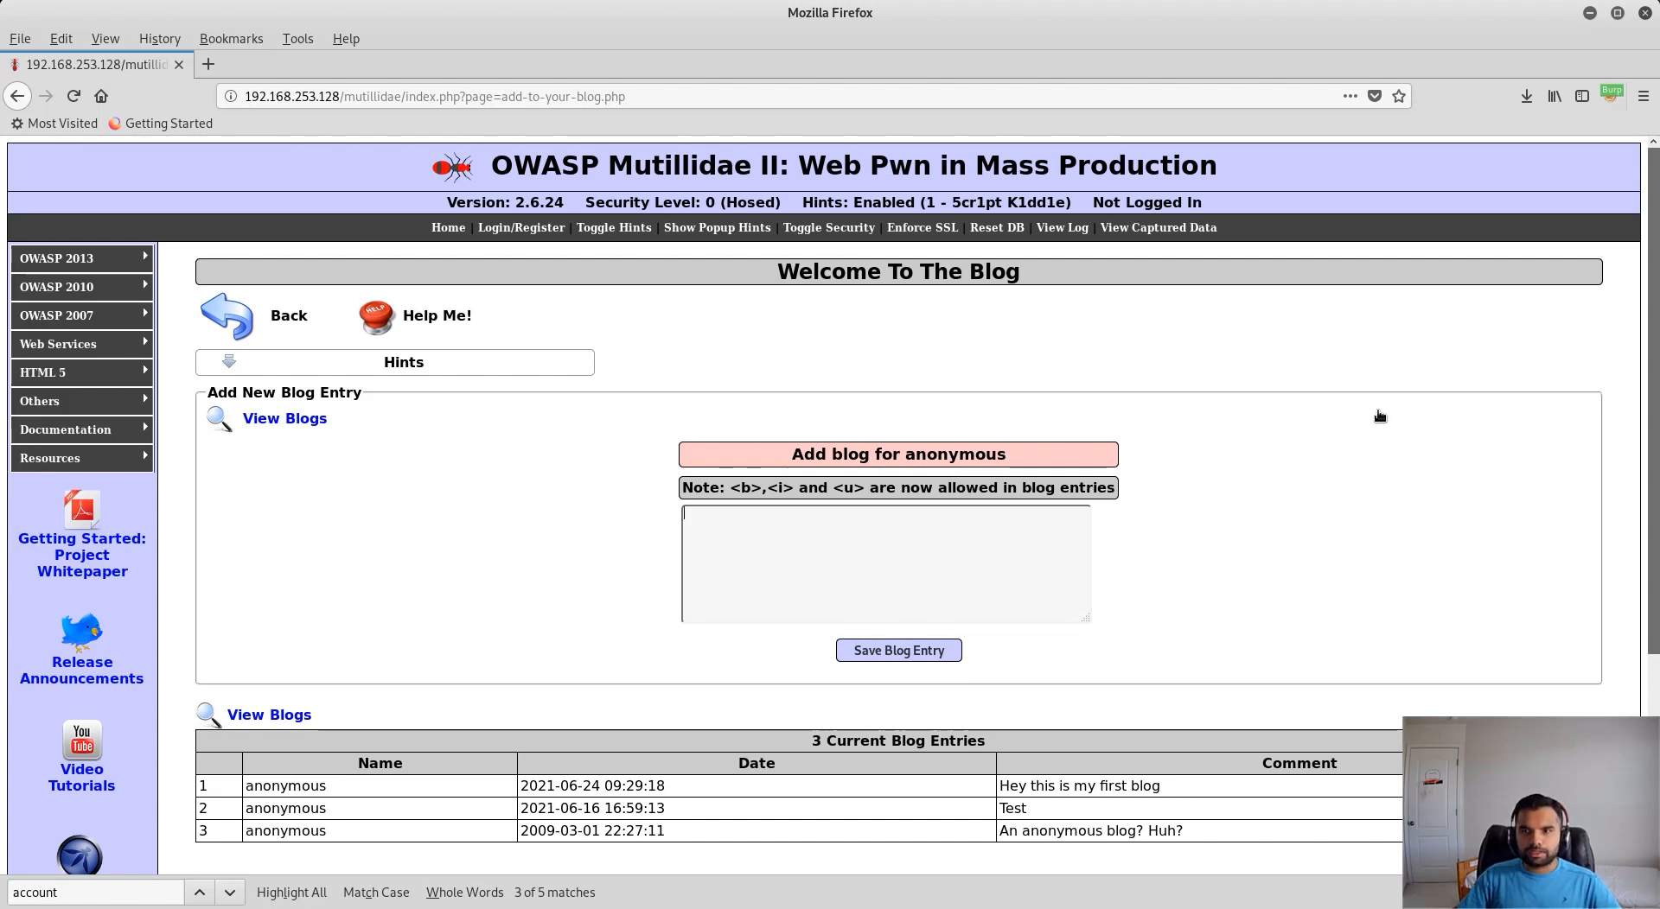
- Switch FoxyProxy to the Burp proxy entry
left_click(1610, 96)
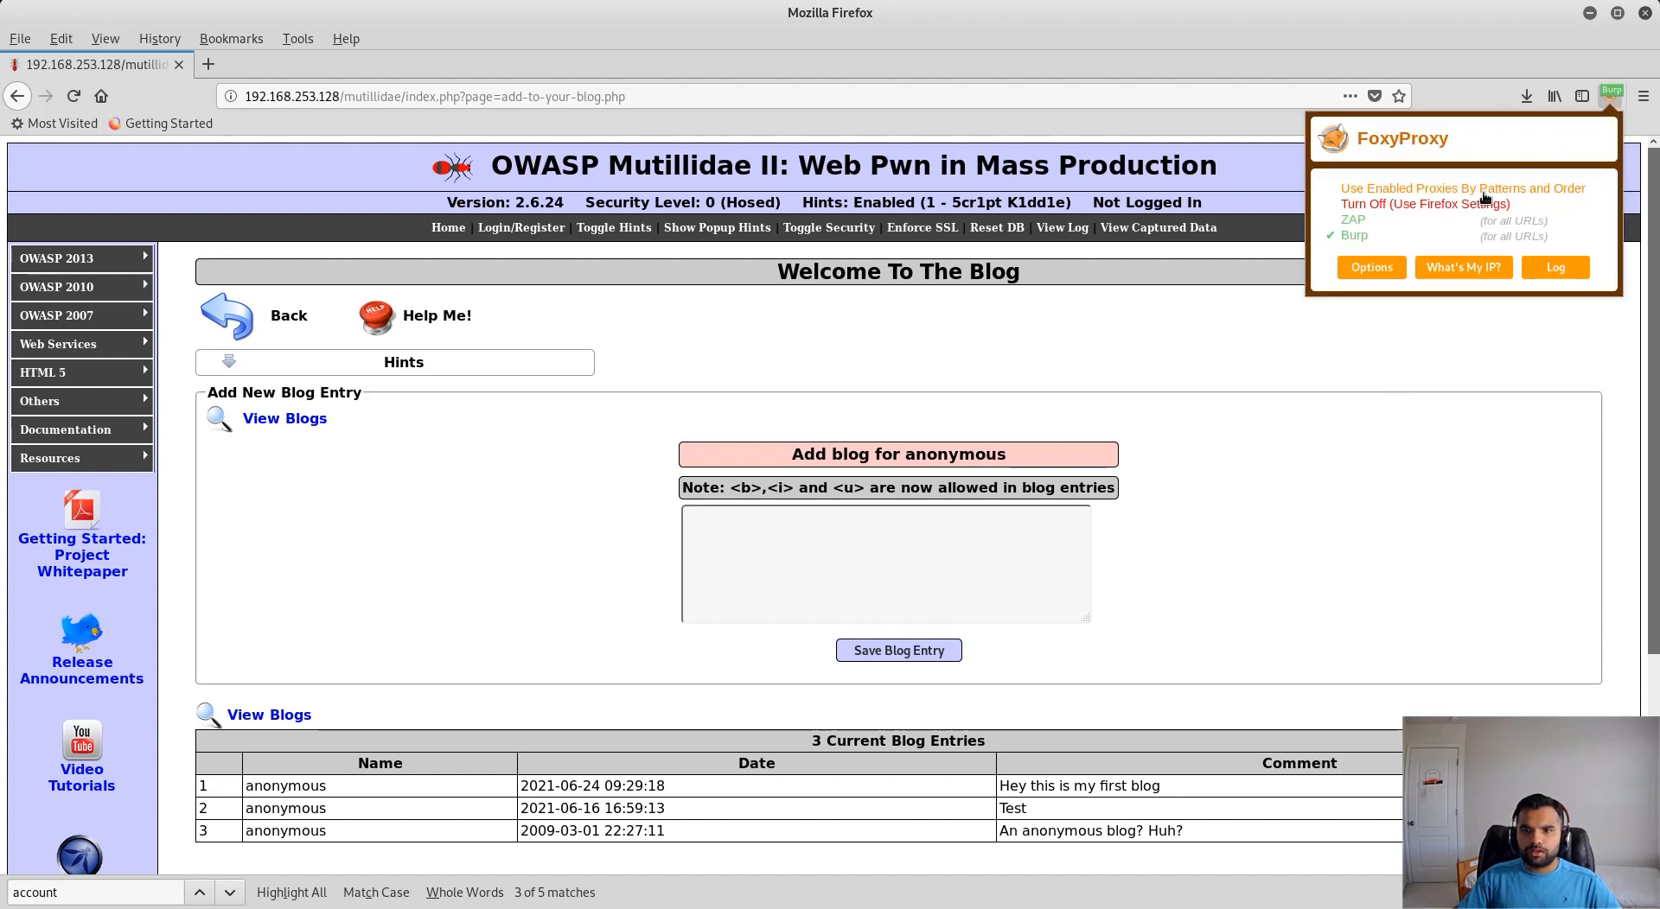
mouse_move(1204, 500)
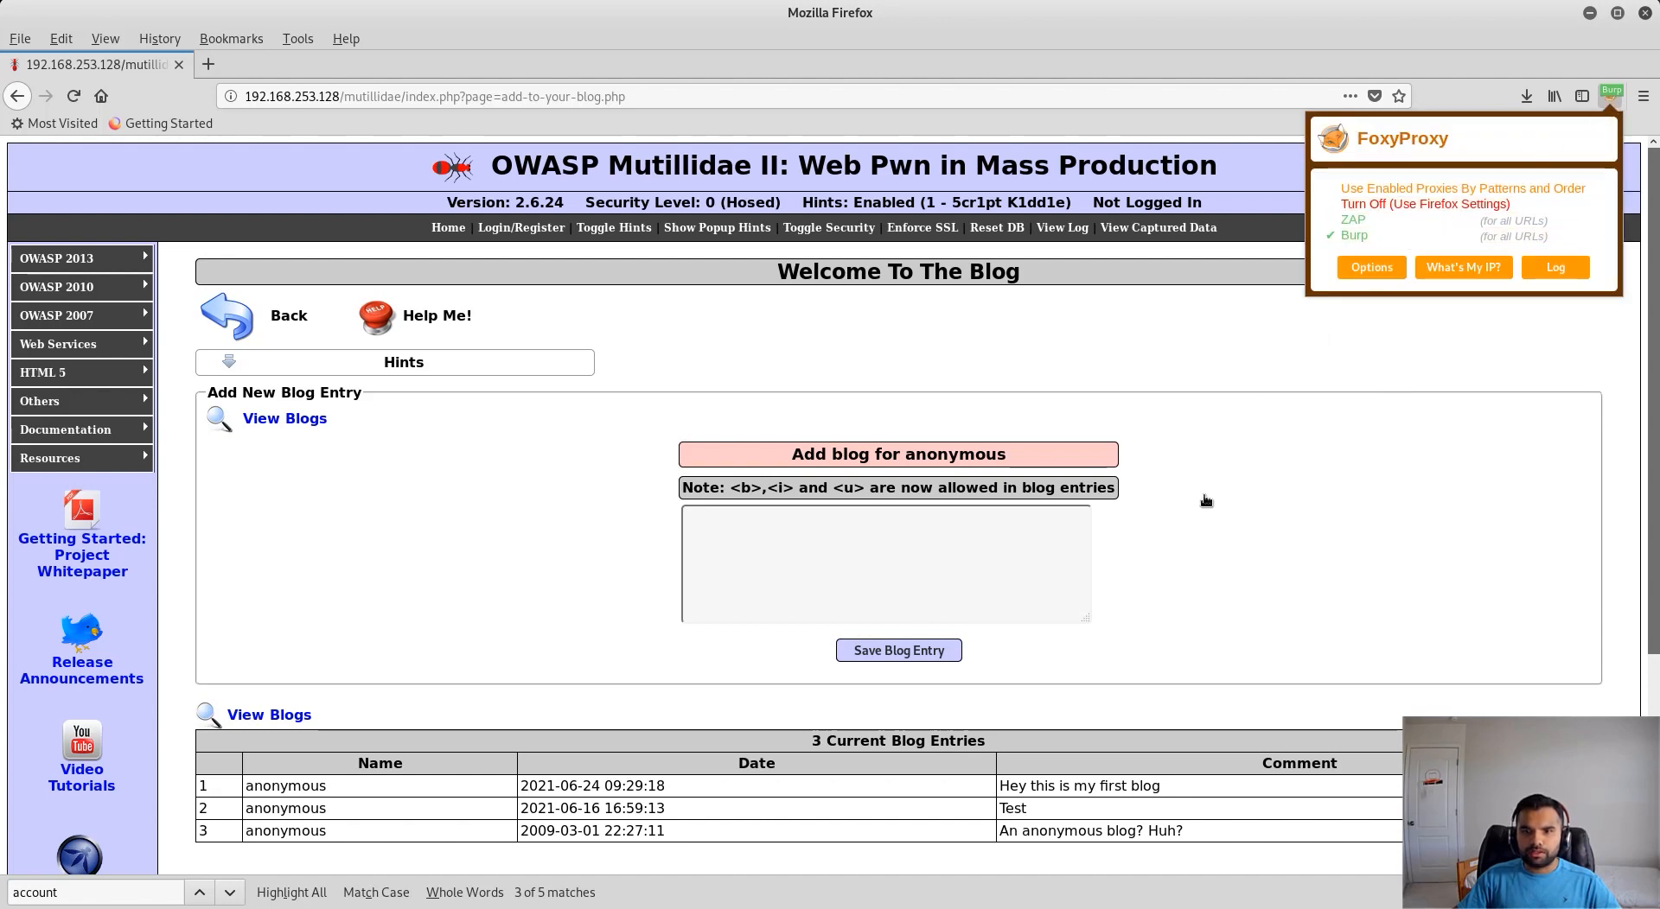
left_click(1276, 552)
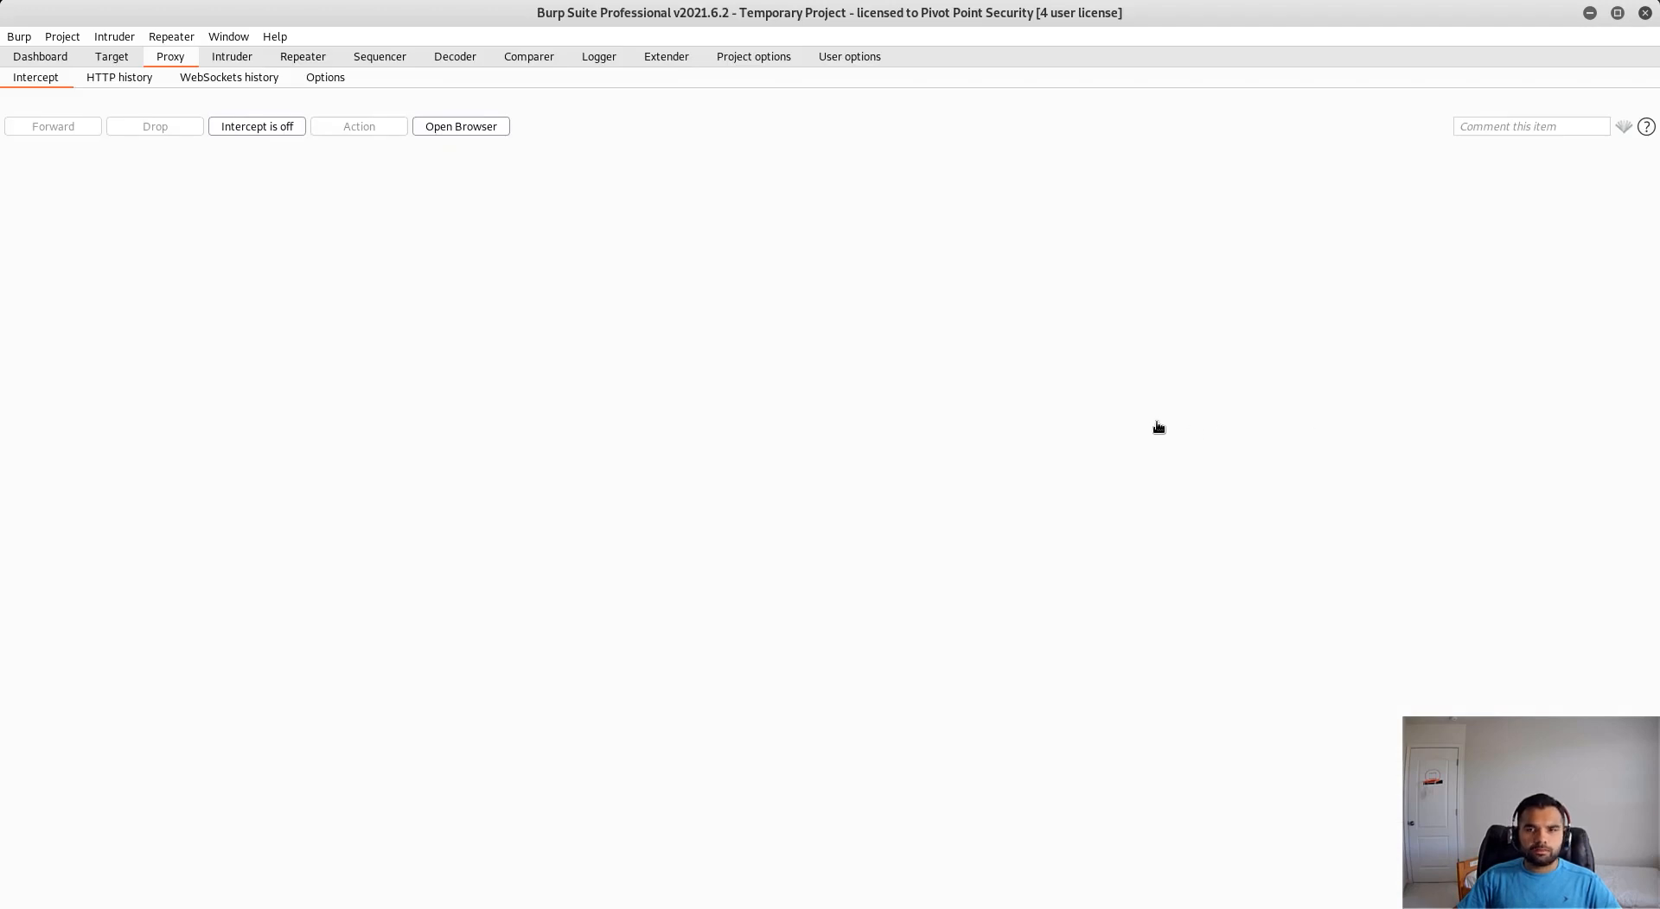
mouse_move(268, 104)
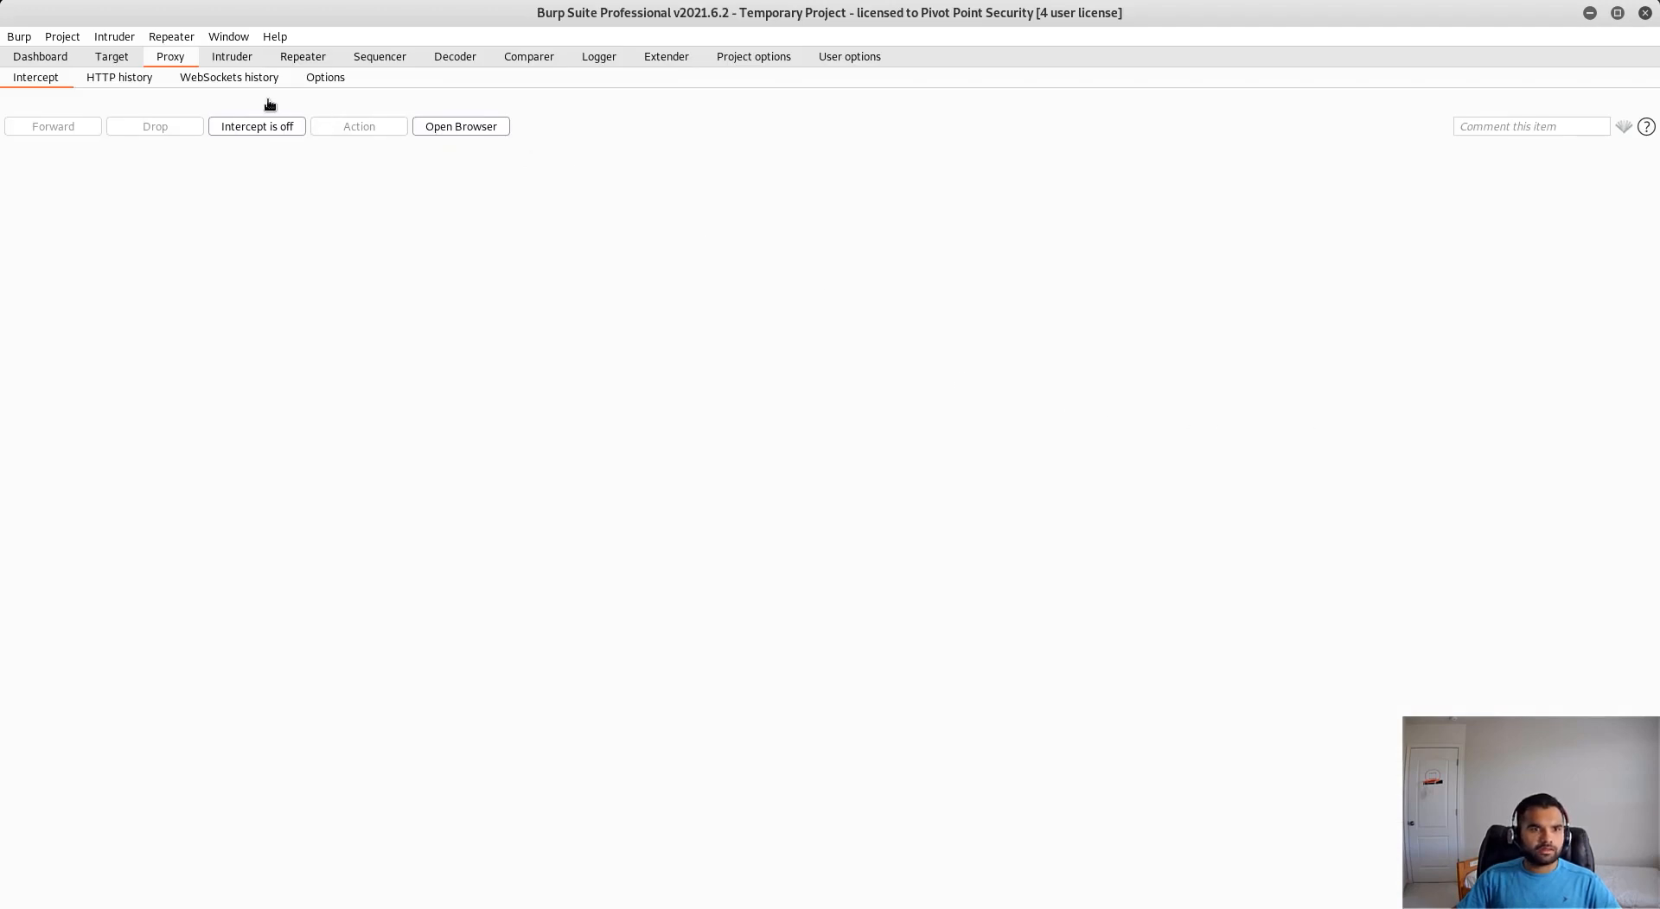
- Turn Burp's proxy interception on
left_click(256, 126)
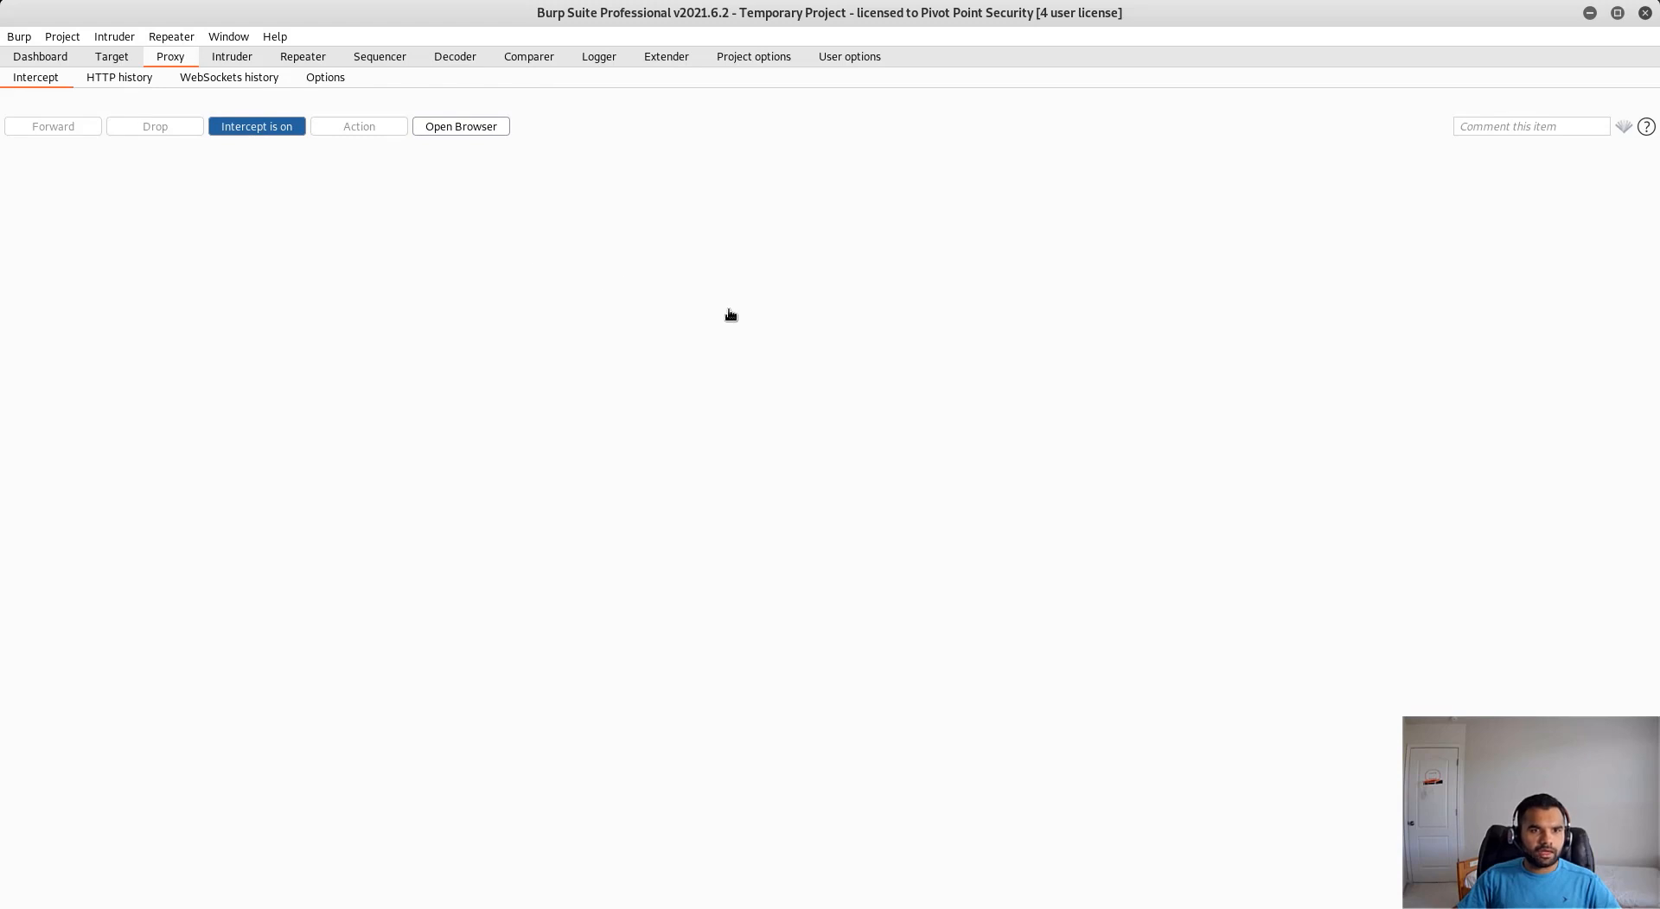
mouse_move(1229, 303)
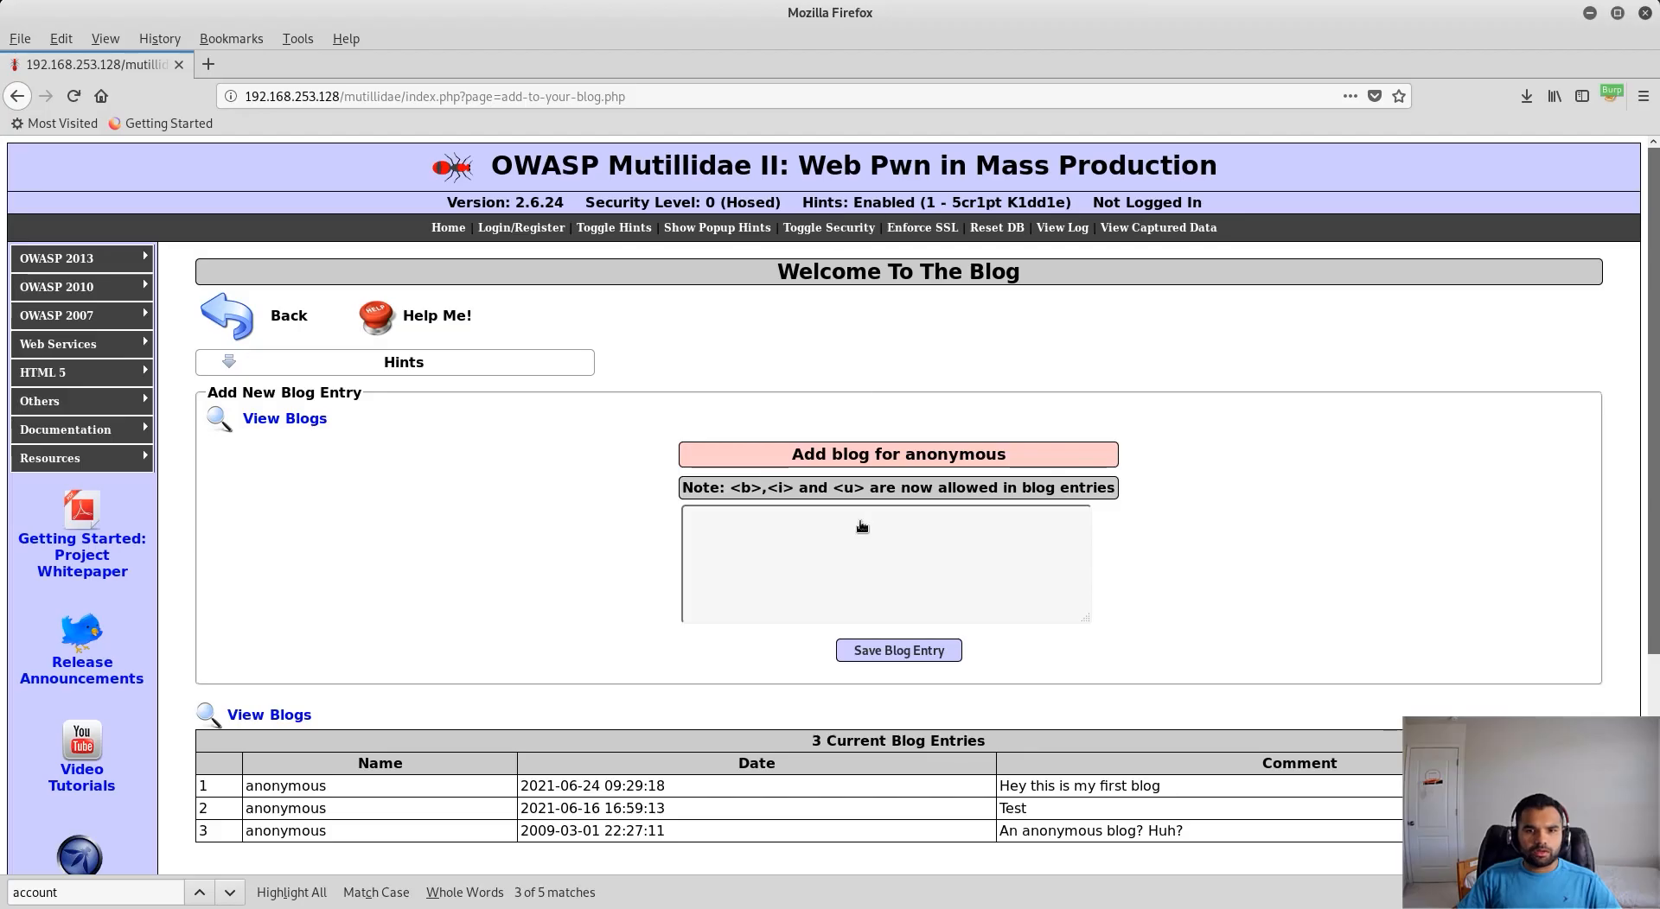
mouse_move(896, 569)
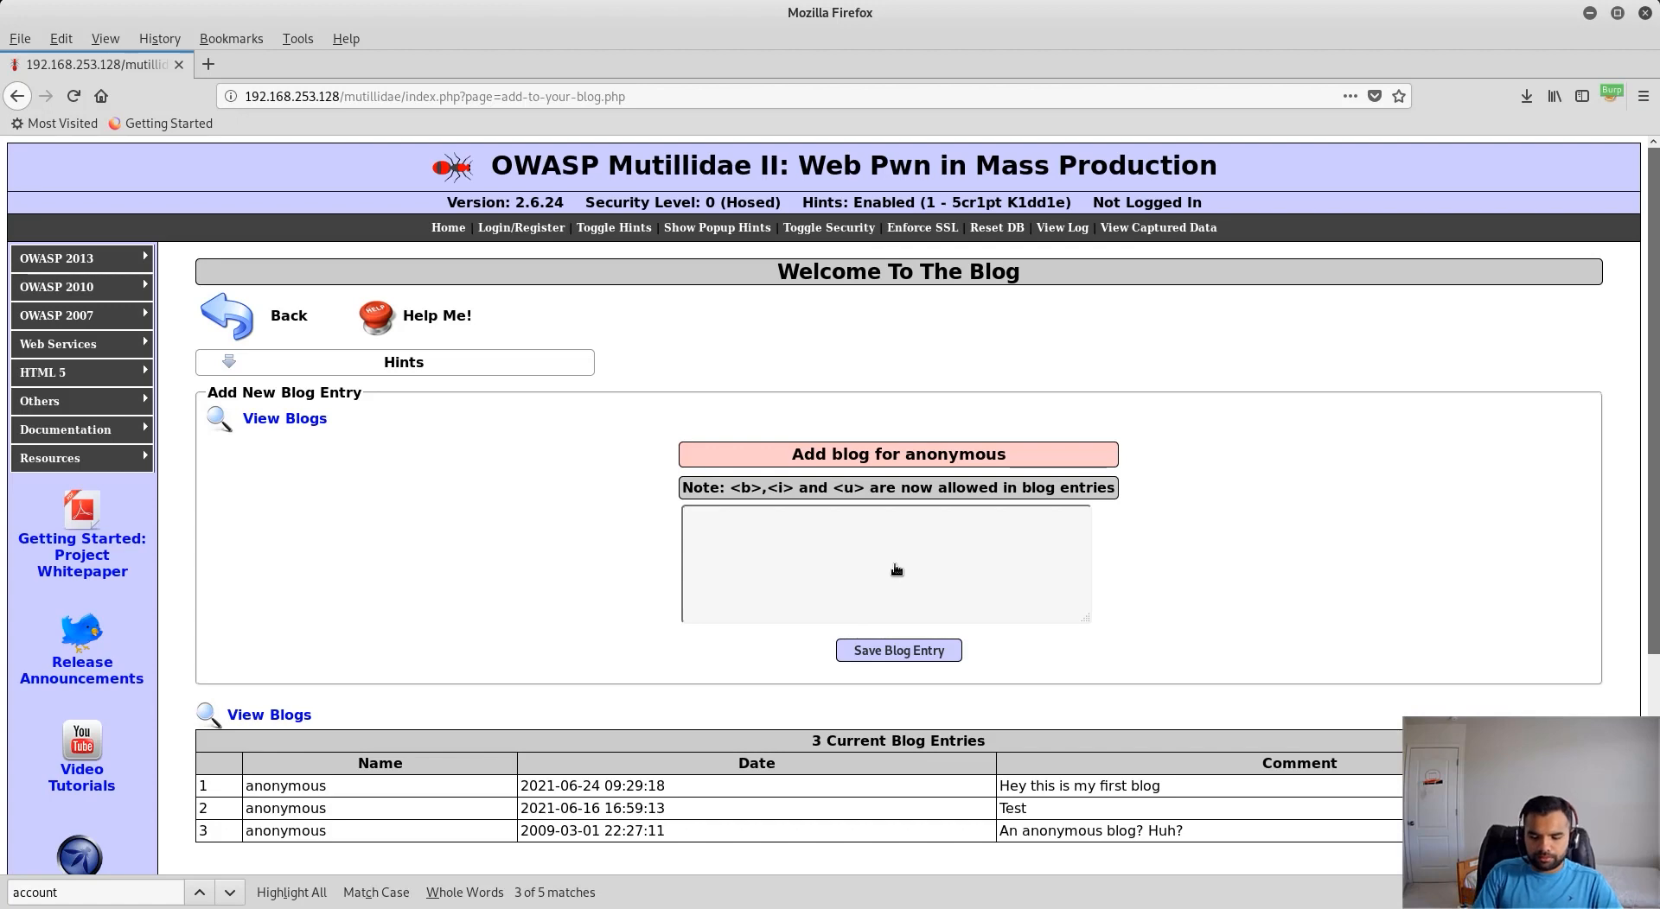
- Submit the blog entry 'Testing CSRF POC' so Burp intercepts it
type("Testing C")
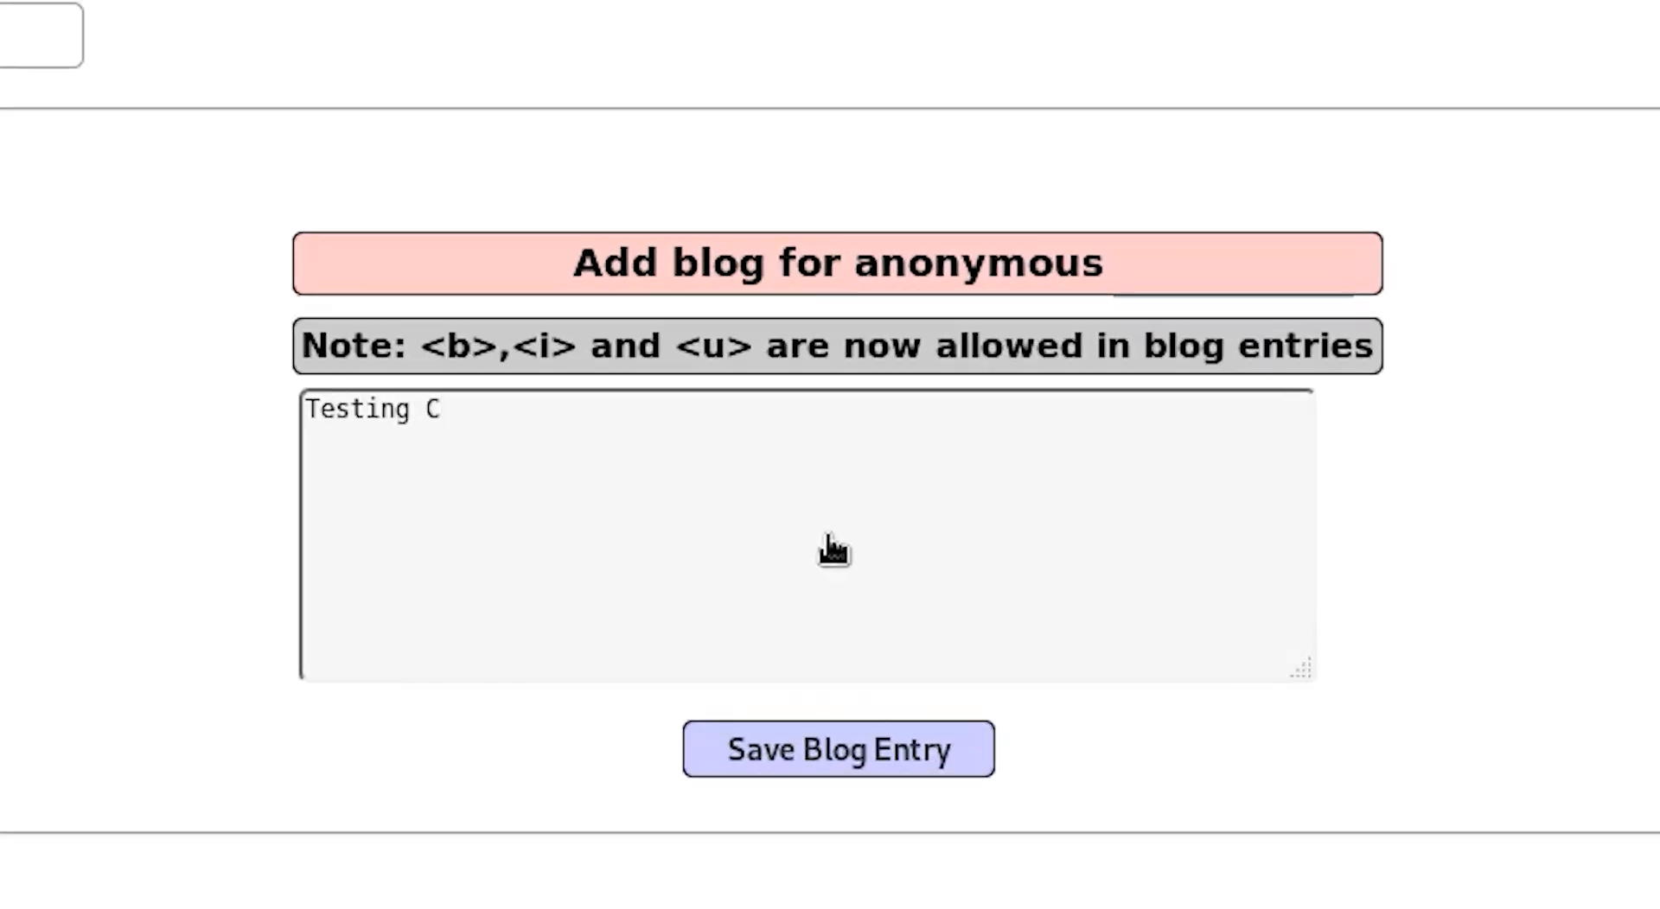
type("SRF POC")
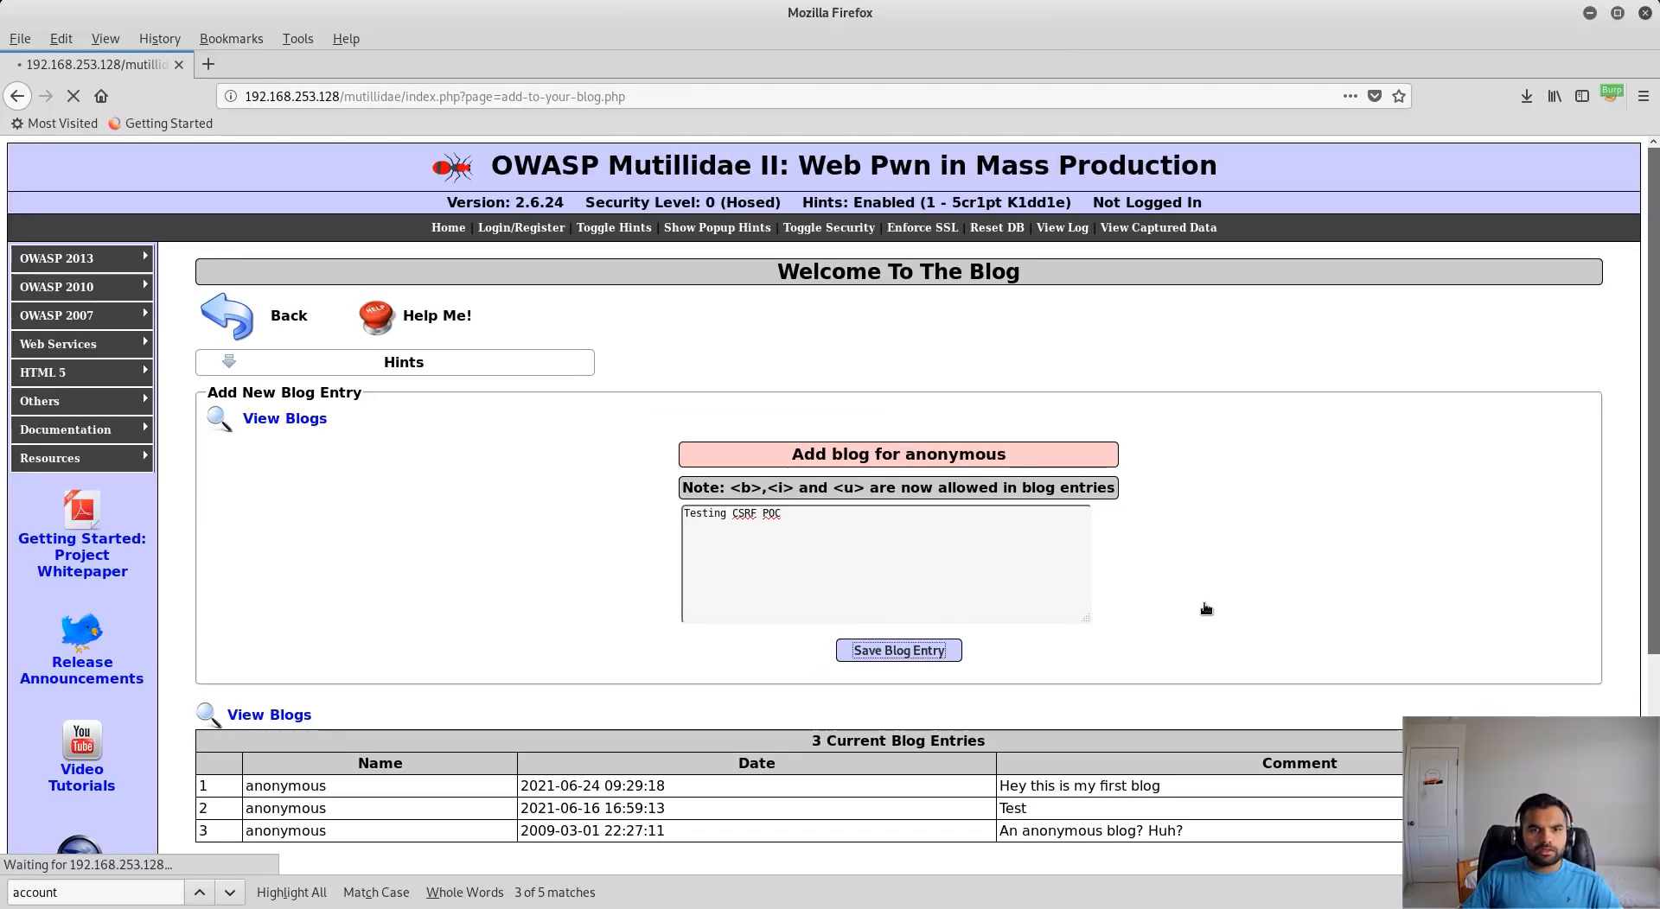
left_click(897, 650)
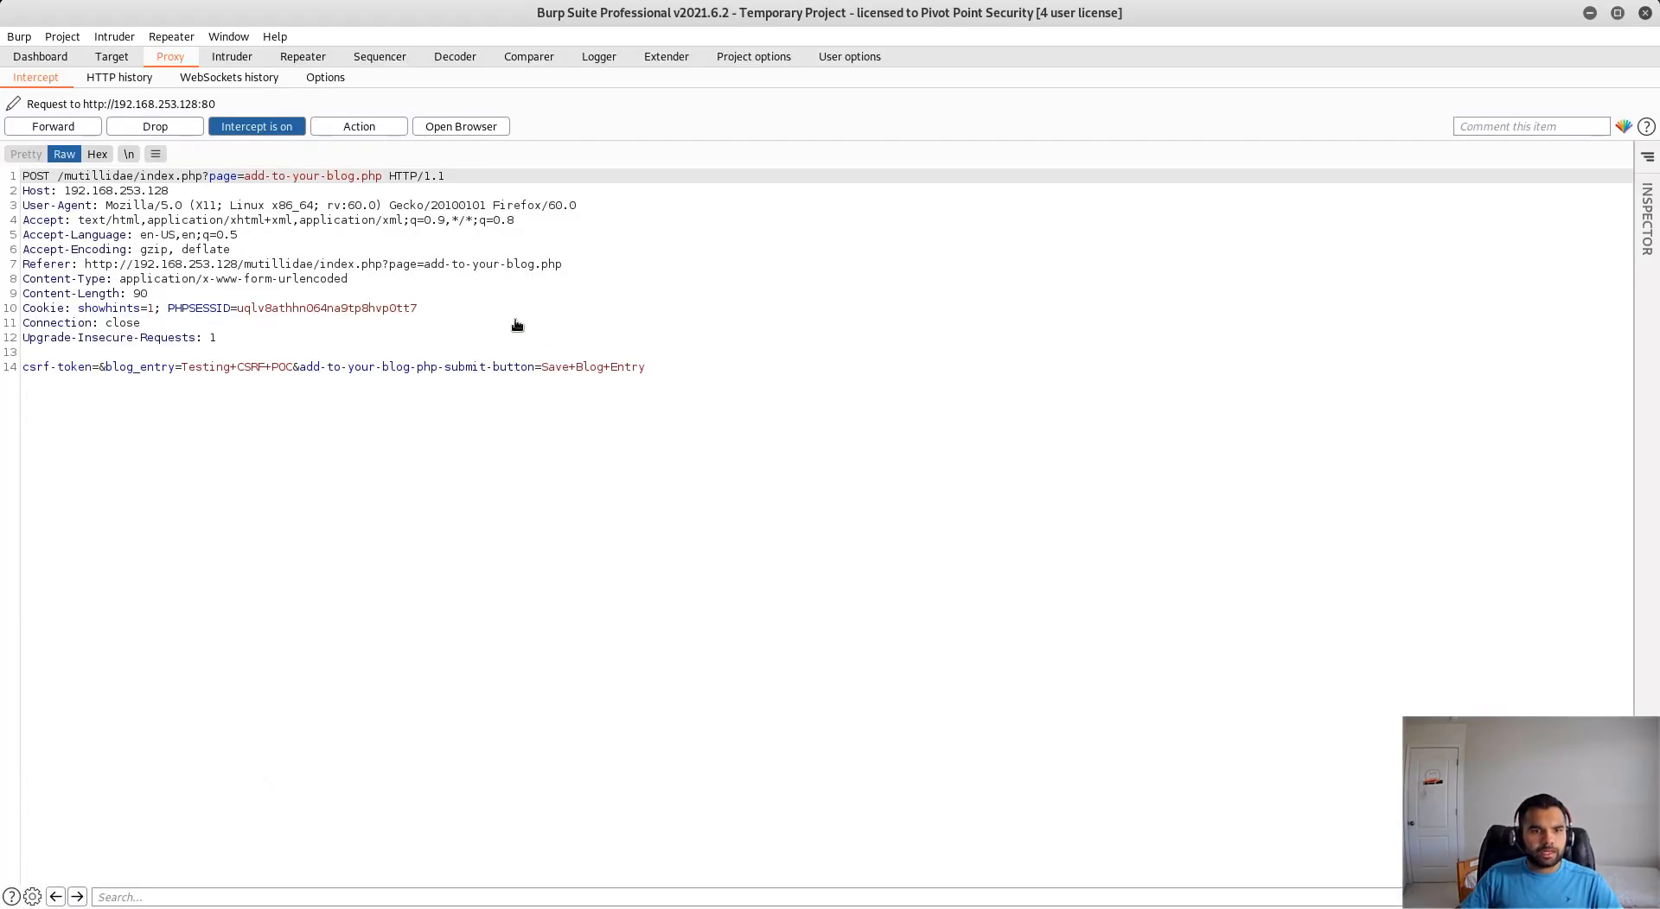
mouse_move(387, 345)
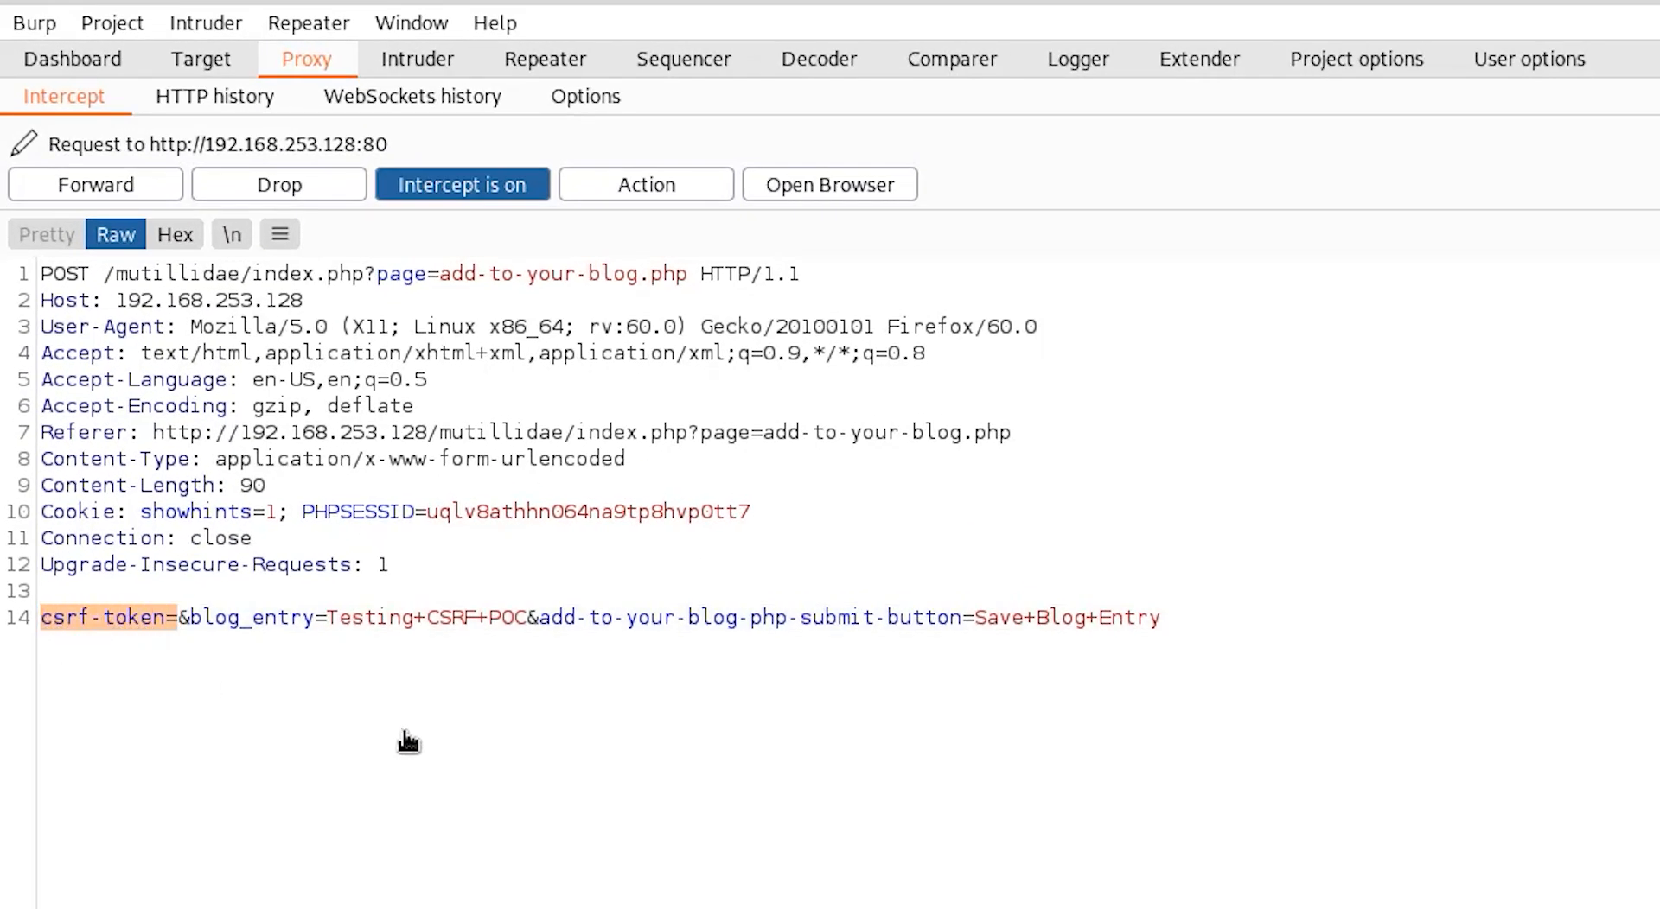
mouse_move(735, 494)
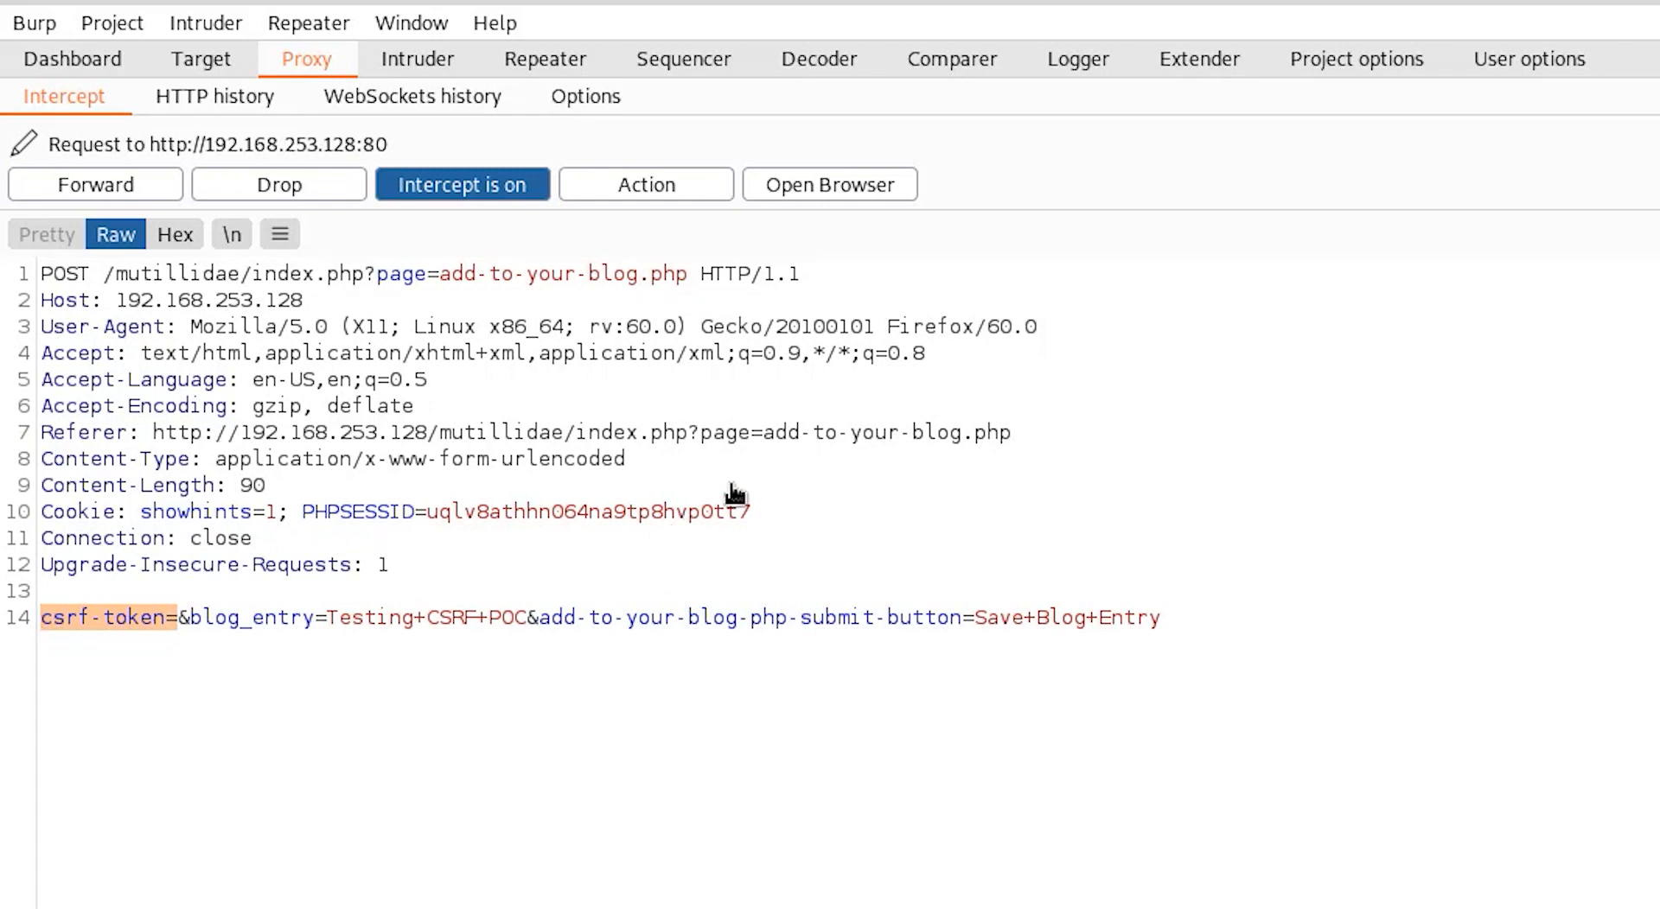
mouse_move(767, 508)
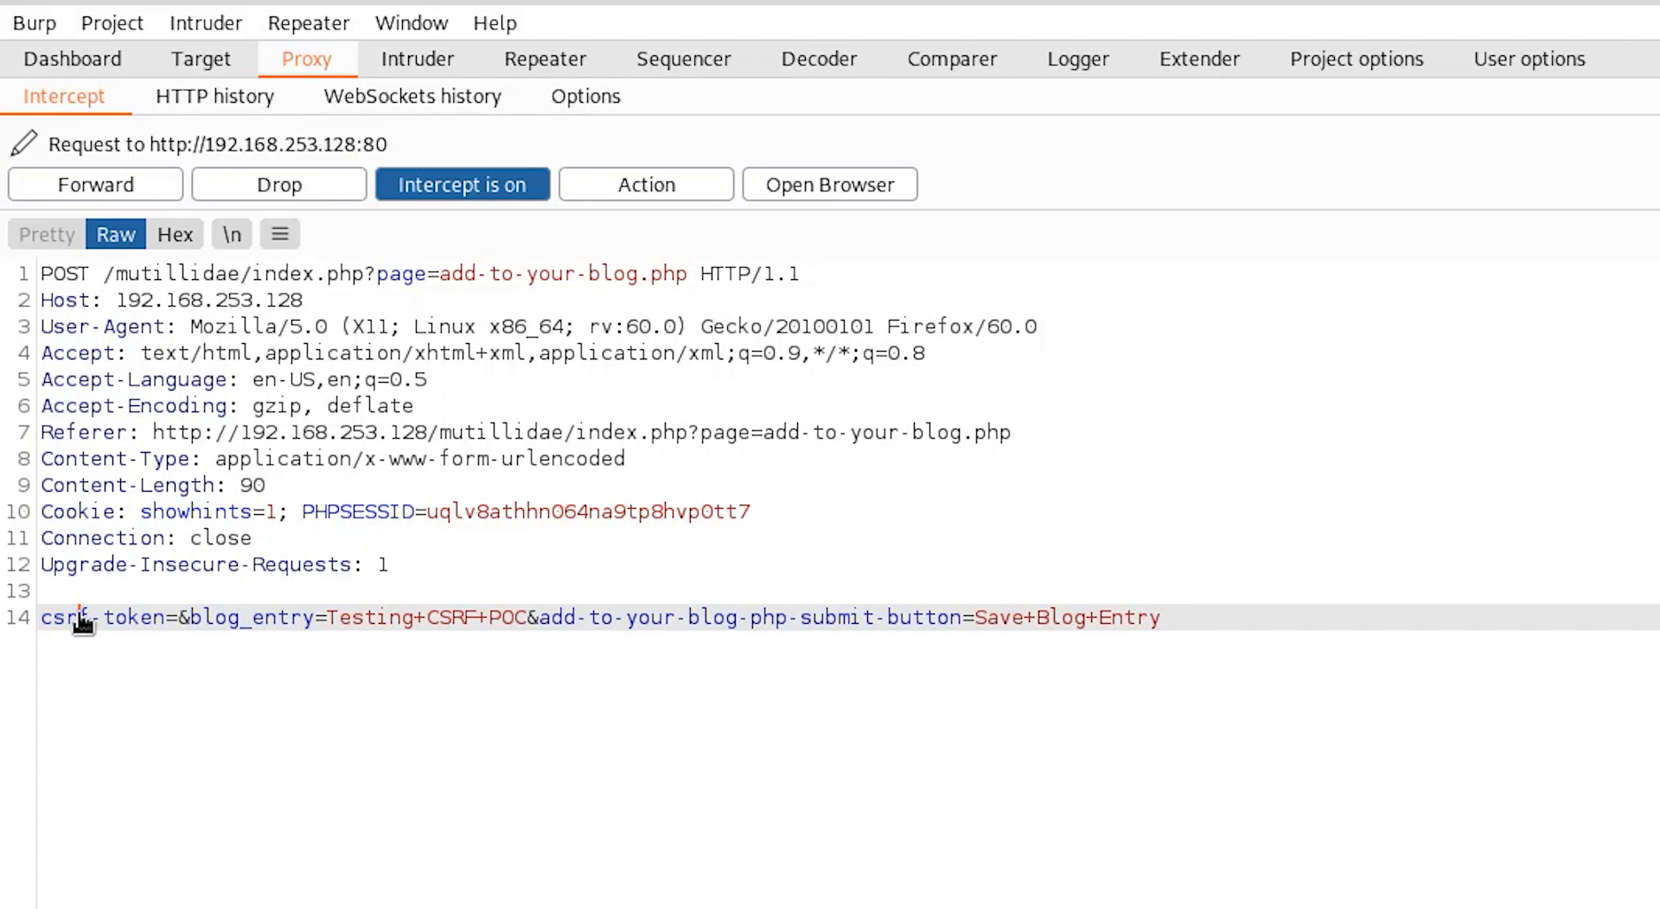
mouse_move(471, 614)
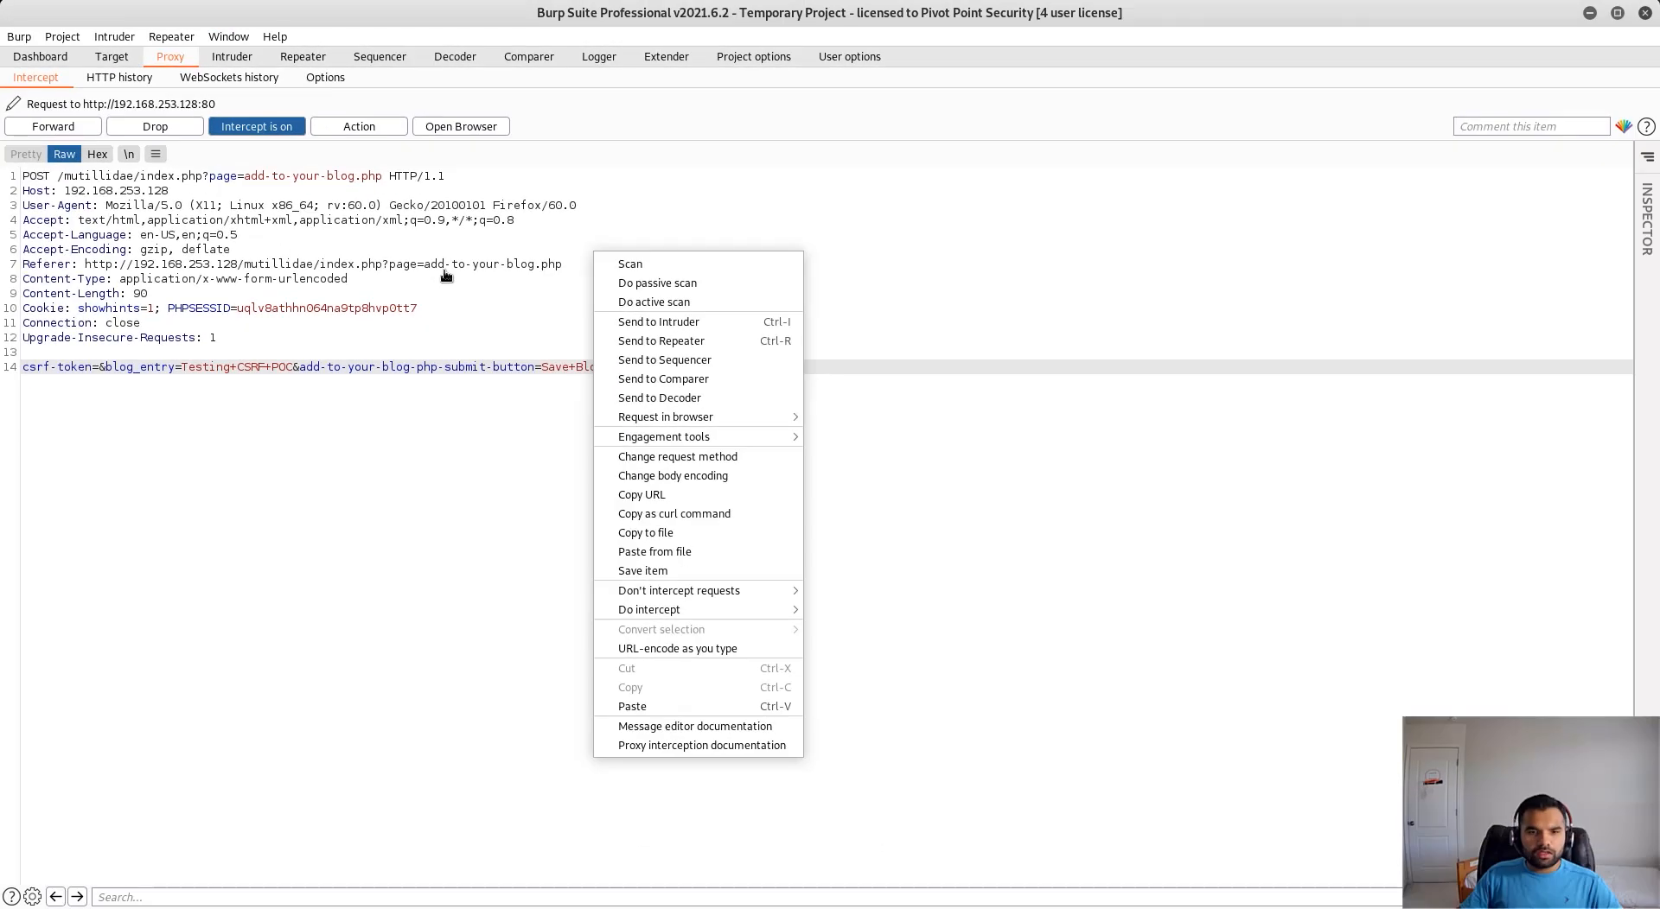
mouse_move(664, 436)
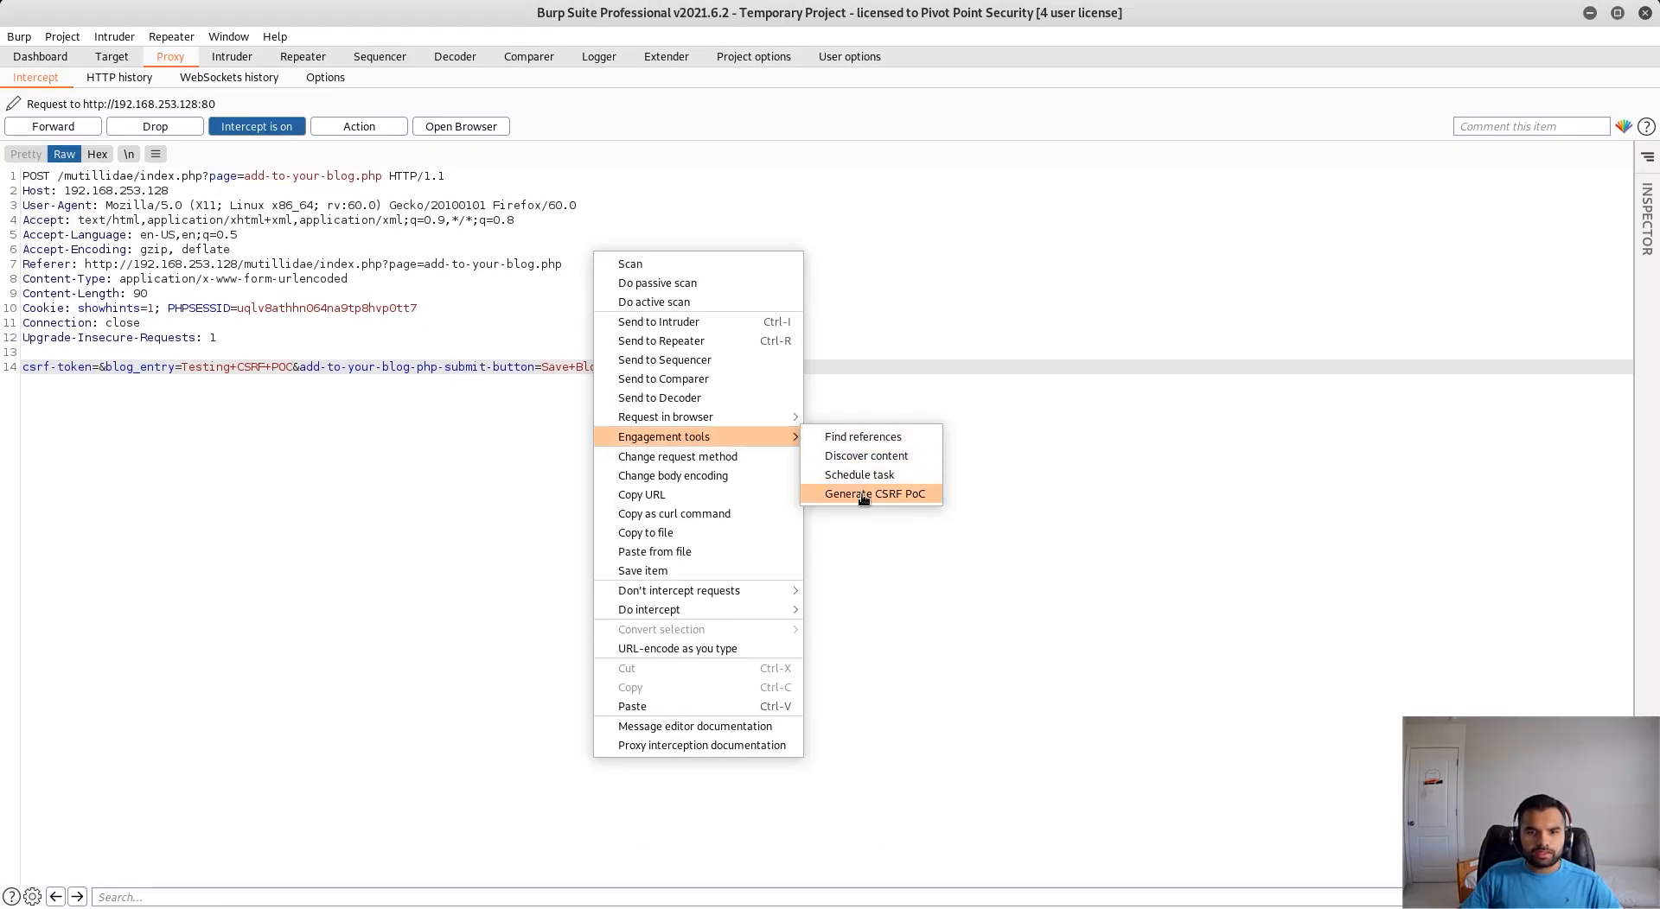
- Generate a CSRF PoC from the intercepted add-to-your-blog request
left_click(873, 494)
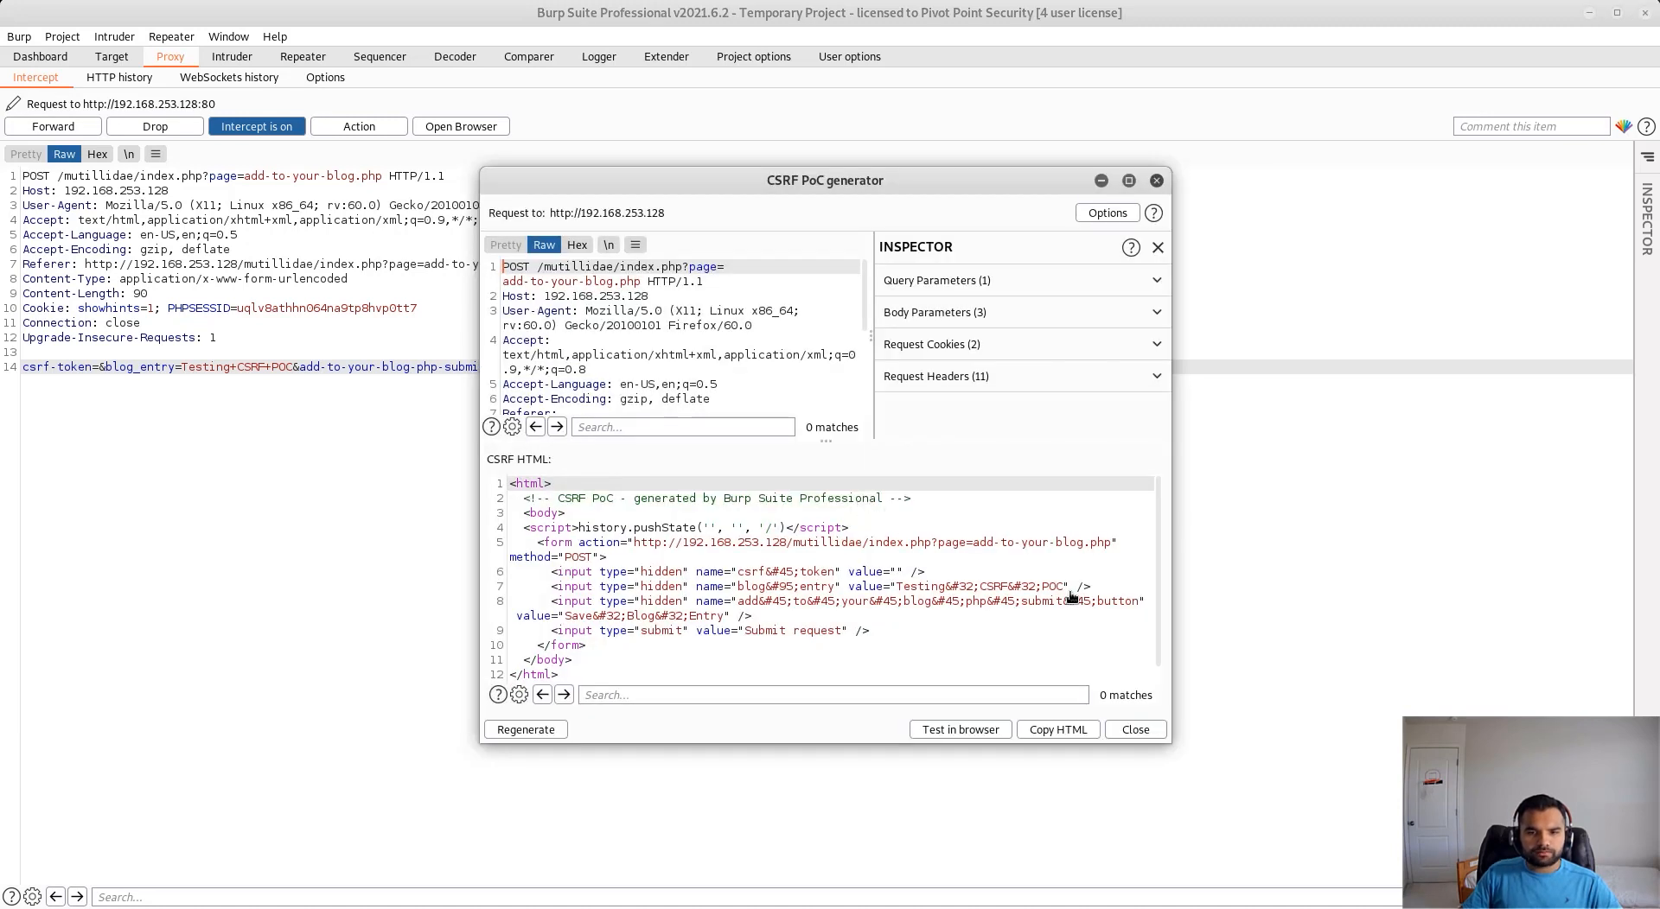
mouse_move(975, 561)
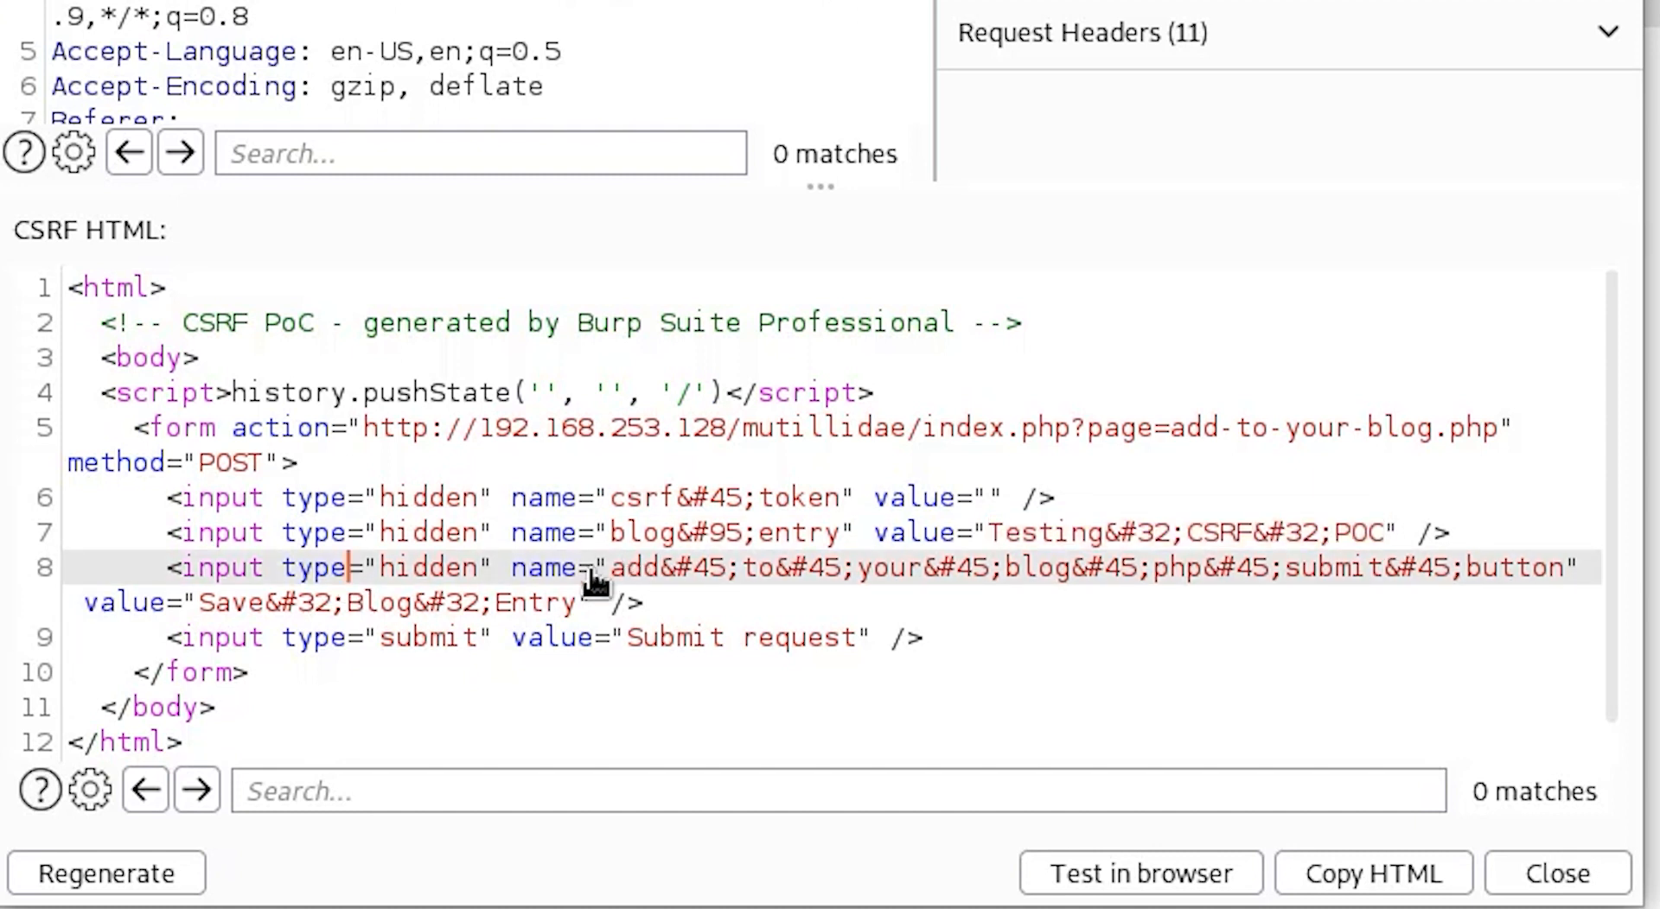
mouse_move(455, 571)
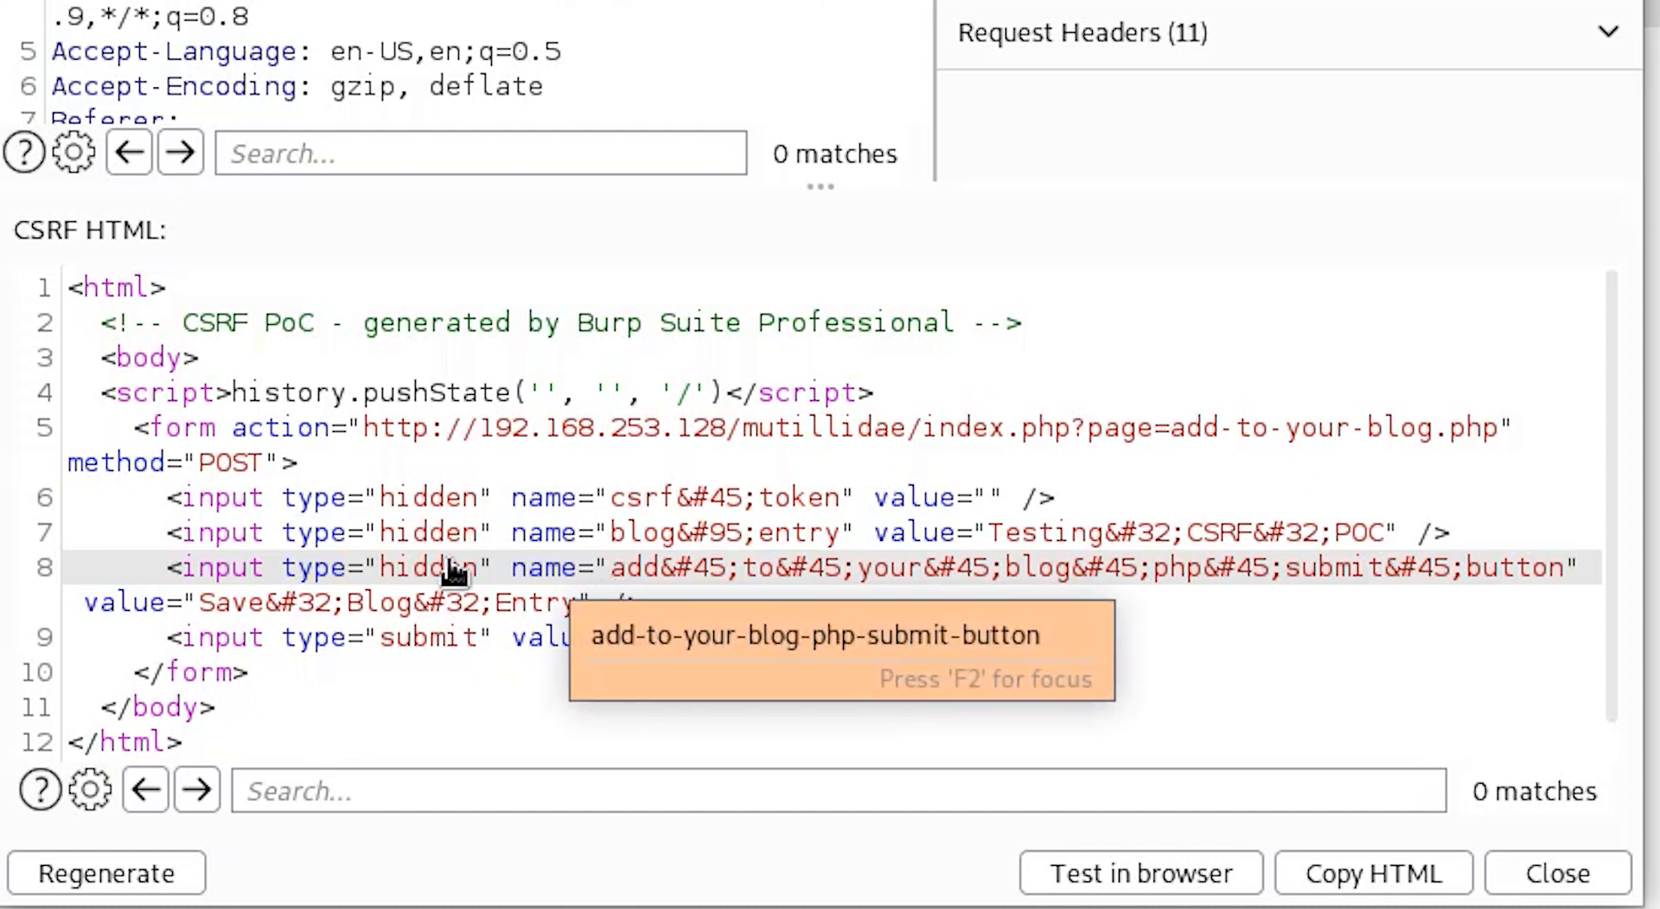
mouse_move(1392, 753)
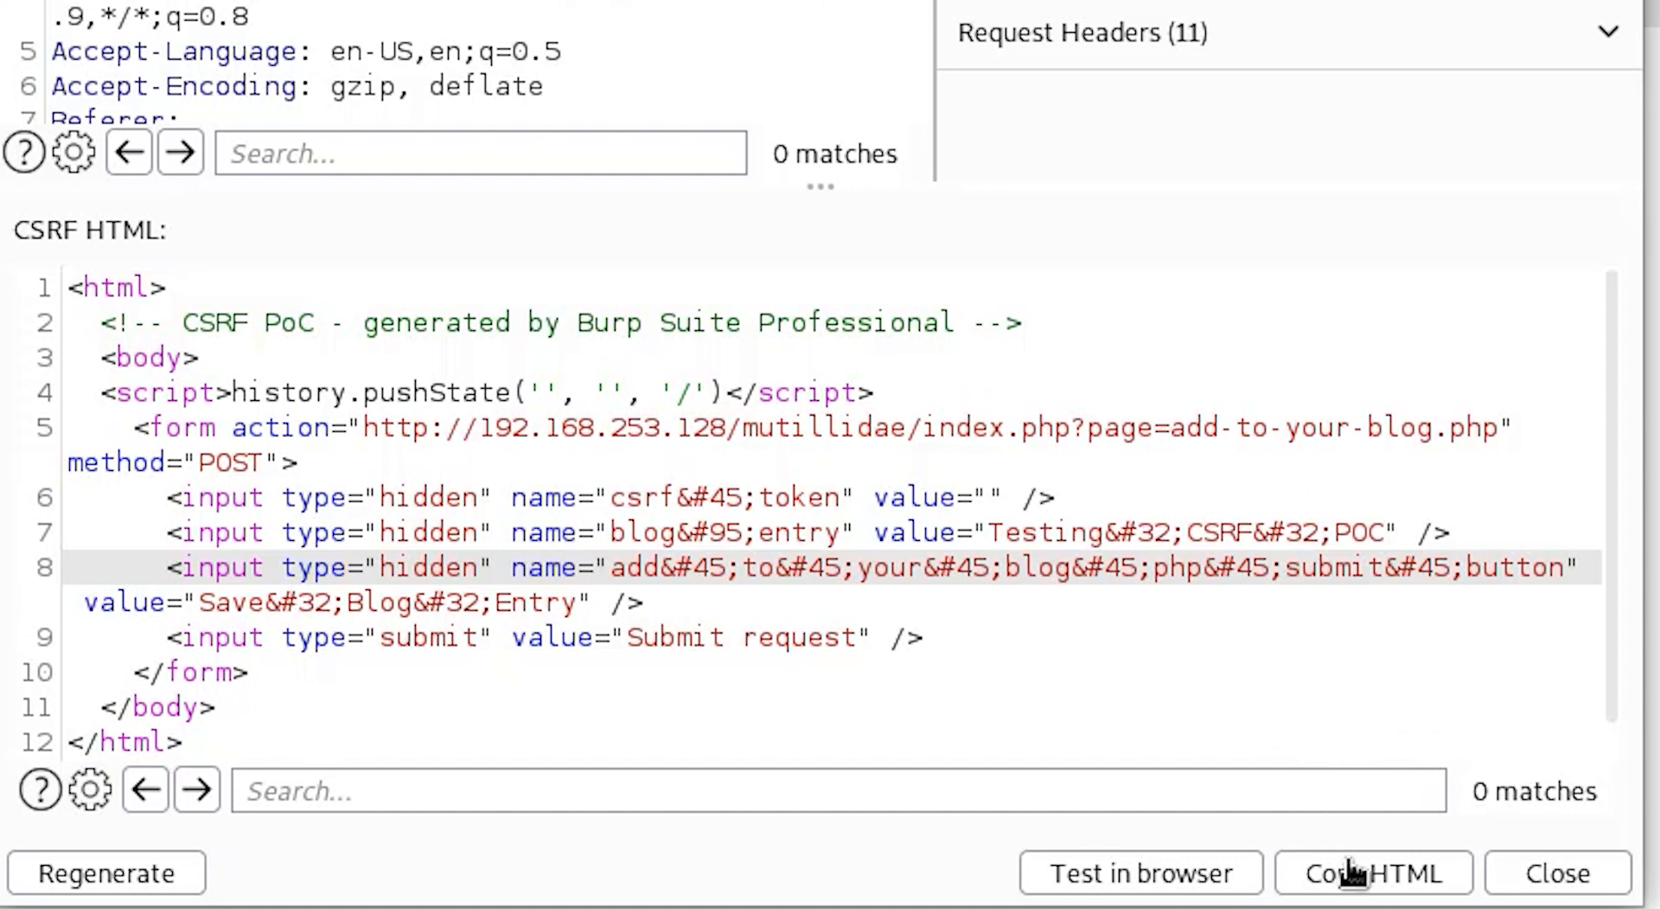
mouse_move(1000, 529)
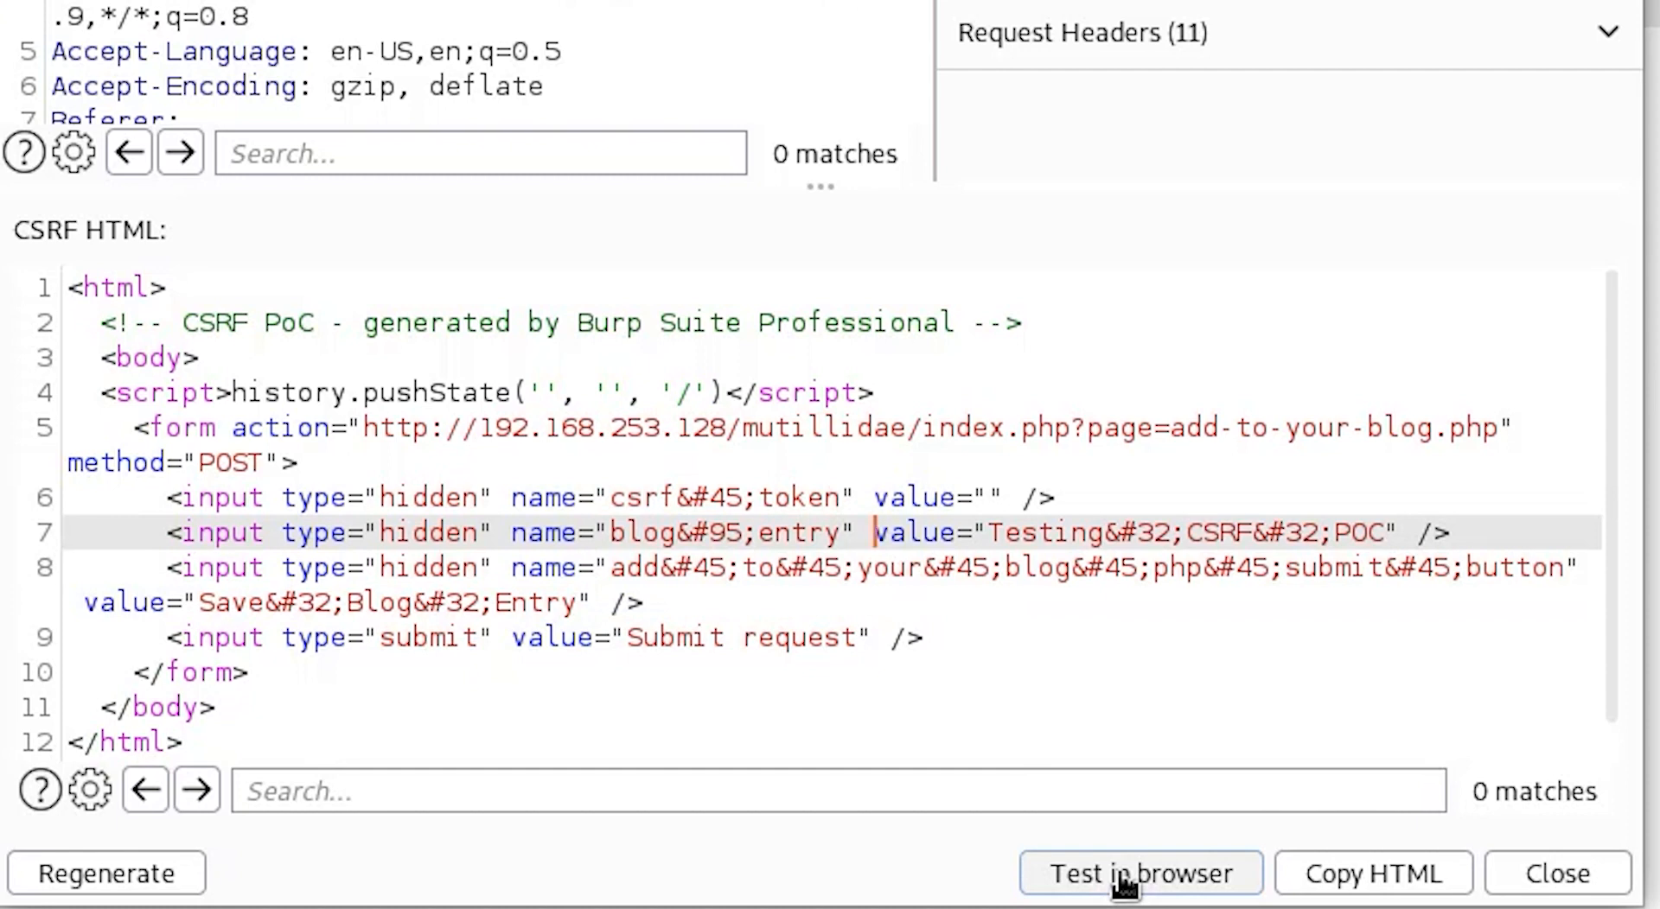
left_click(1140, 873)
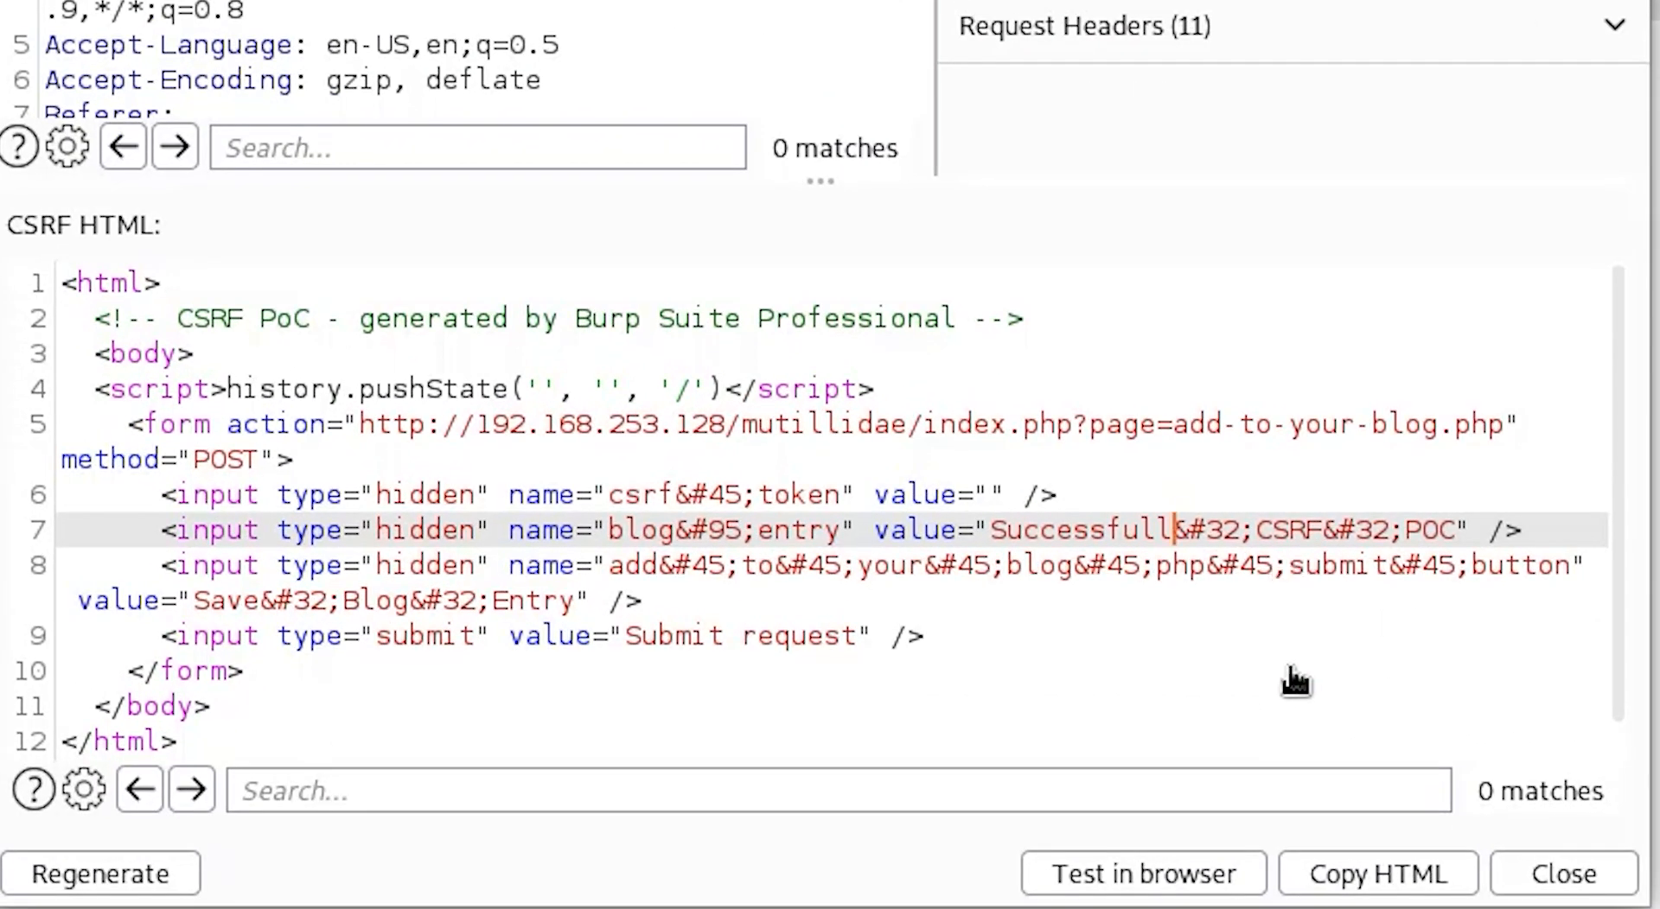
- Get a browser test link for the PoC with empty token and 'Successfull CSRF POC' text
left_click(1141, 873)
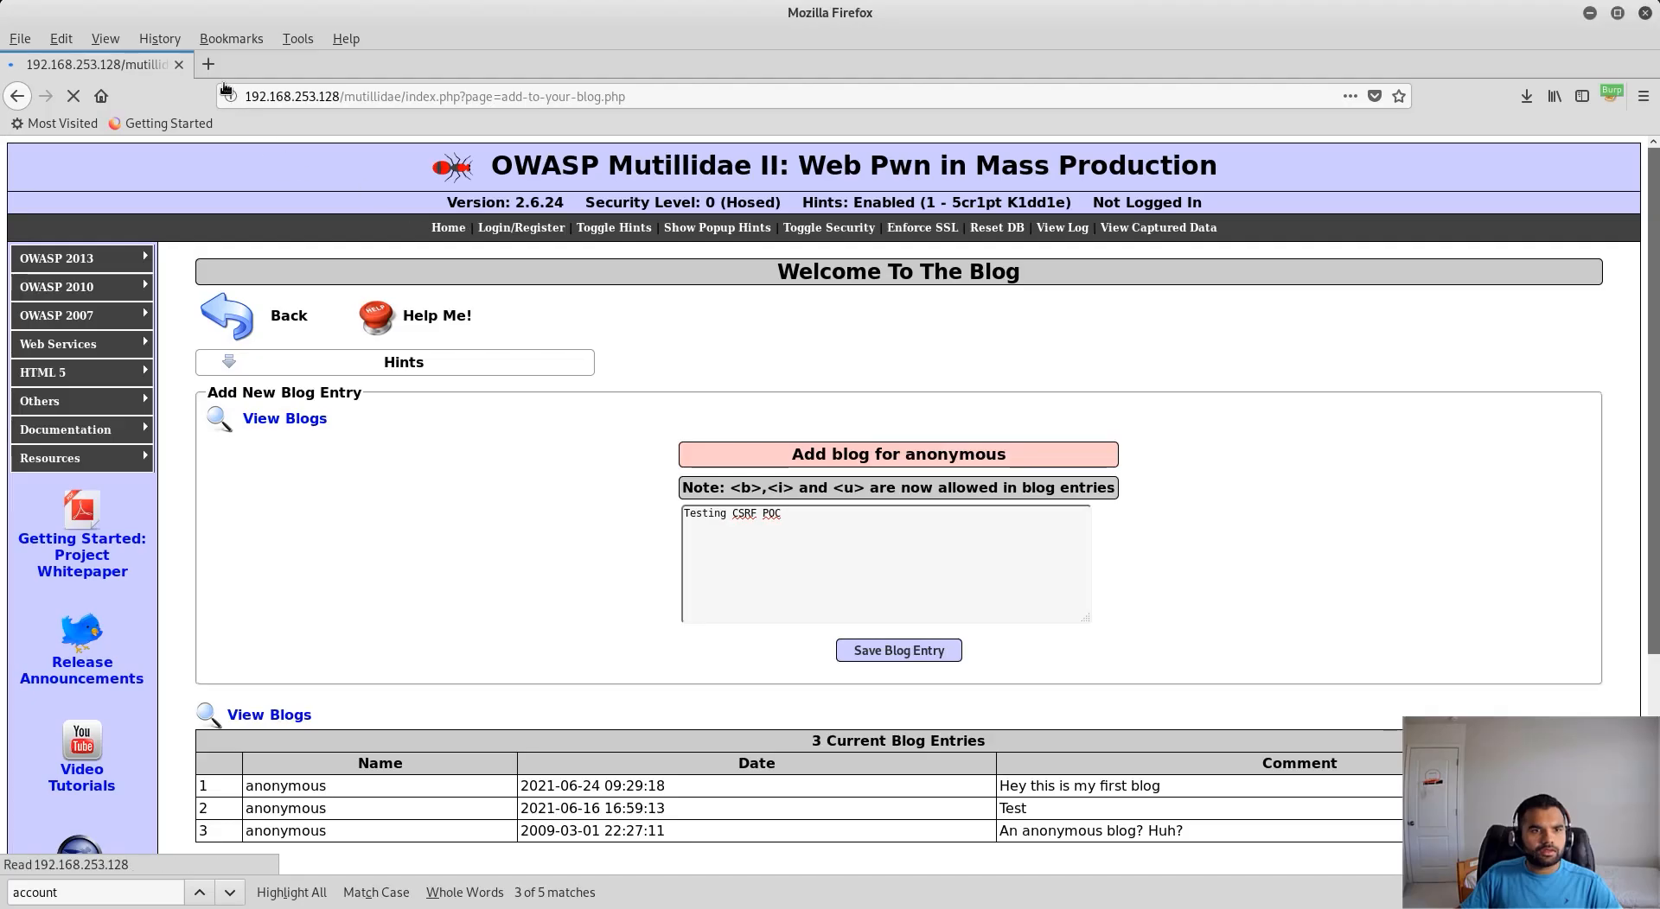
- In a new tab, resend the form and submit the forged PoC request
left_click(401, 65)
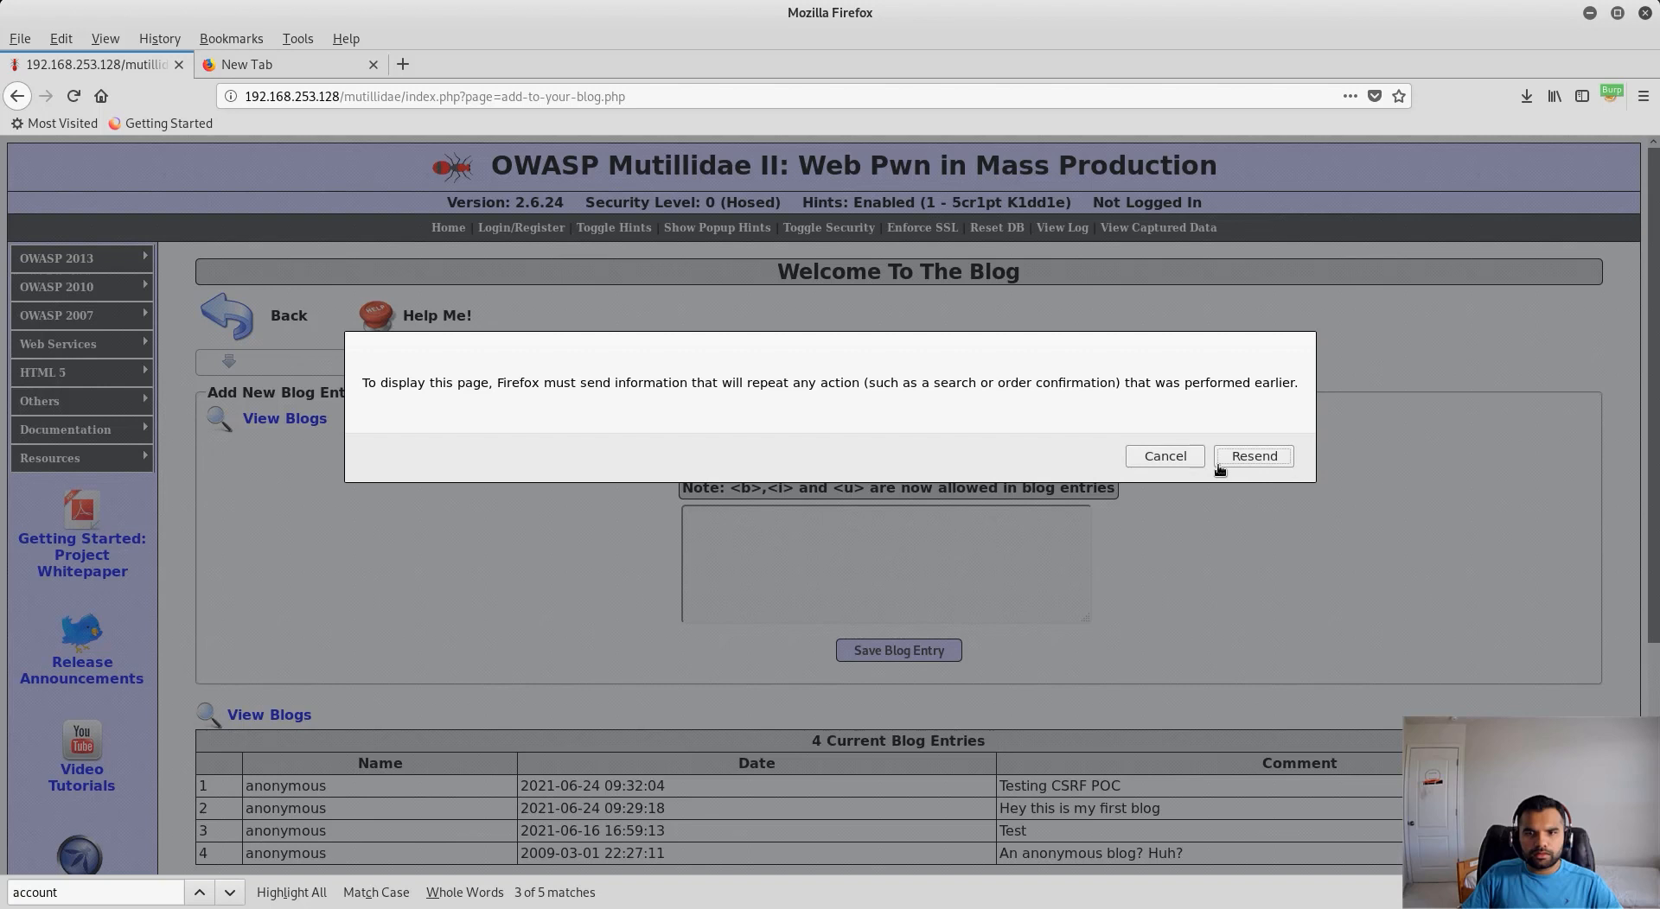
left_click(1254, 455)
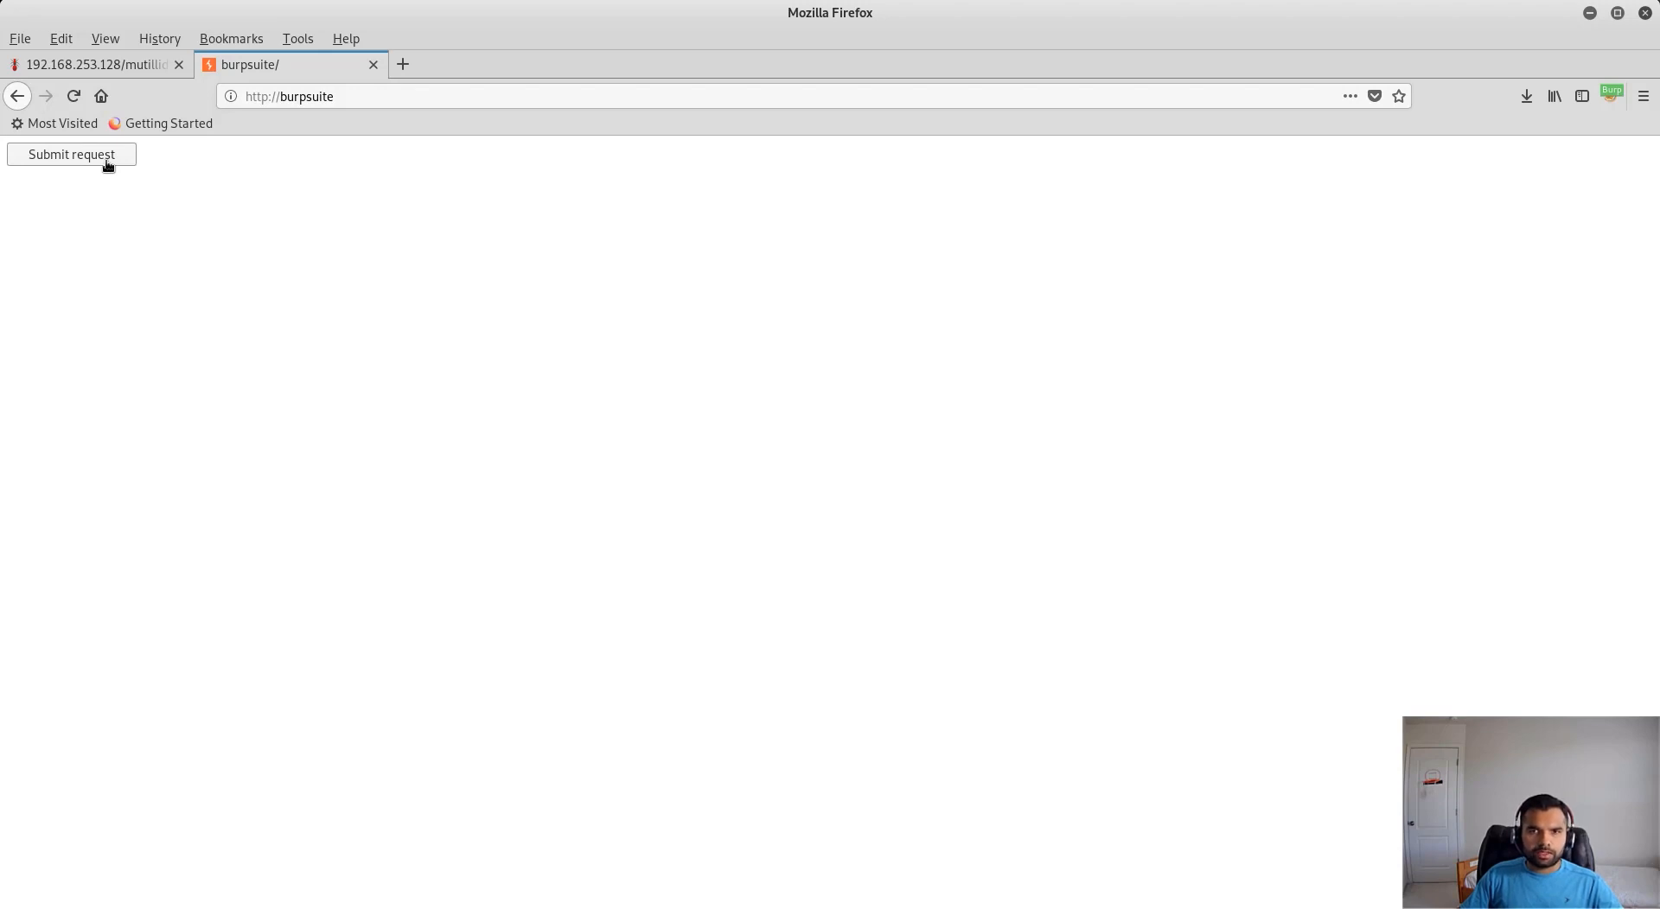
left_click(71, 154)
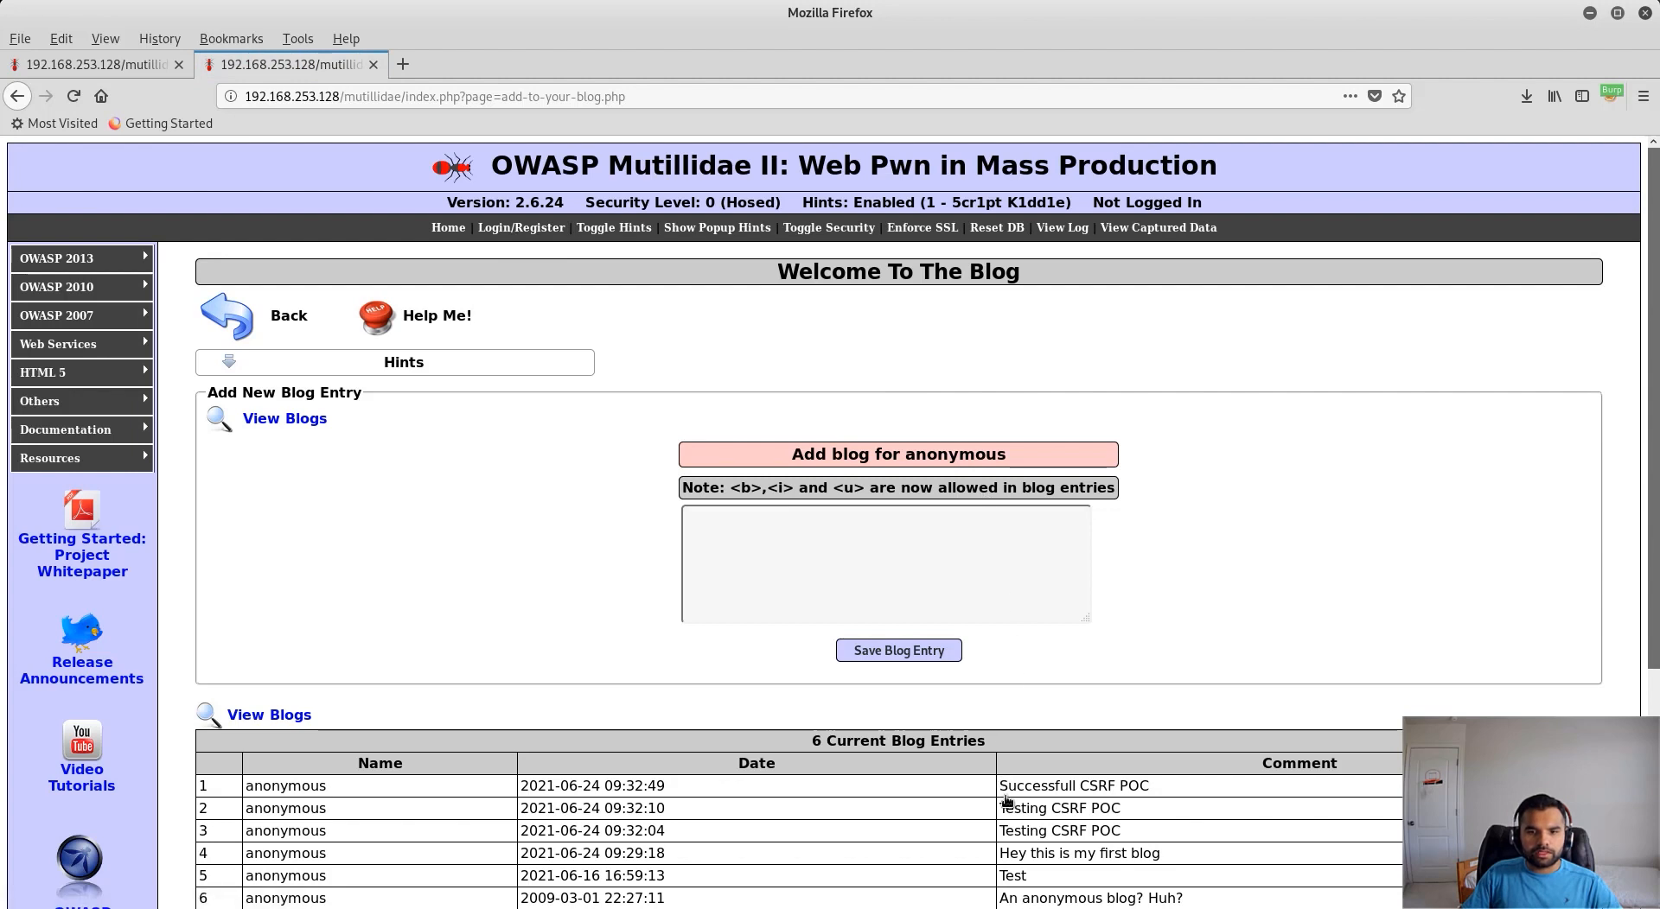
- Select the new 'Successfull CSRF POC' comment in the blog list
double_click(1072, 786)
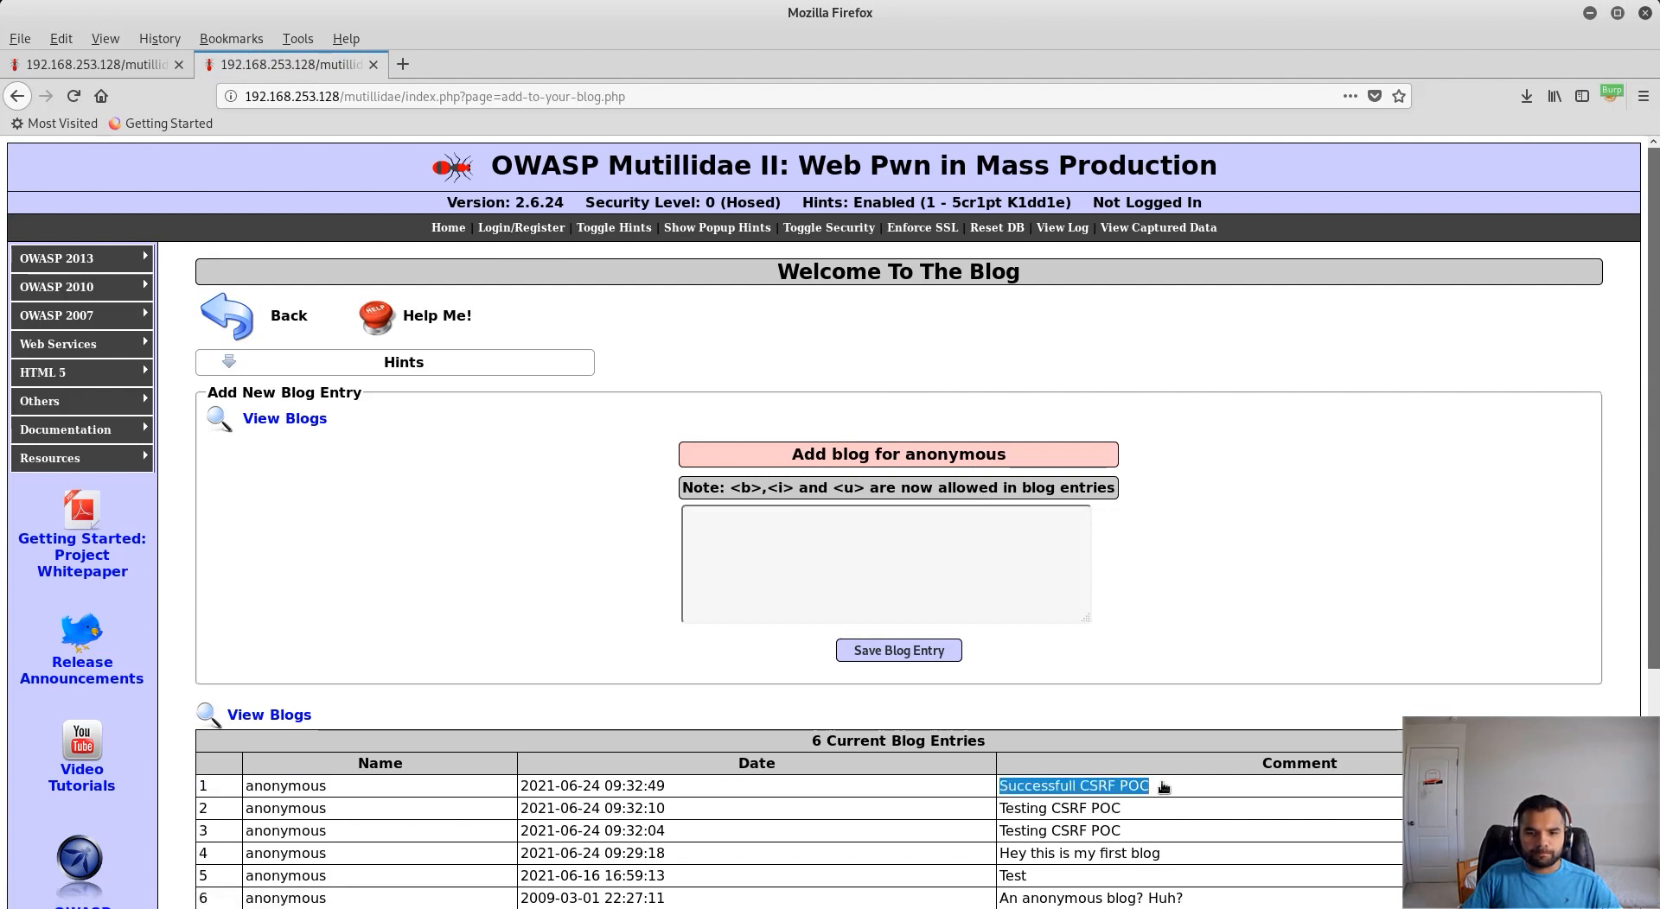
mouse_move(560, 512)
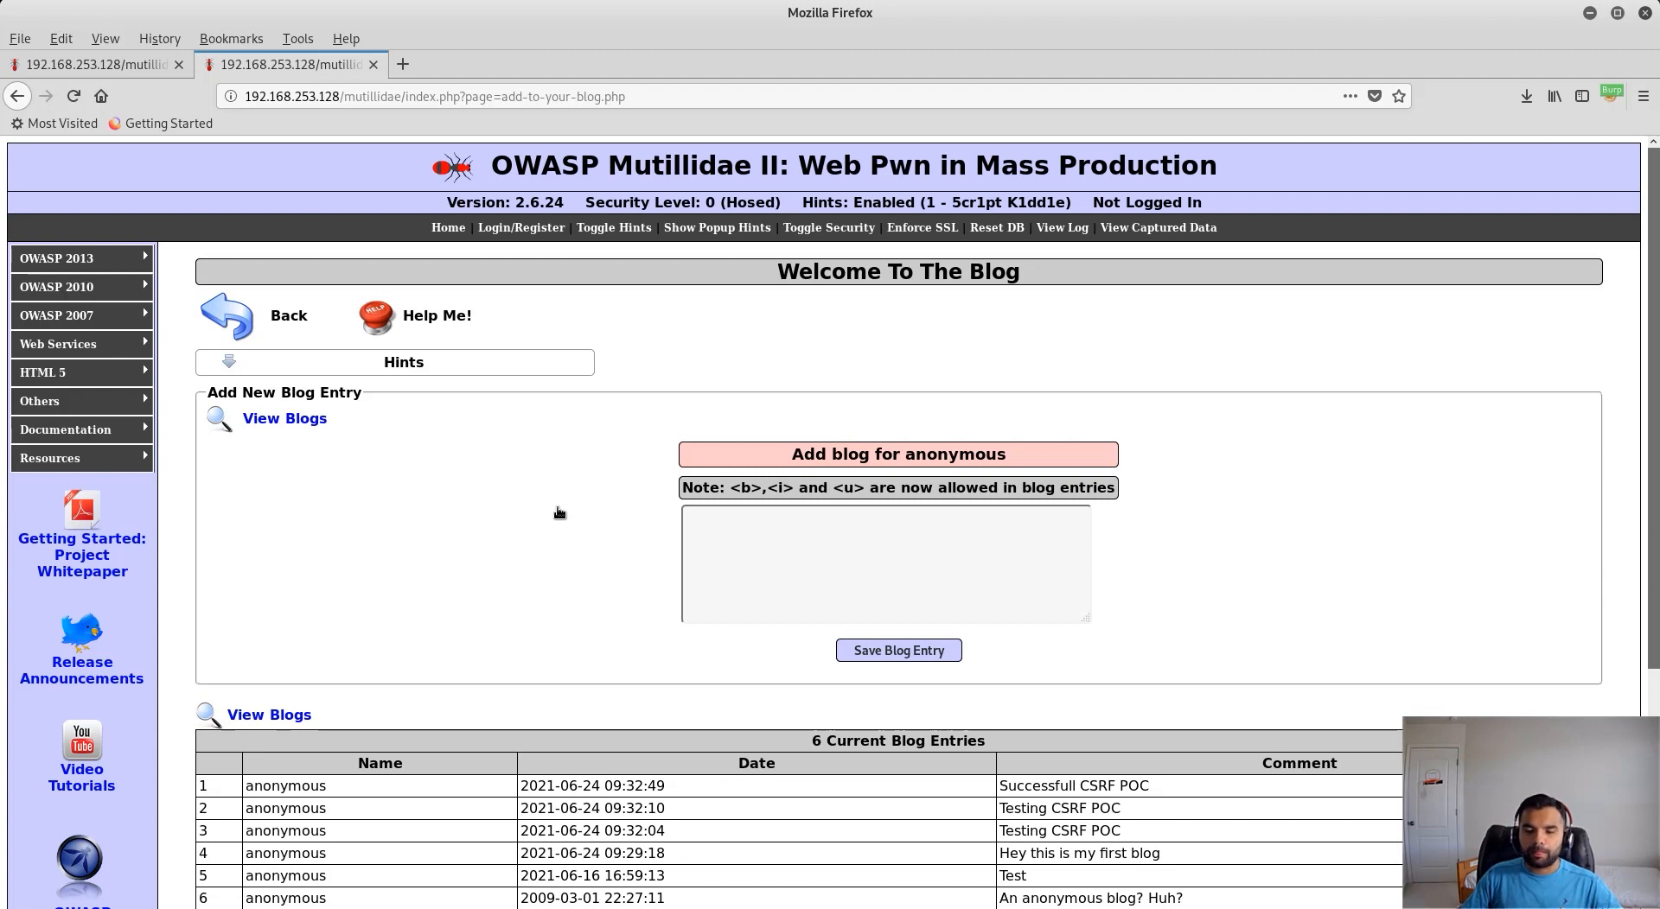
double_click(1071, 786)
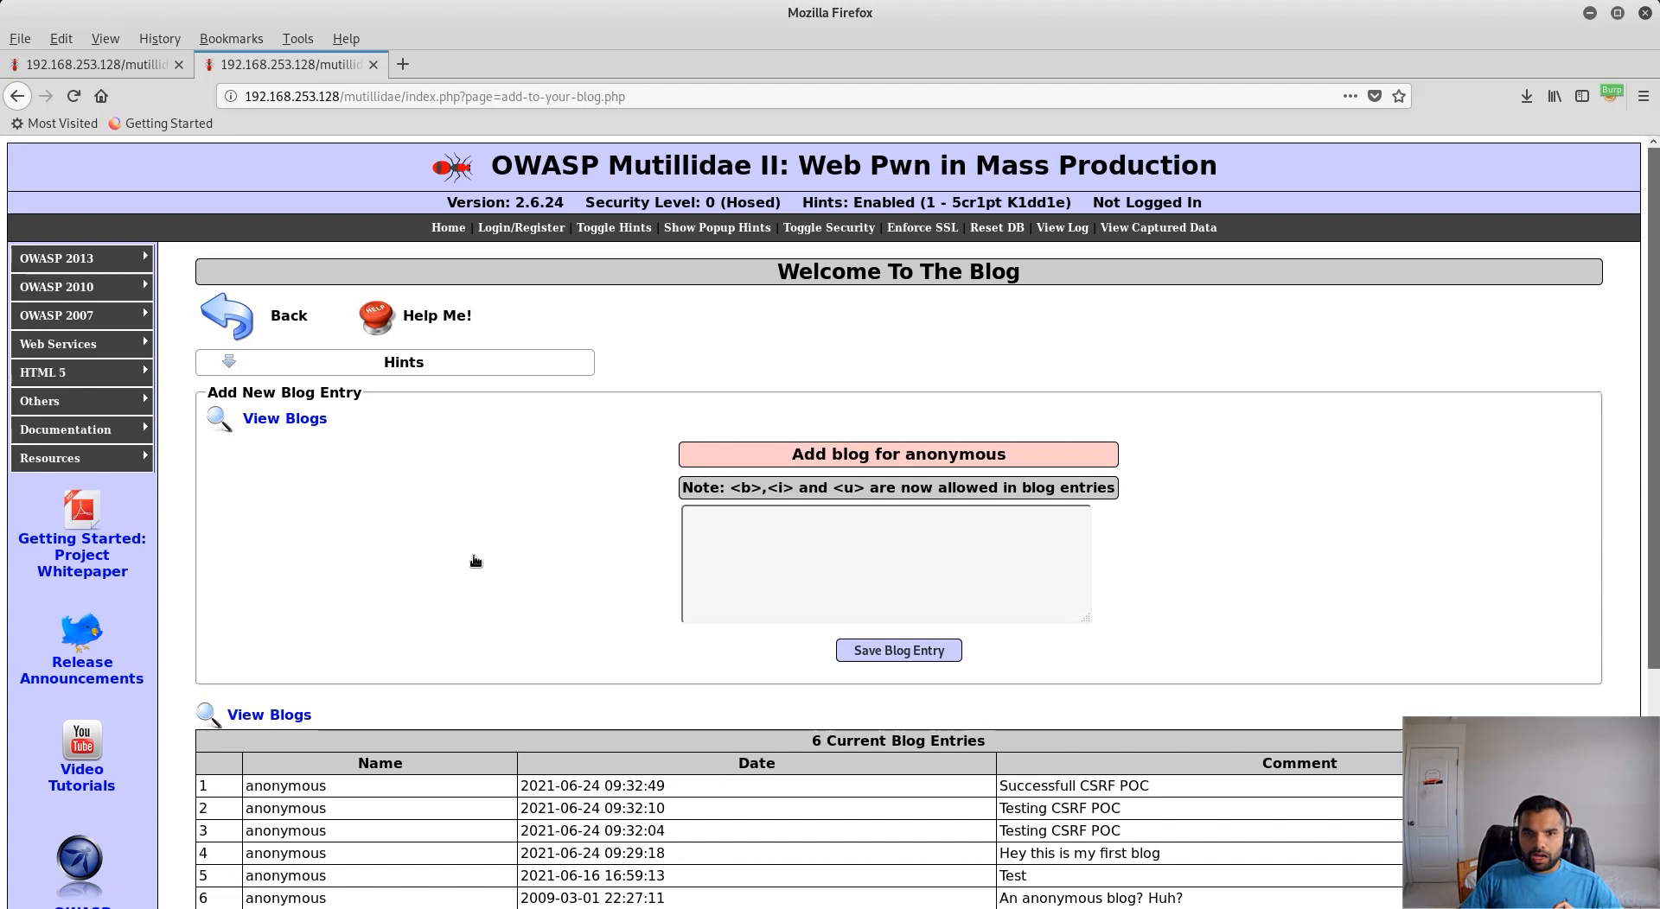
mouse_move(480, 557)
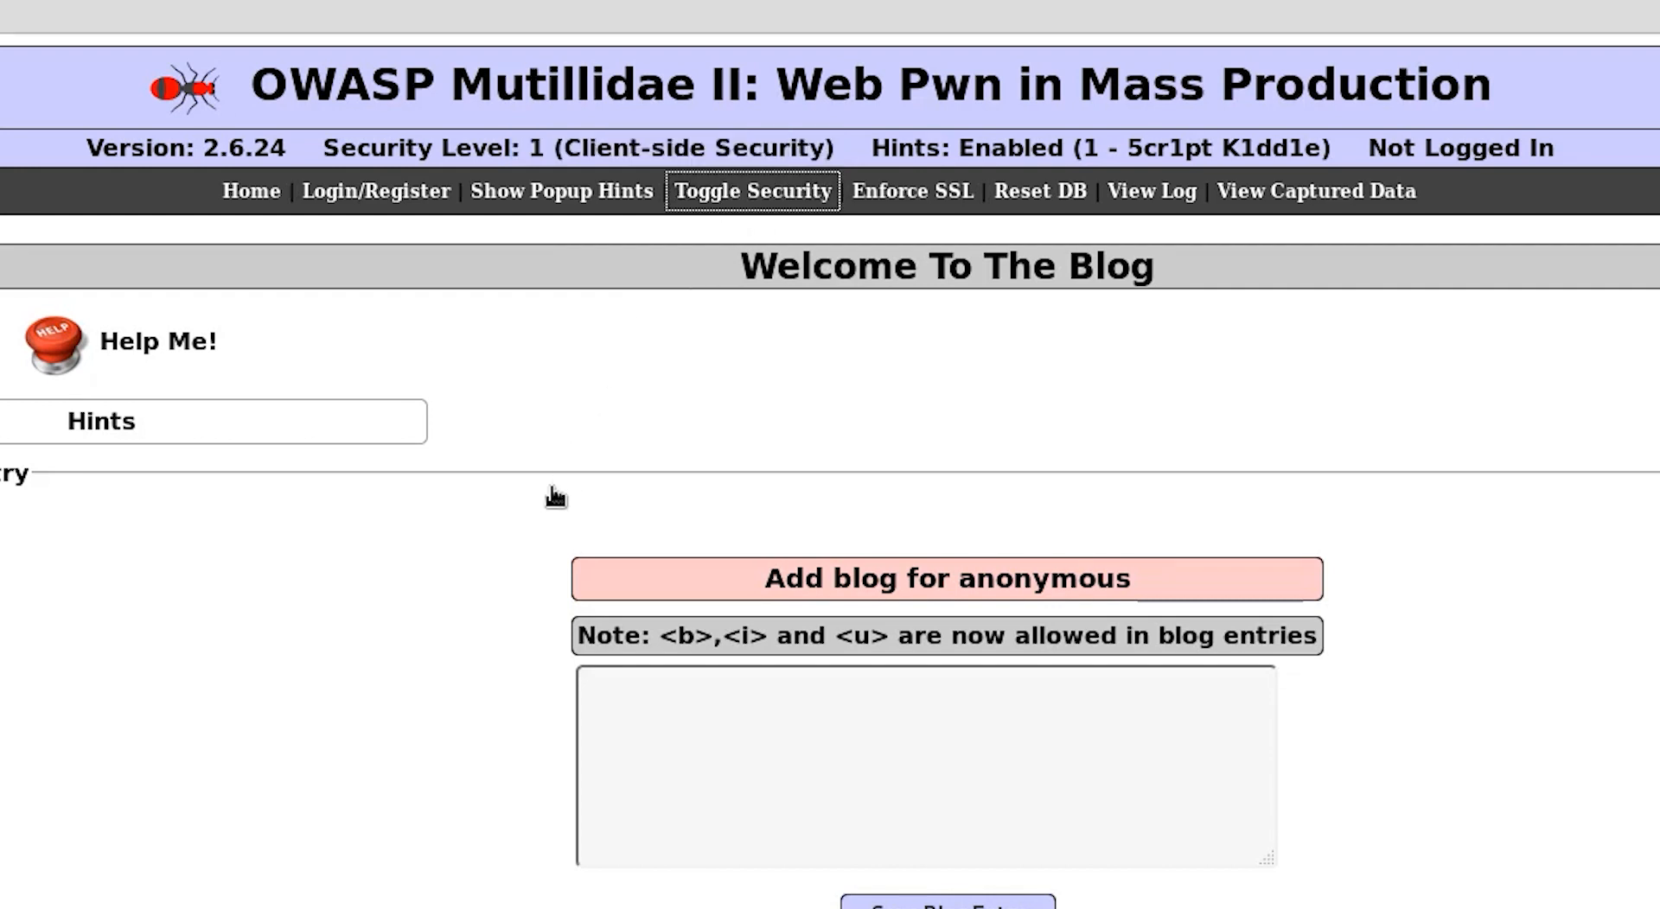
- Set security level 5 and save the blog entry 'Second Attempt for CSRF'
left_click(751, 192)
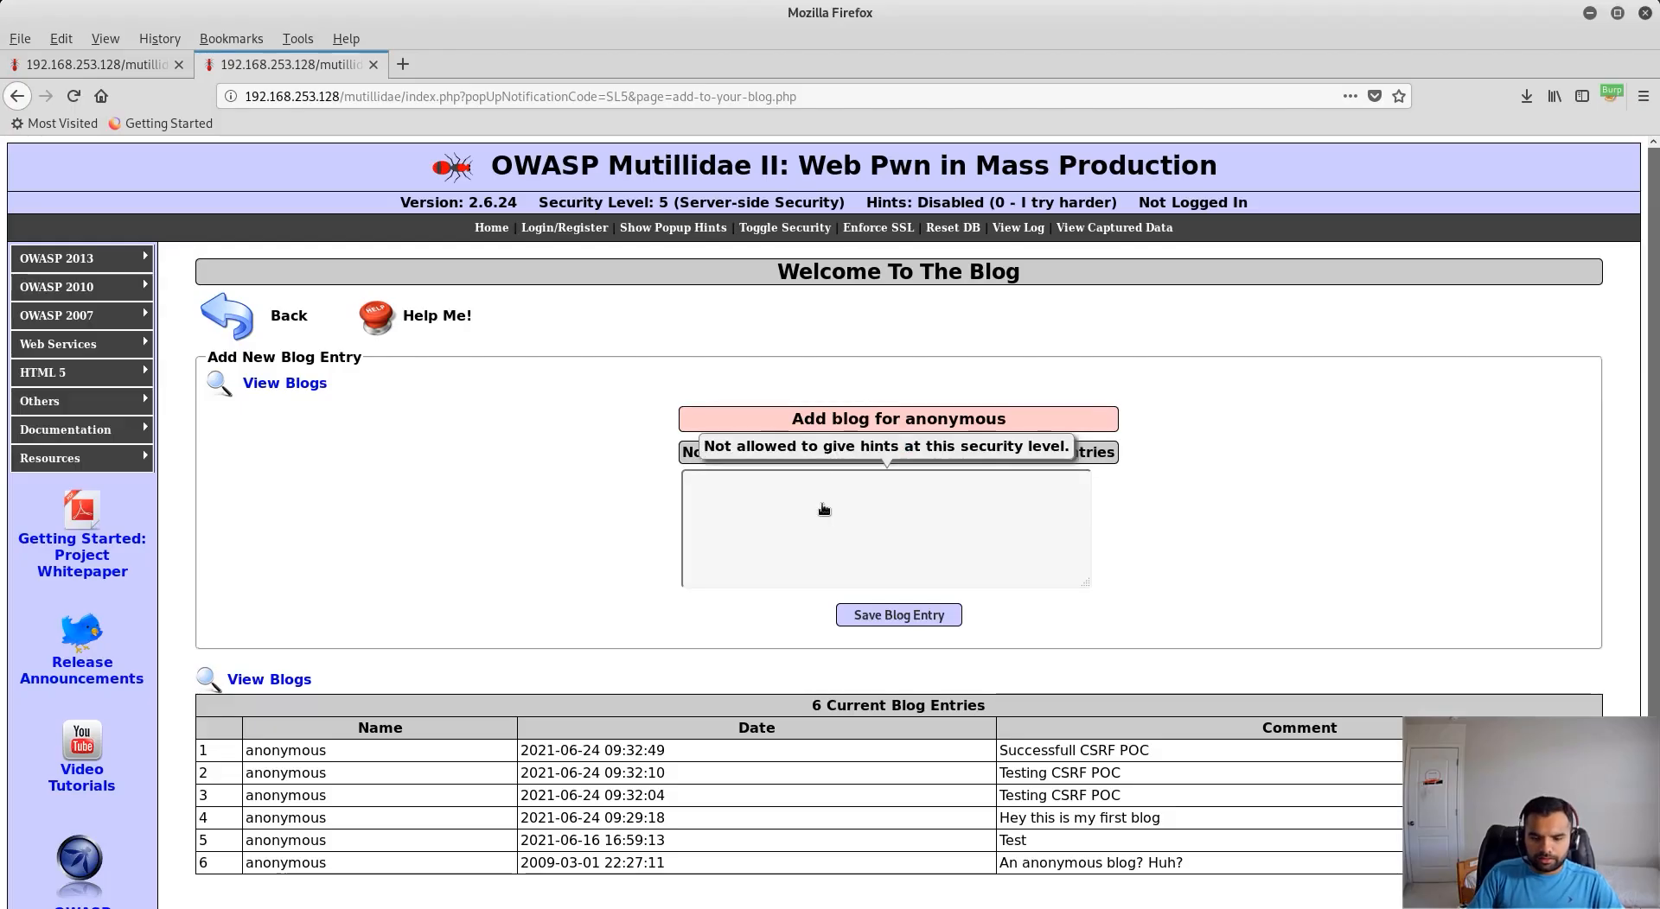
type("Second A")
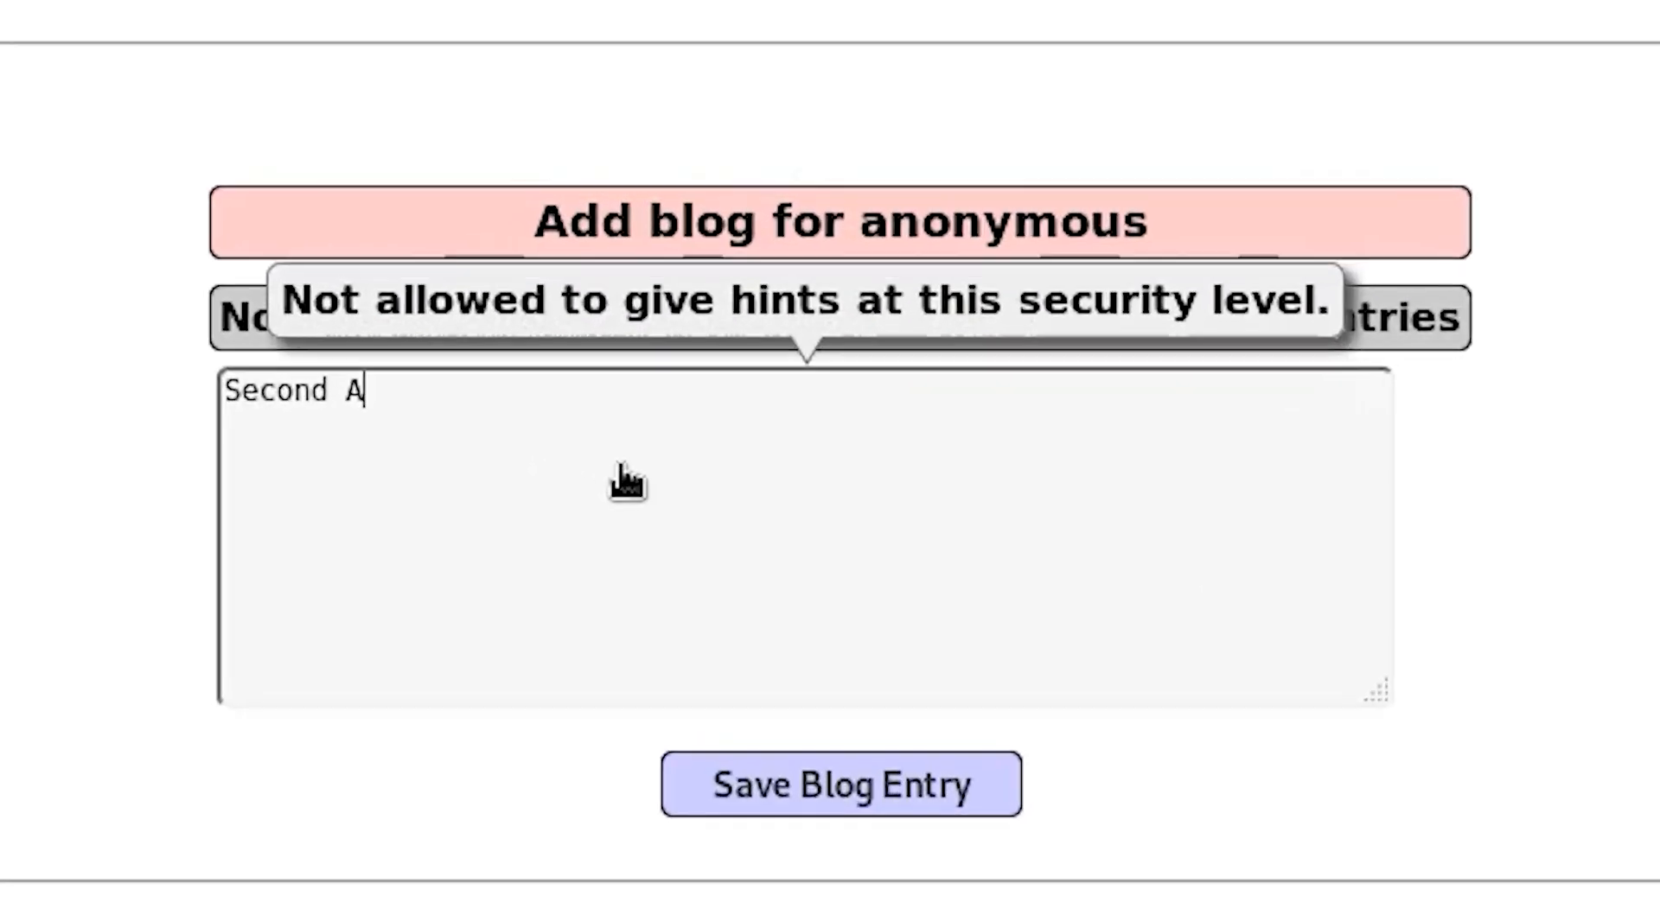
type("ttempt for C")
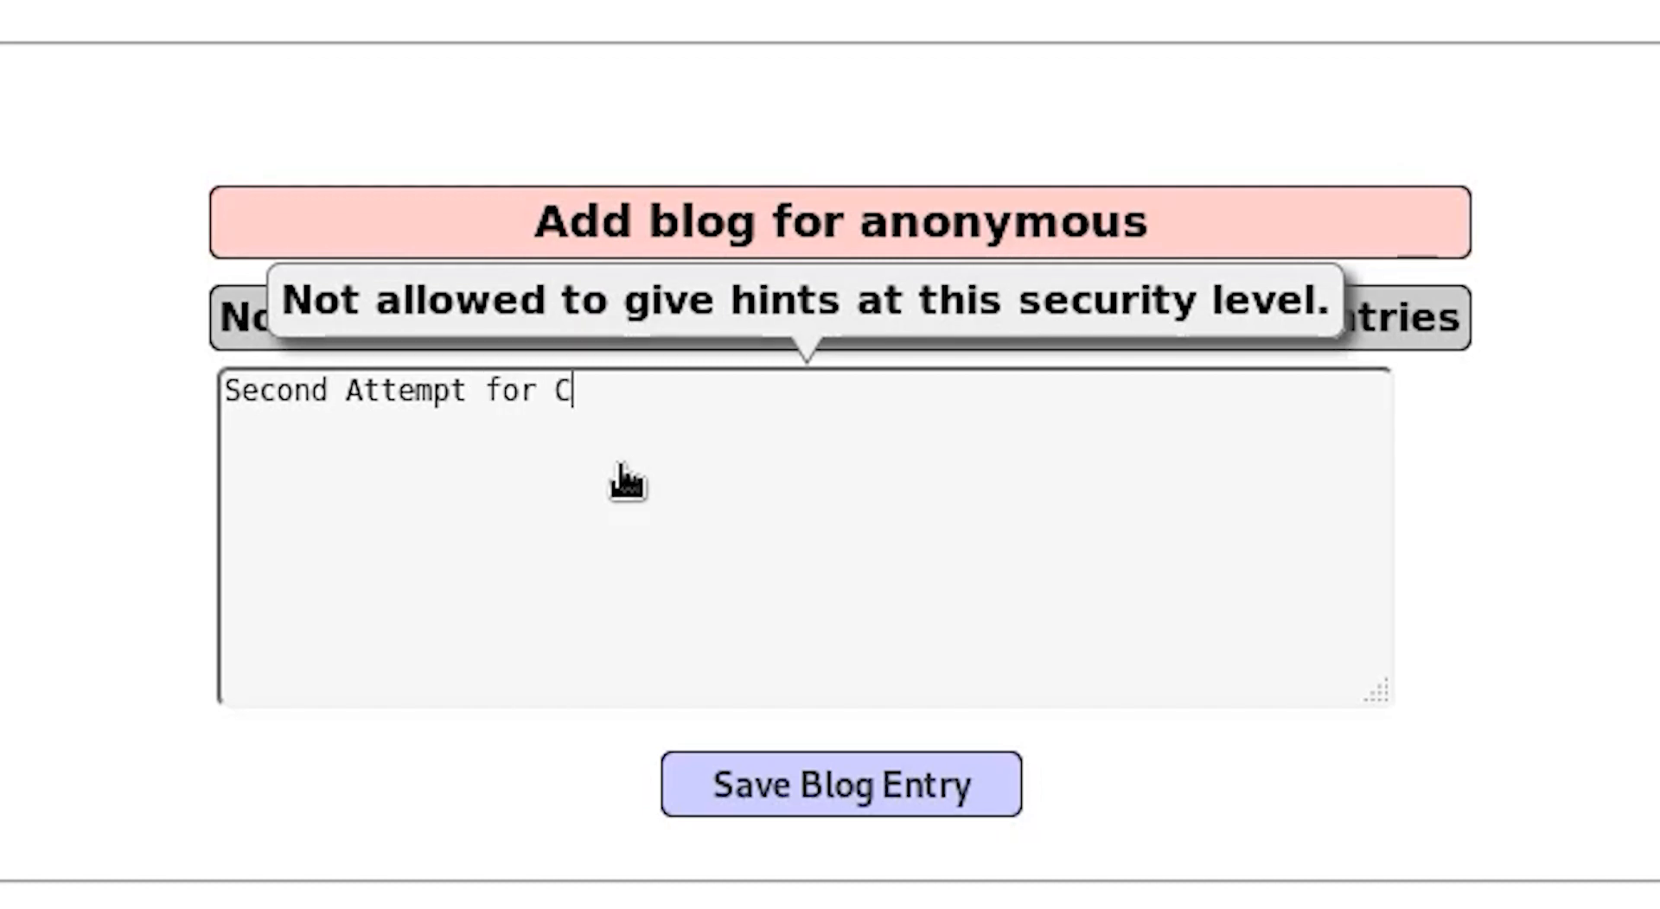
type("SR")
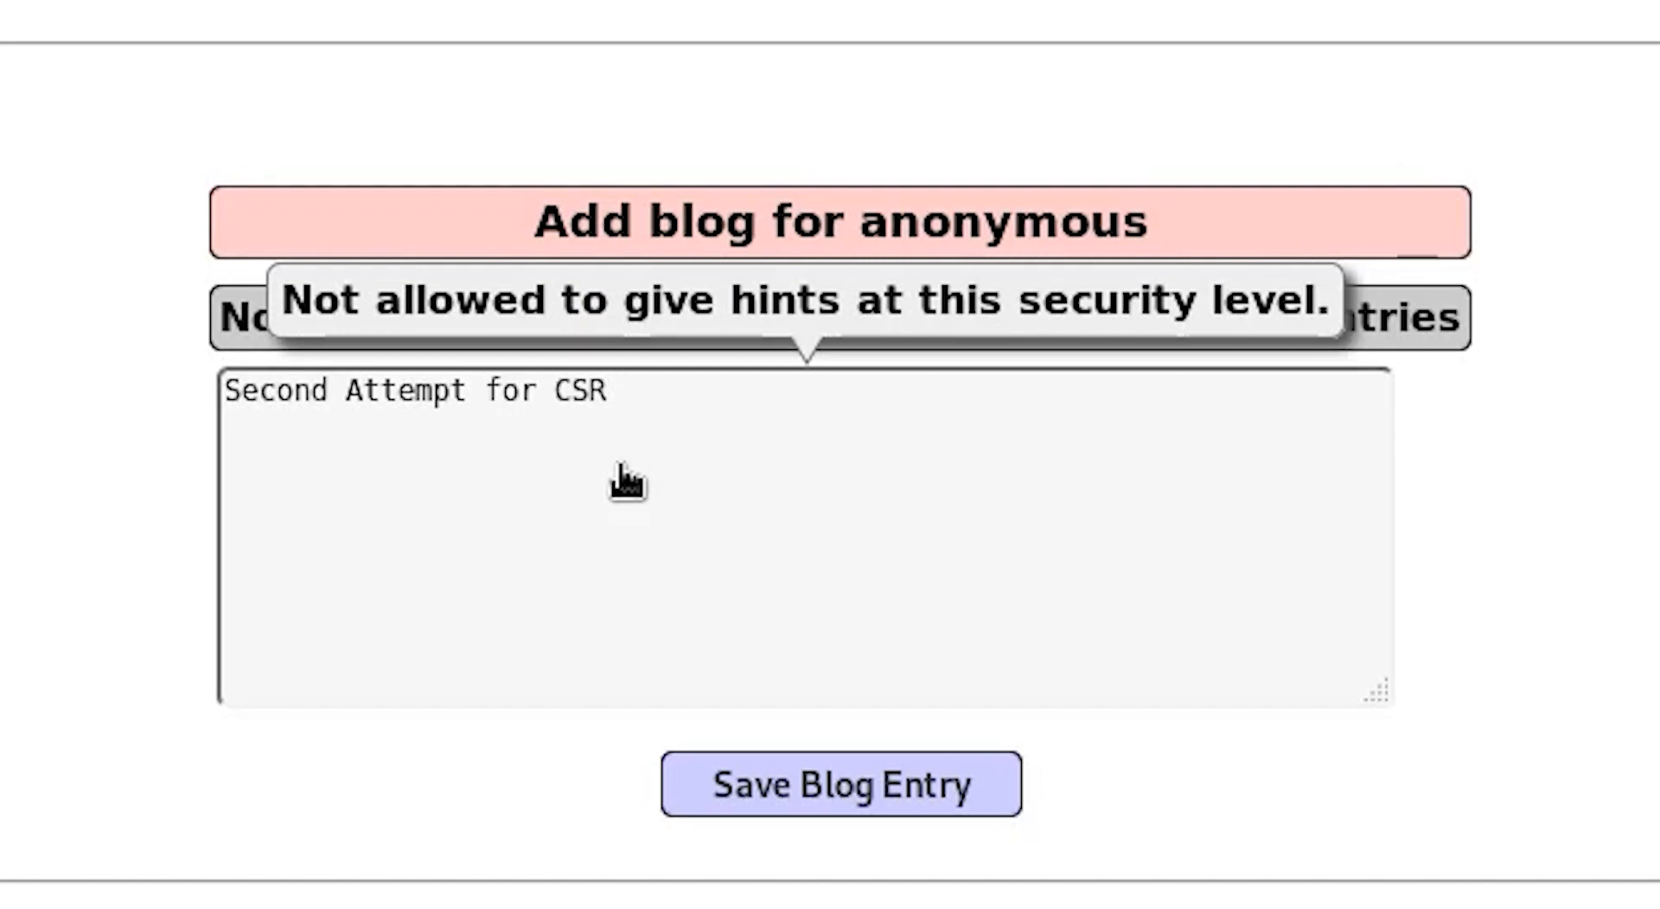
left_click(839, 784)
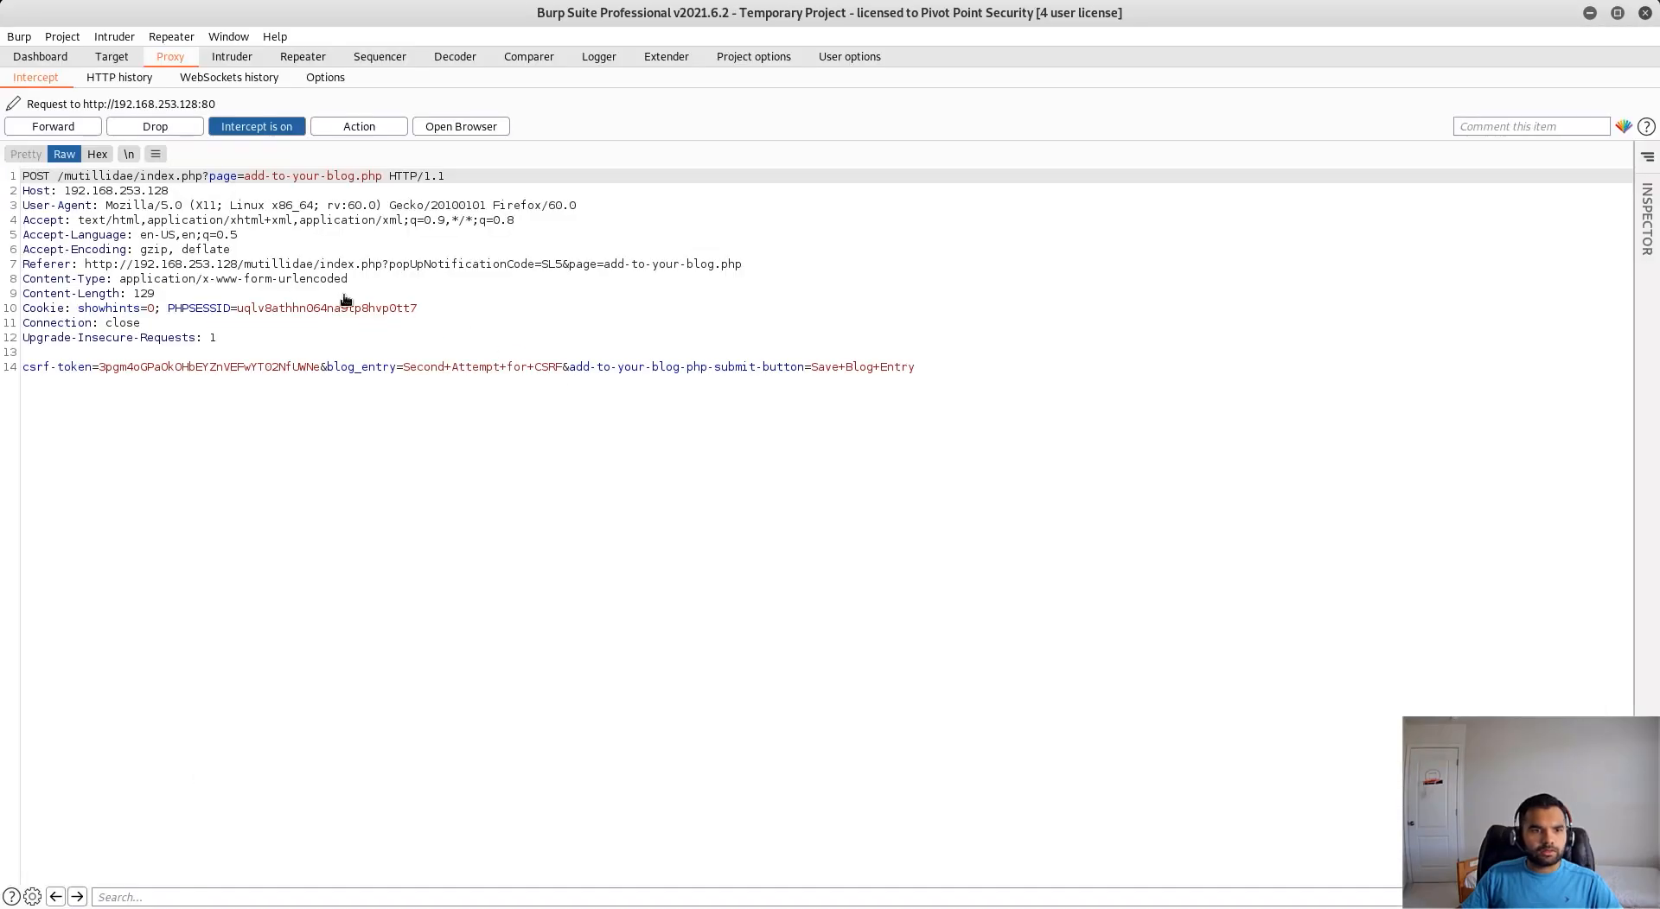
mouse_move(28, 376)
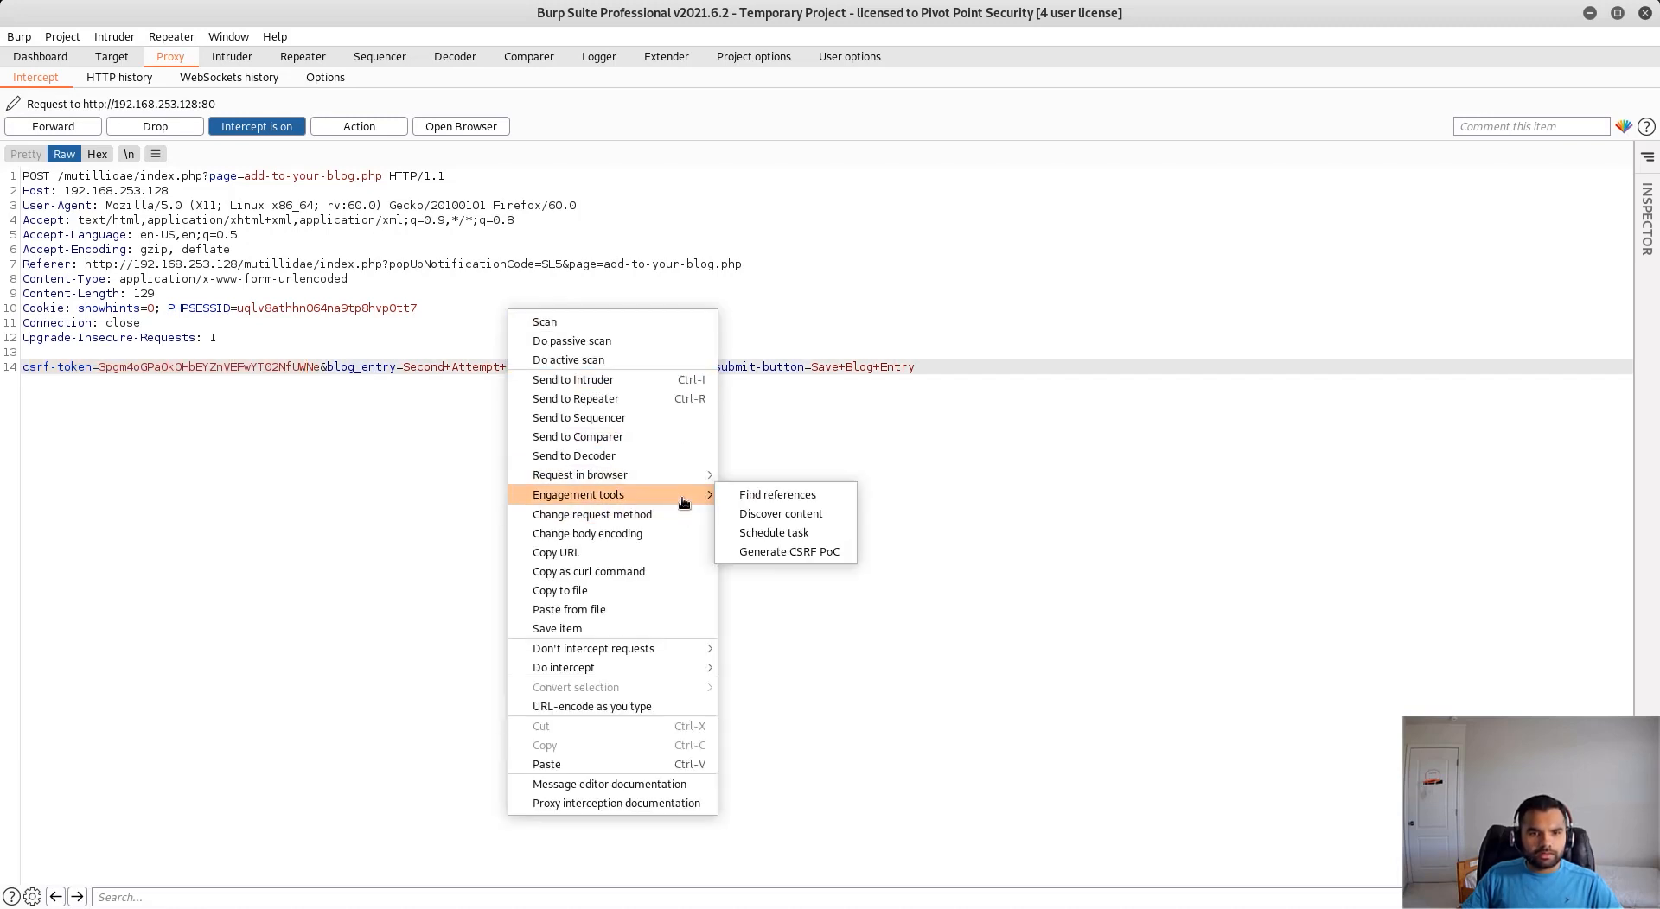
mouse_move(787, 551)
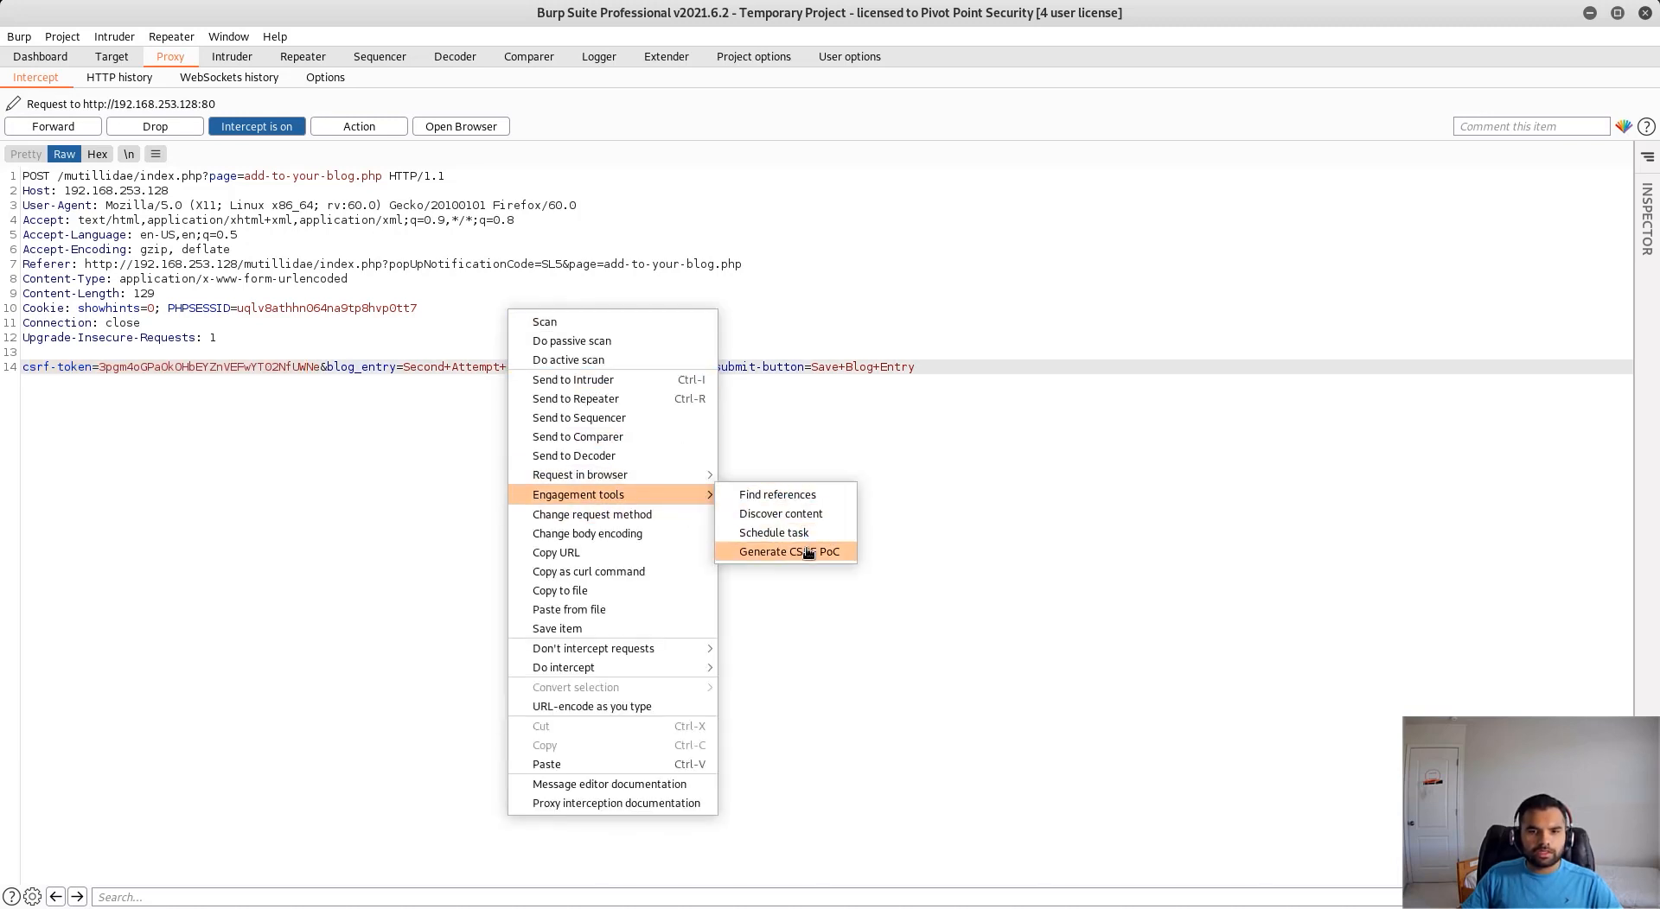
- Generate a CSRF PoC and select its blog_entry value for editing
left_click(786, 552)
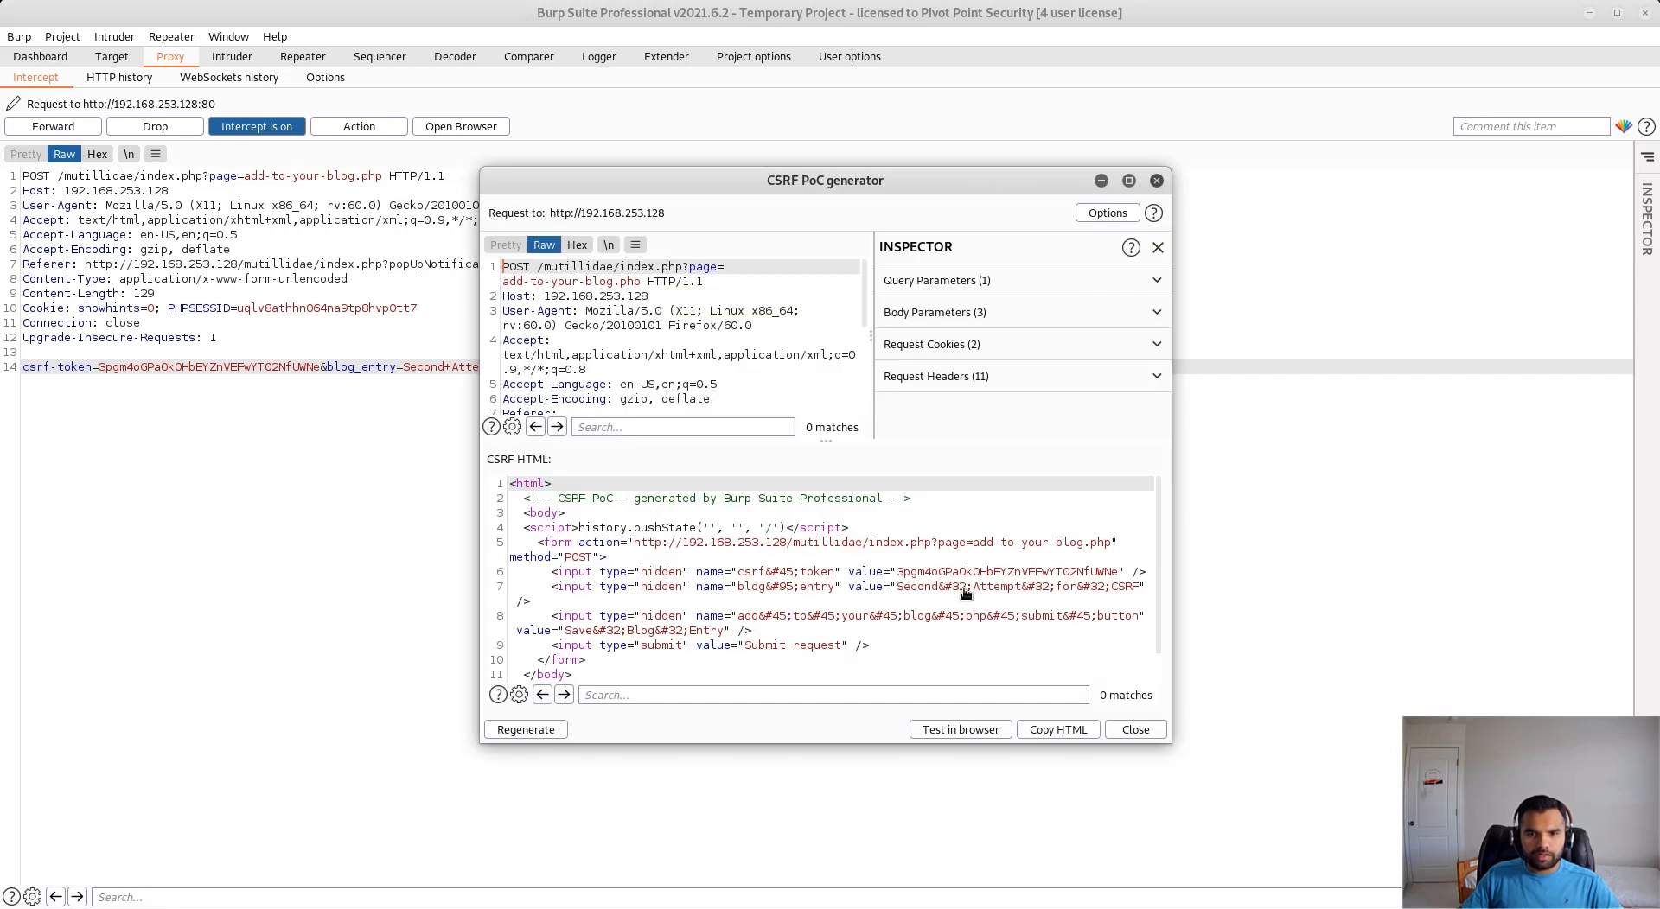
double_click(914, 586)
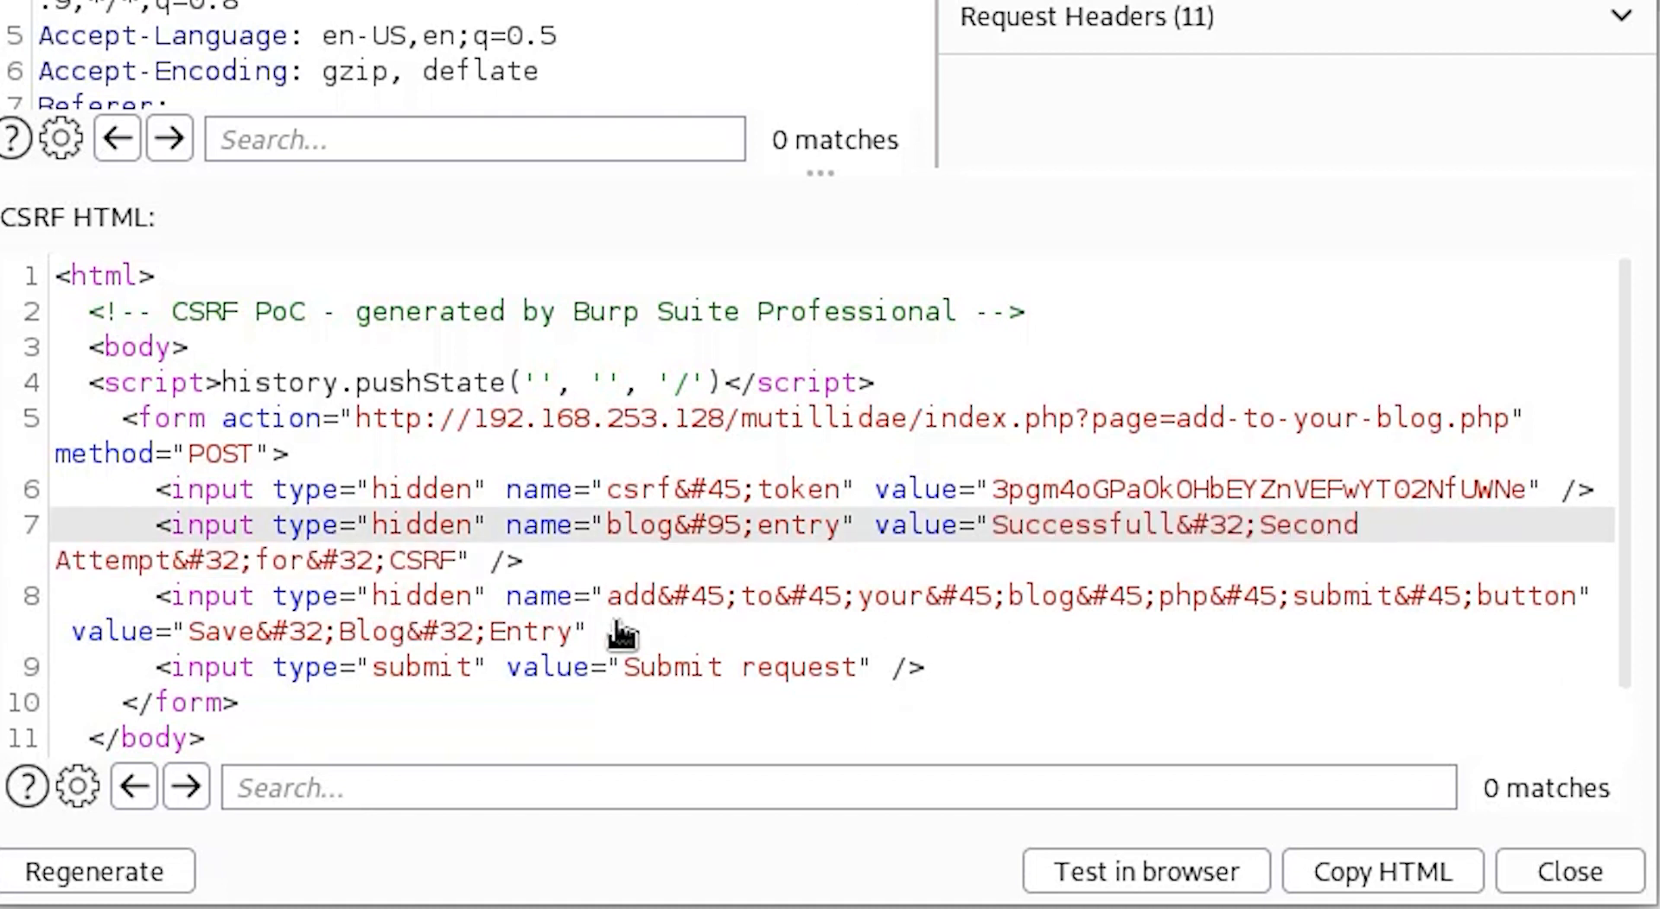
mouse_move(1527, 871)
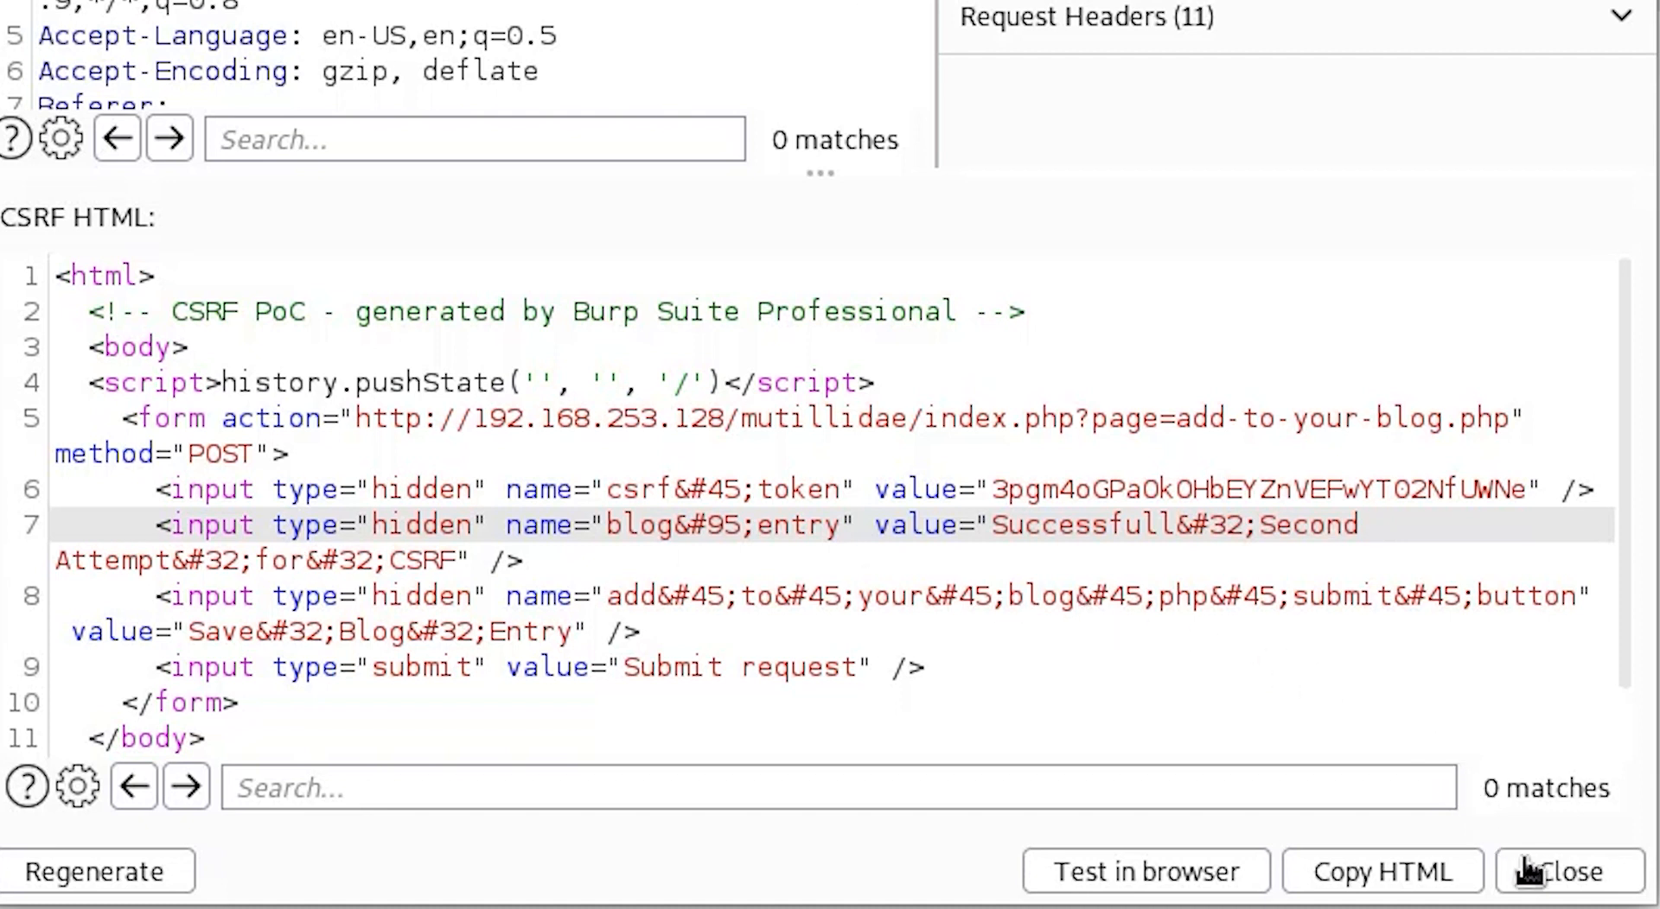
mouse_move(939, 458)
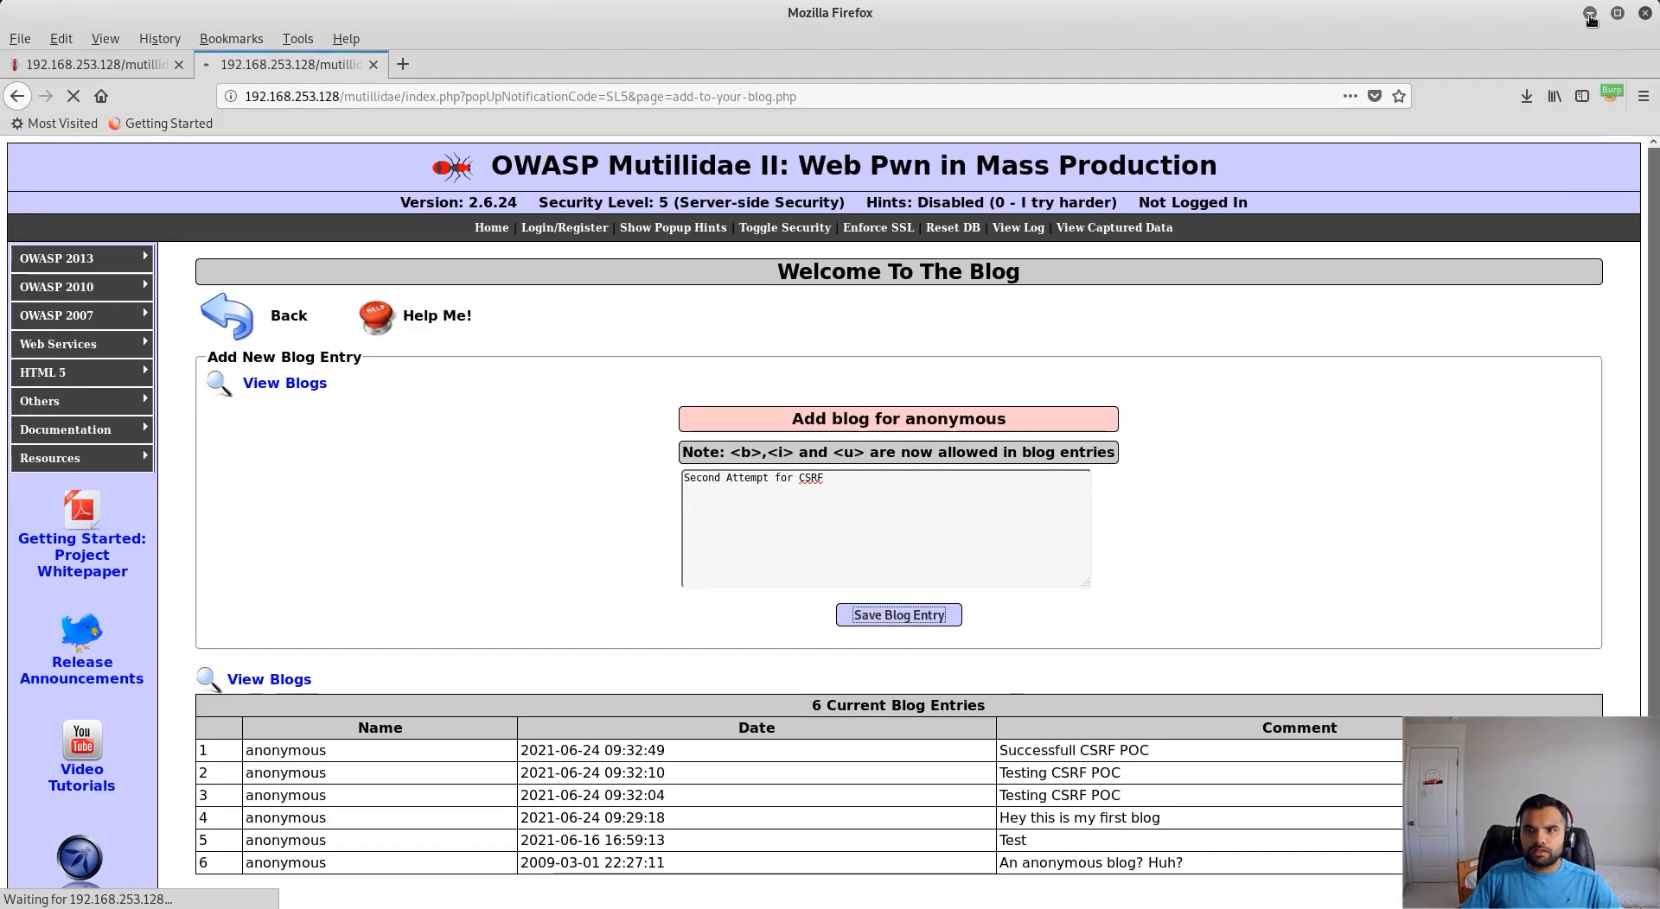
- Minimise Firefox, launch Leafpad and maximise its window
left_click(1589, 13)
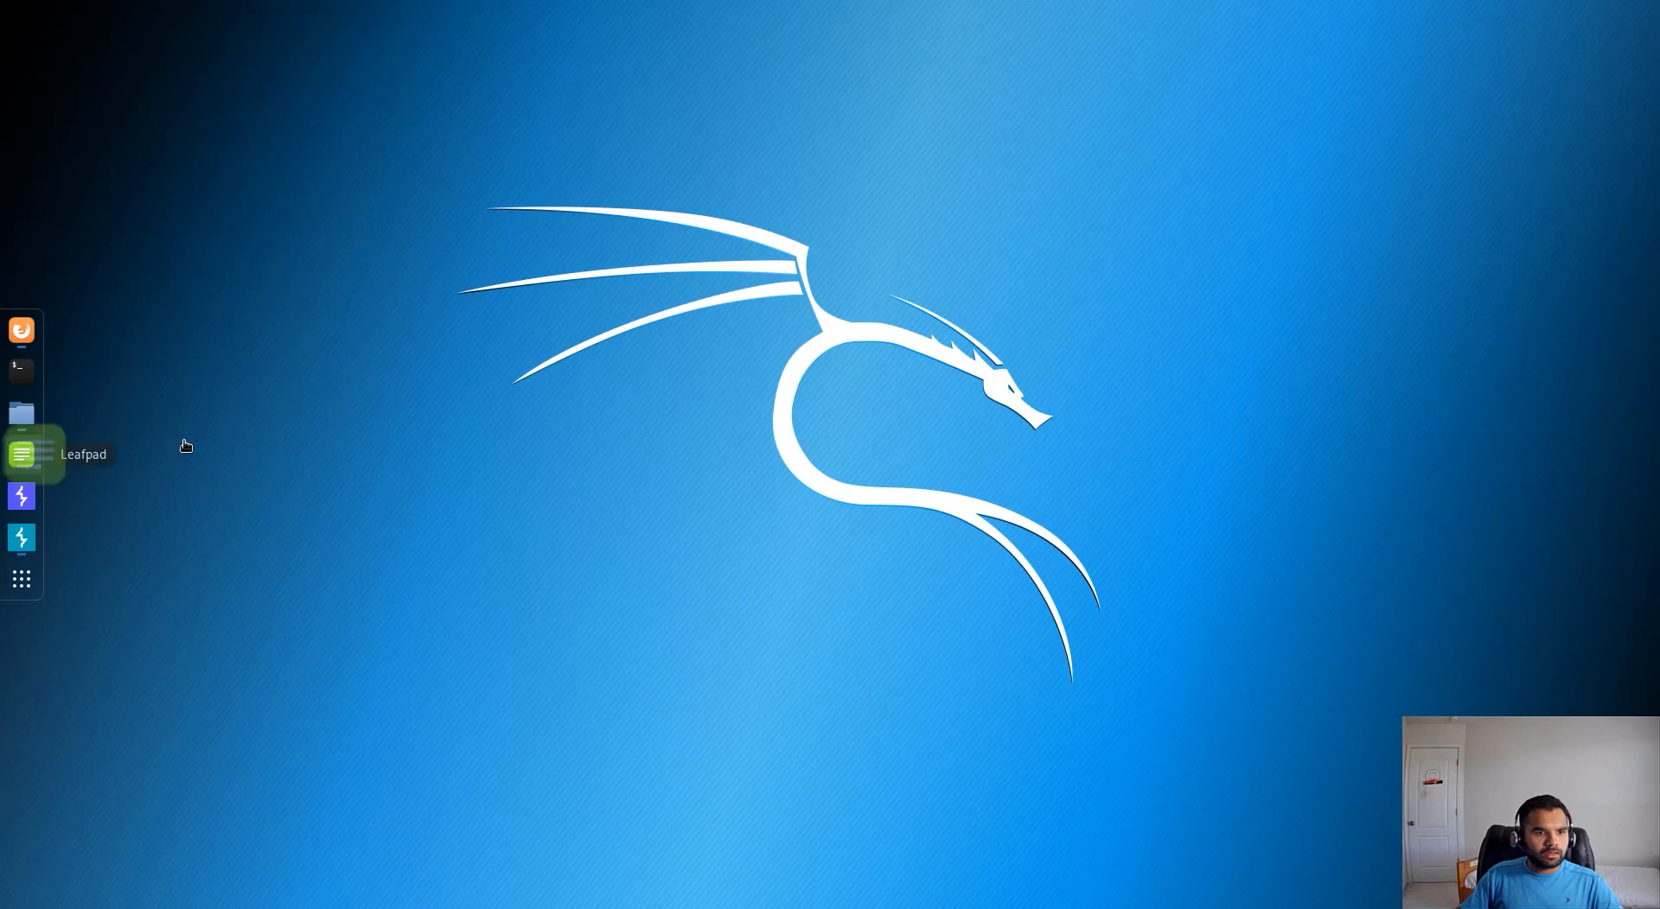
left_click(21, 454)
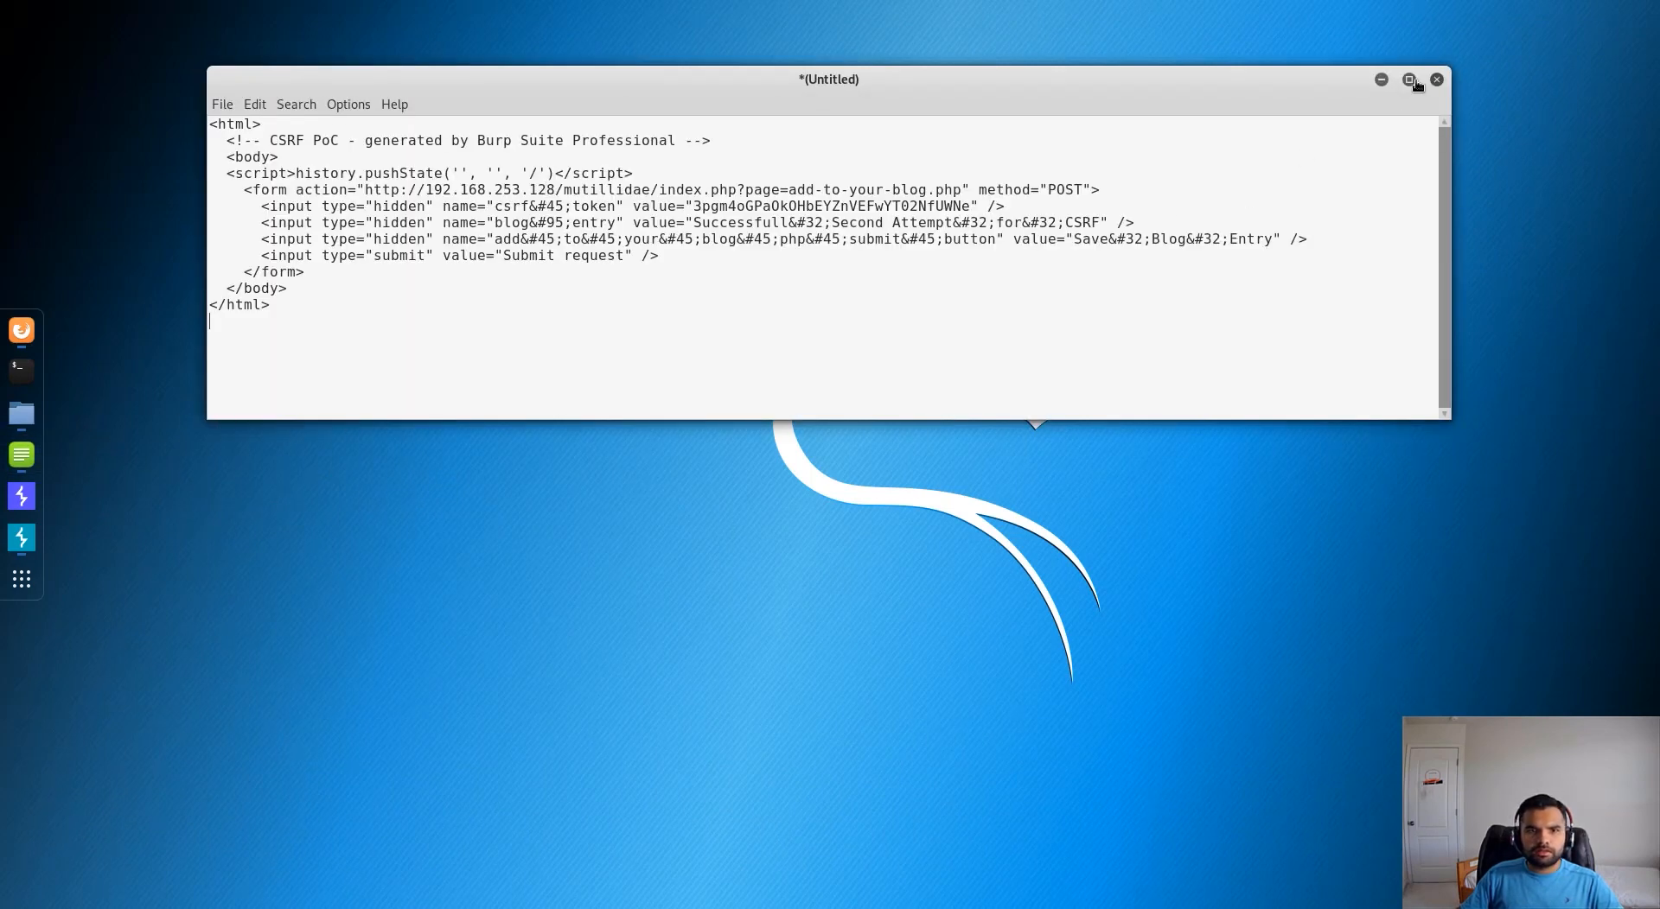
left_click(1408, 79)
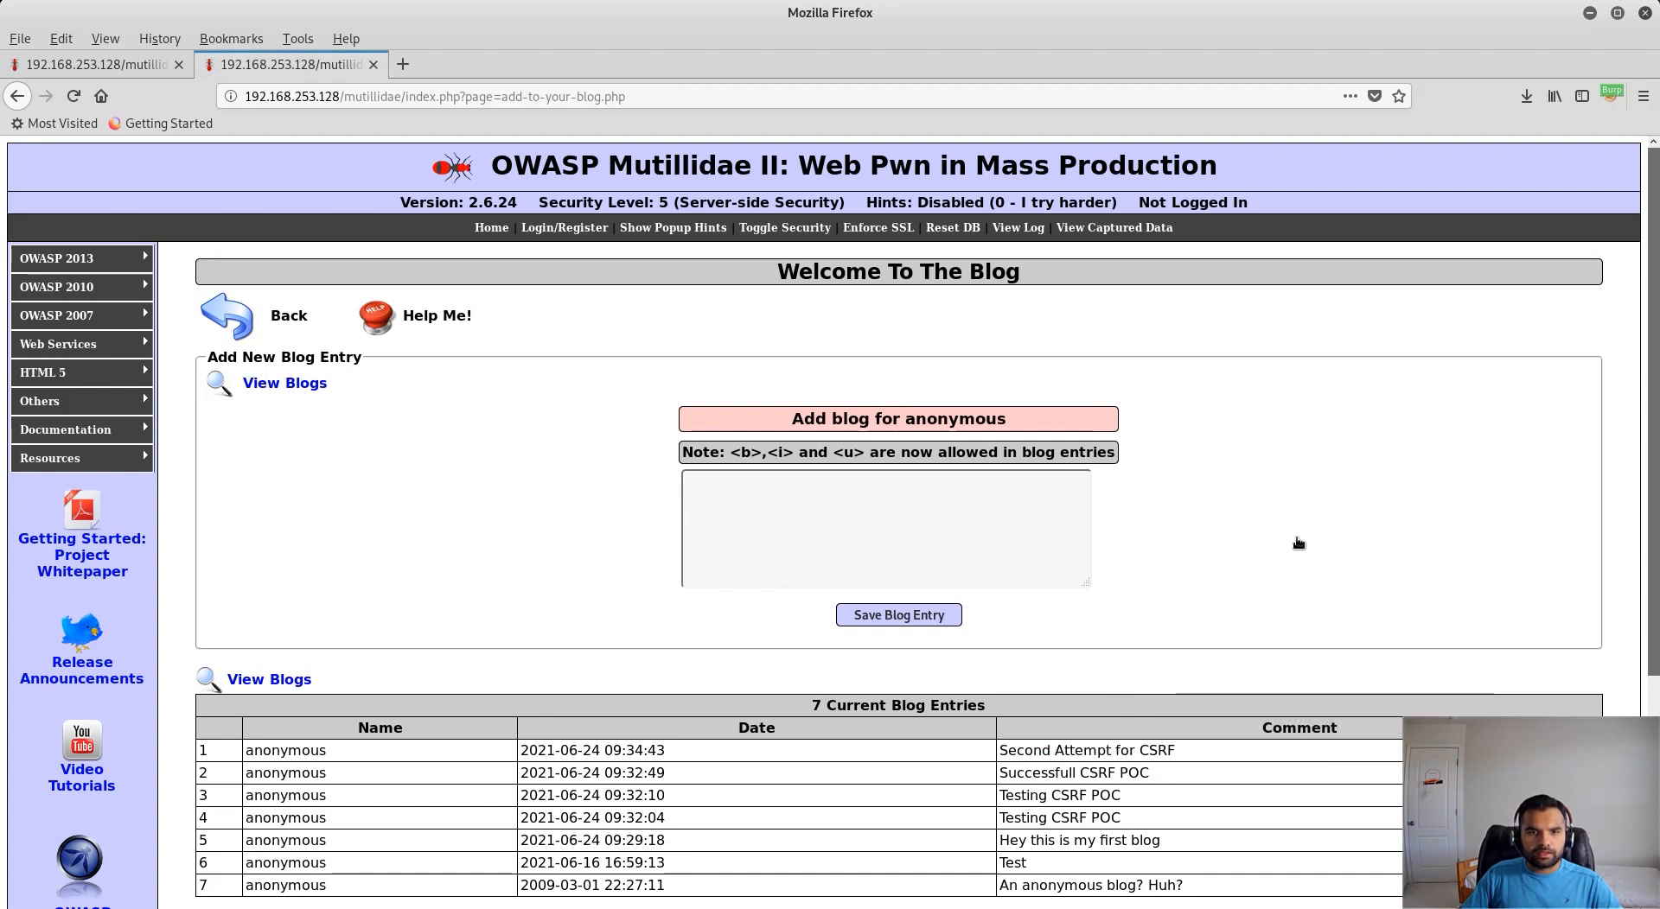
mouse_move(1297, 534)
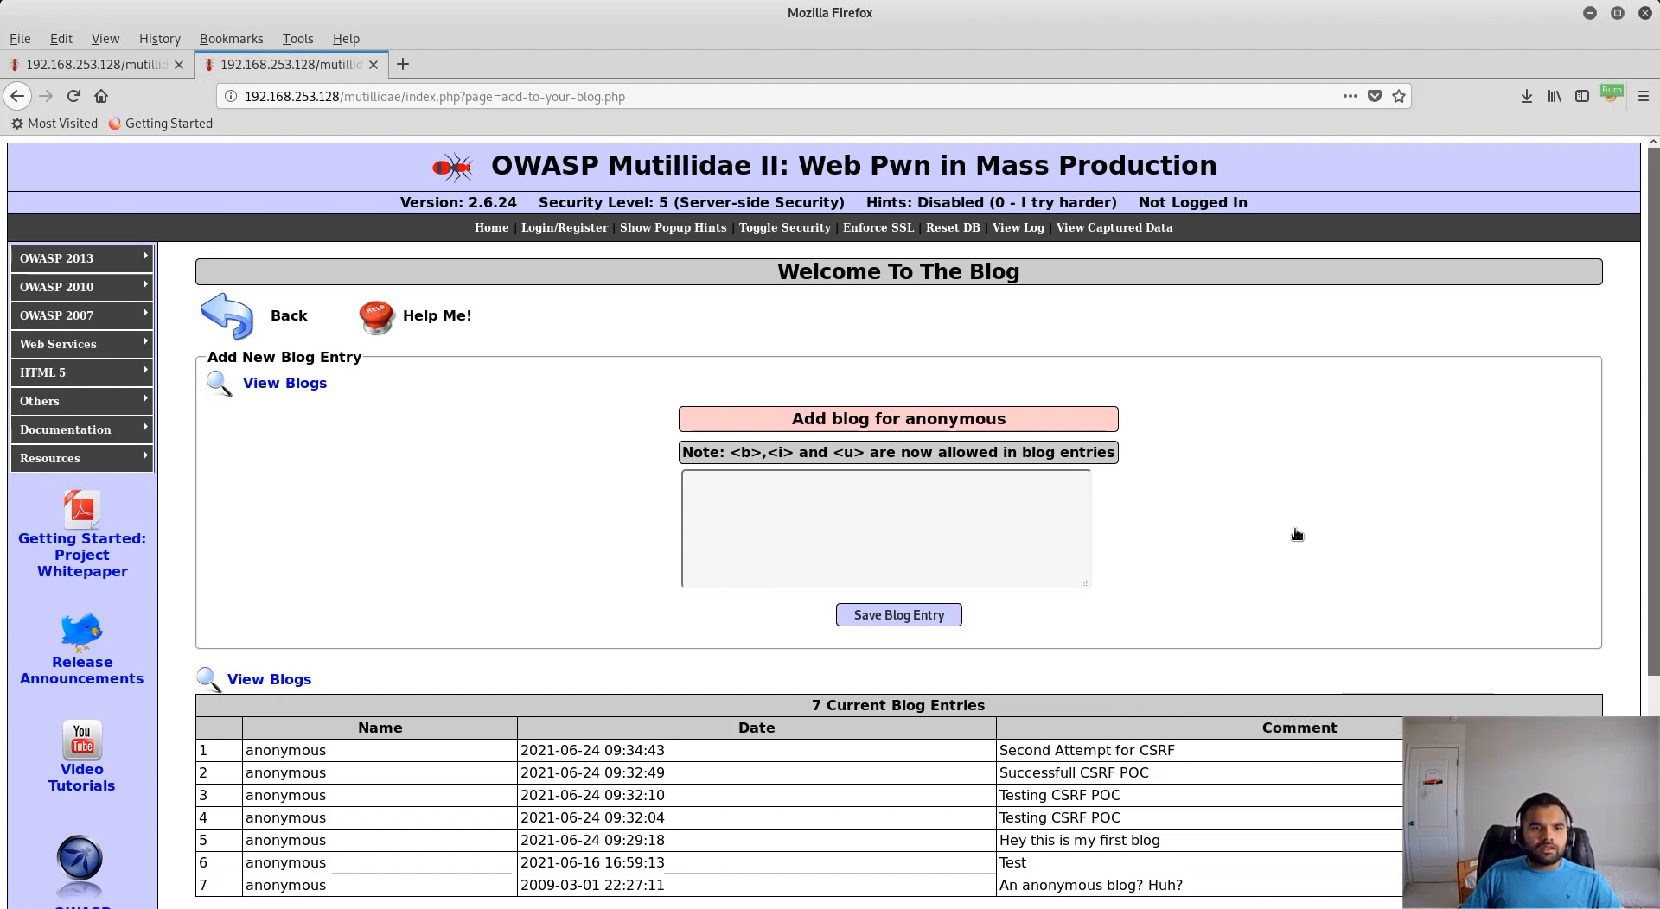
mouse_move(1282, 527)
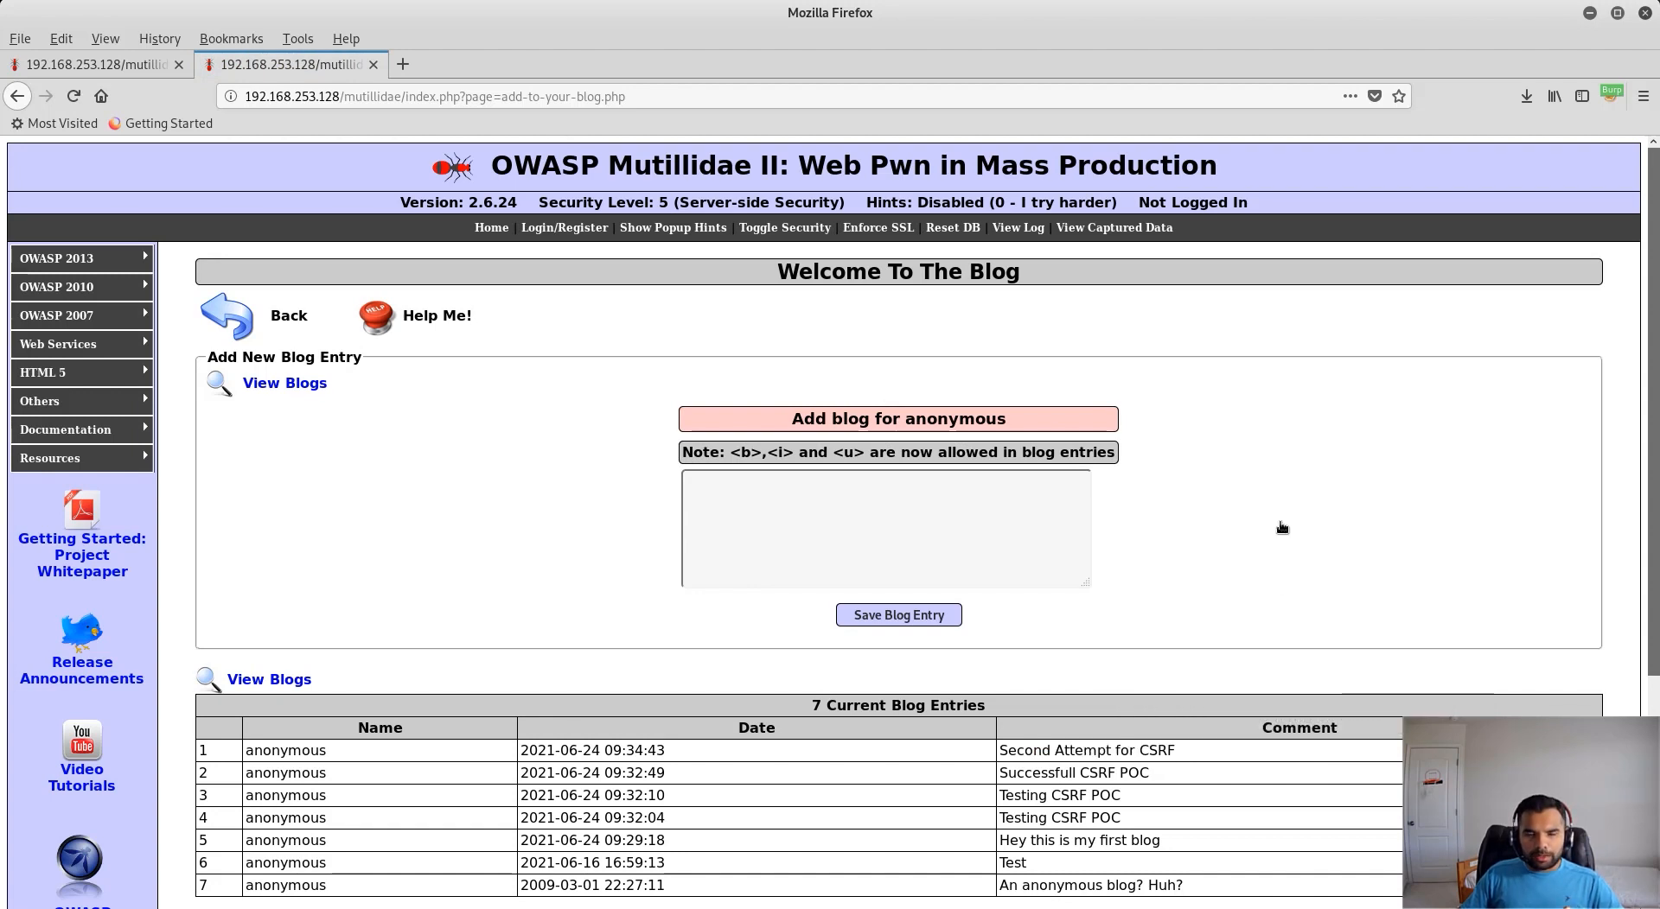
mouse_move(1206, 220)
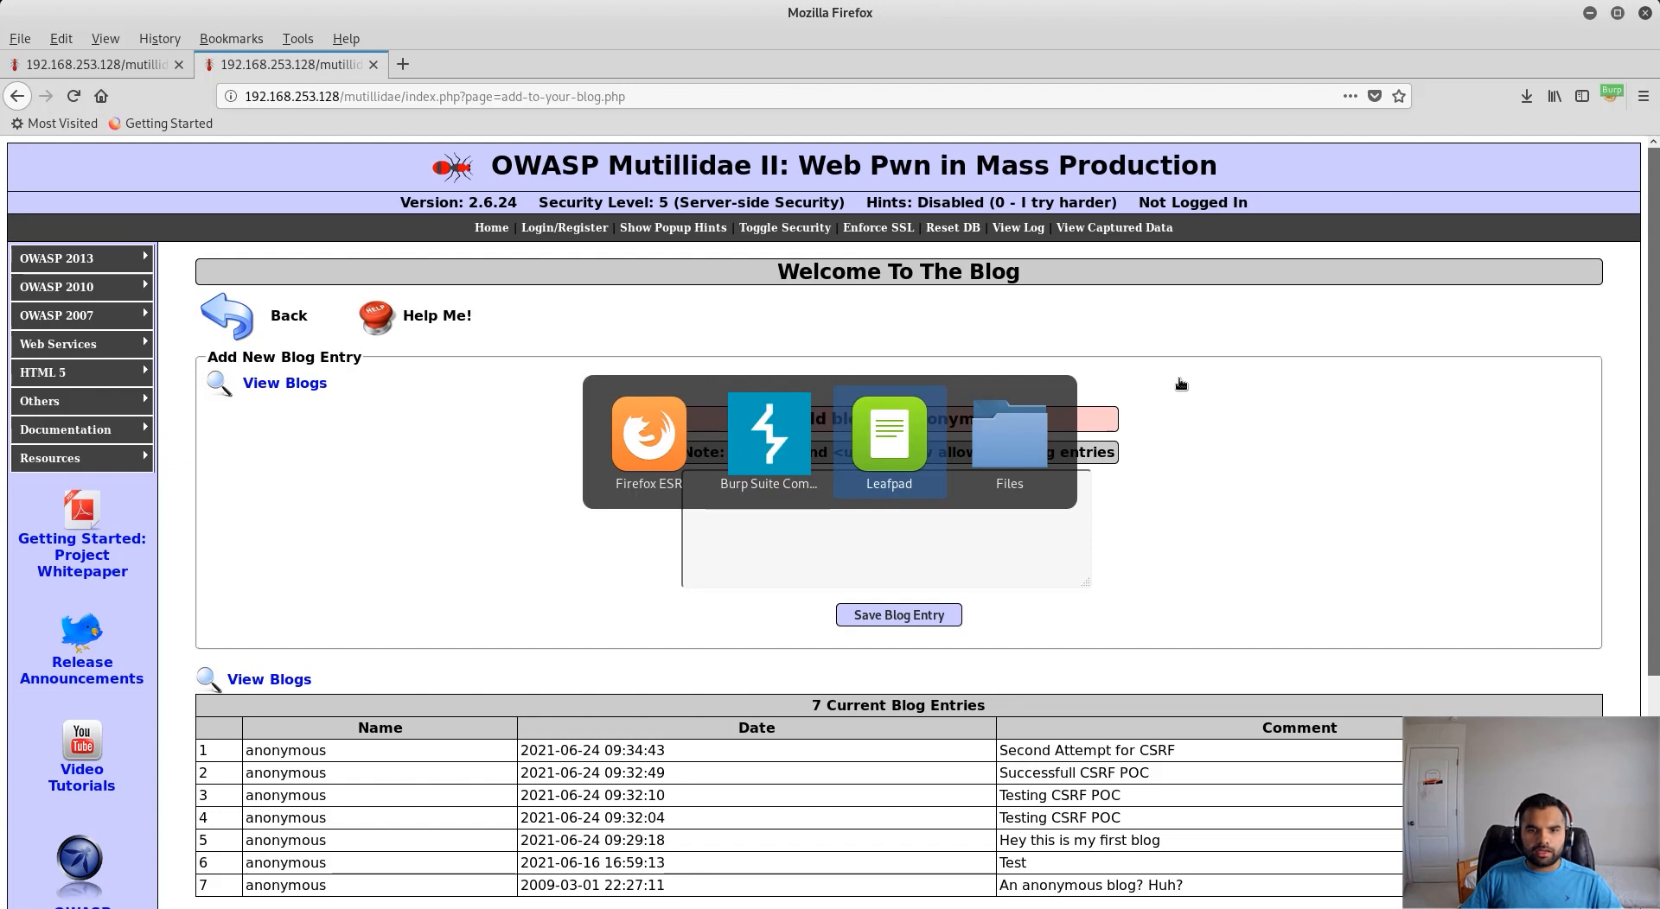
- Place the cursor in the PoC's csrf-token value in Leafpad to begin editing it
left_click(888, 440)
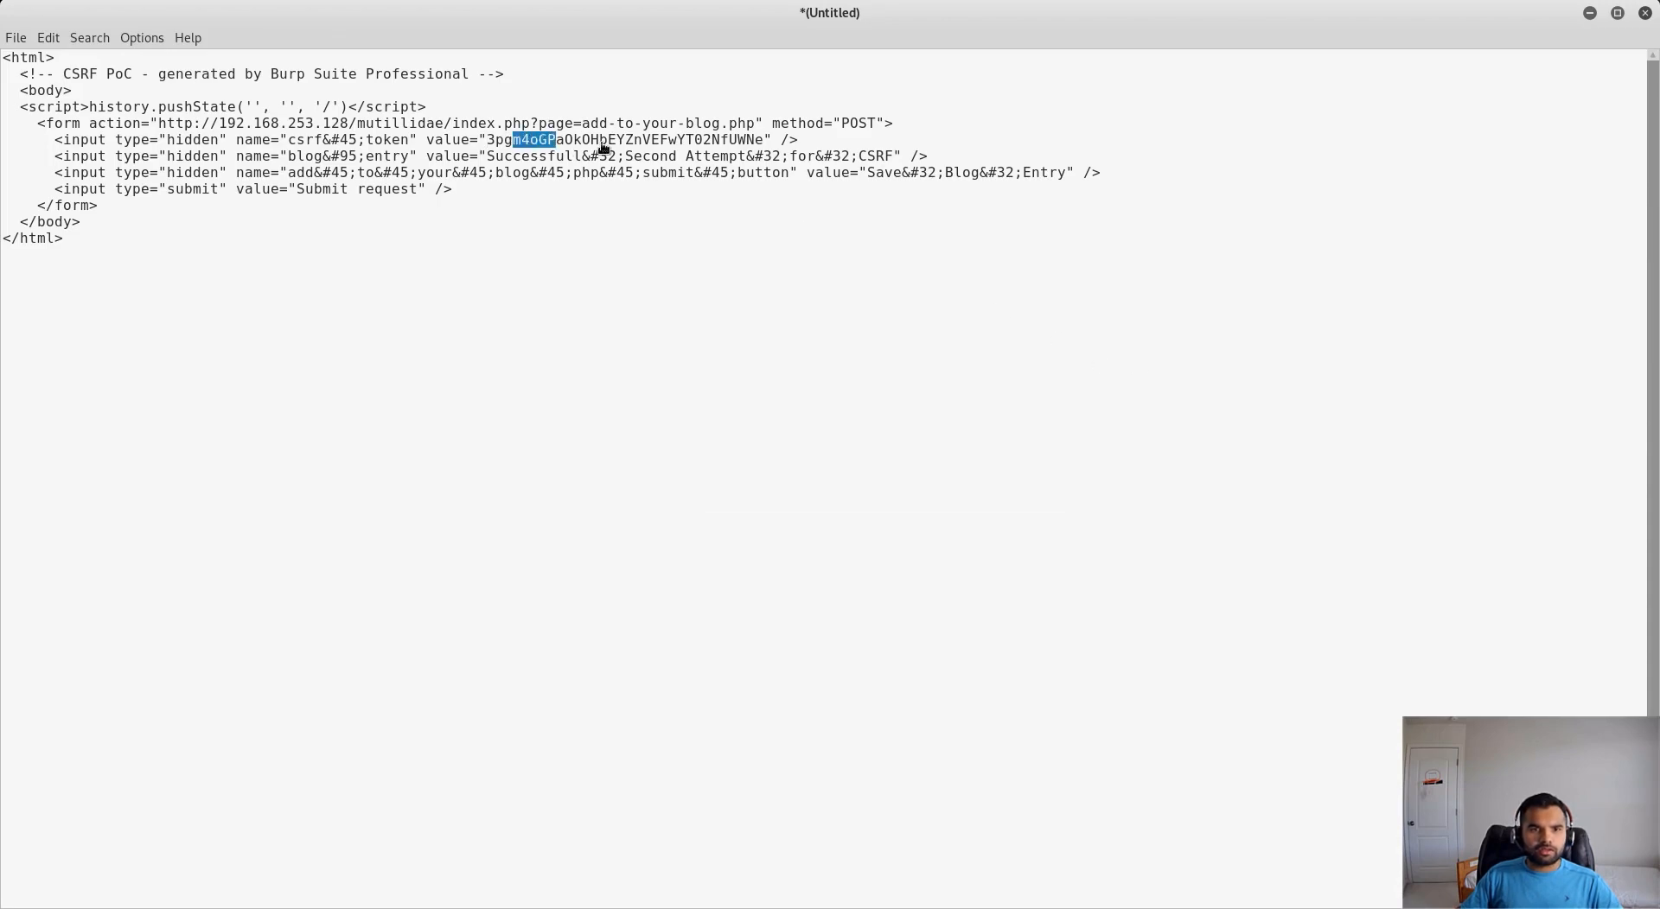
left_click_drag(534, 139, 746, 138)
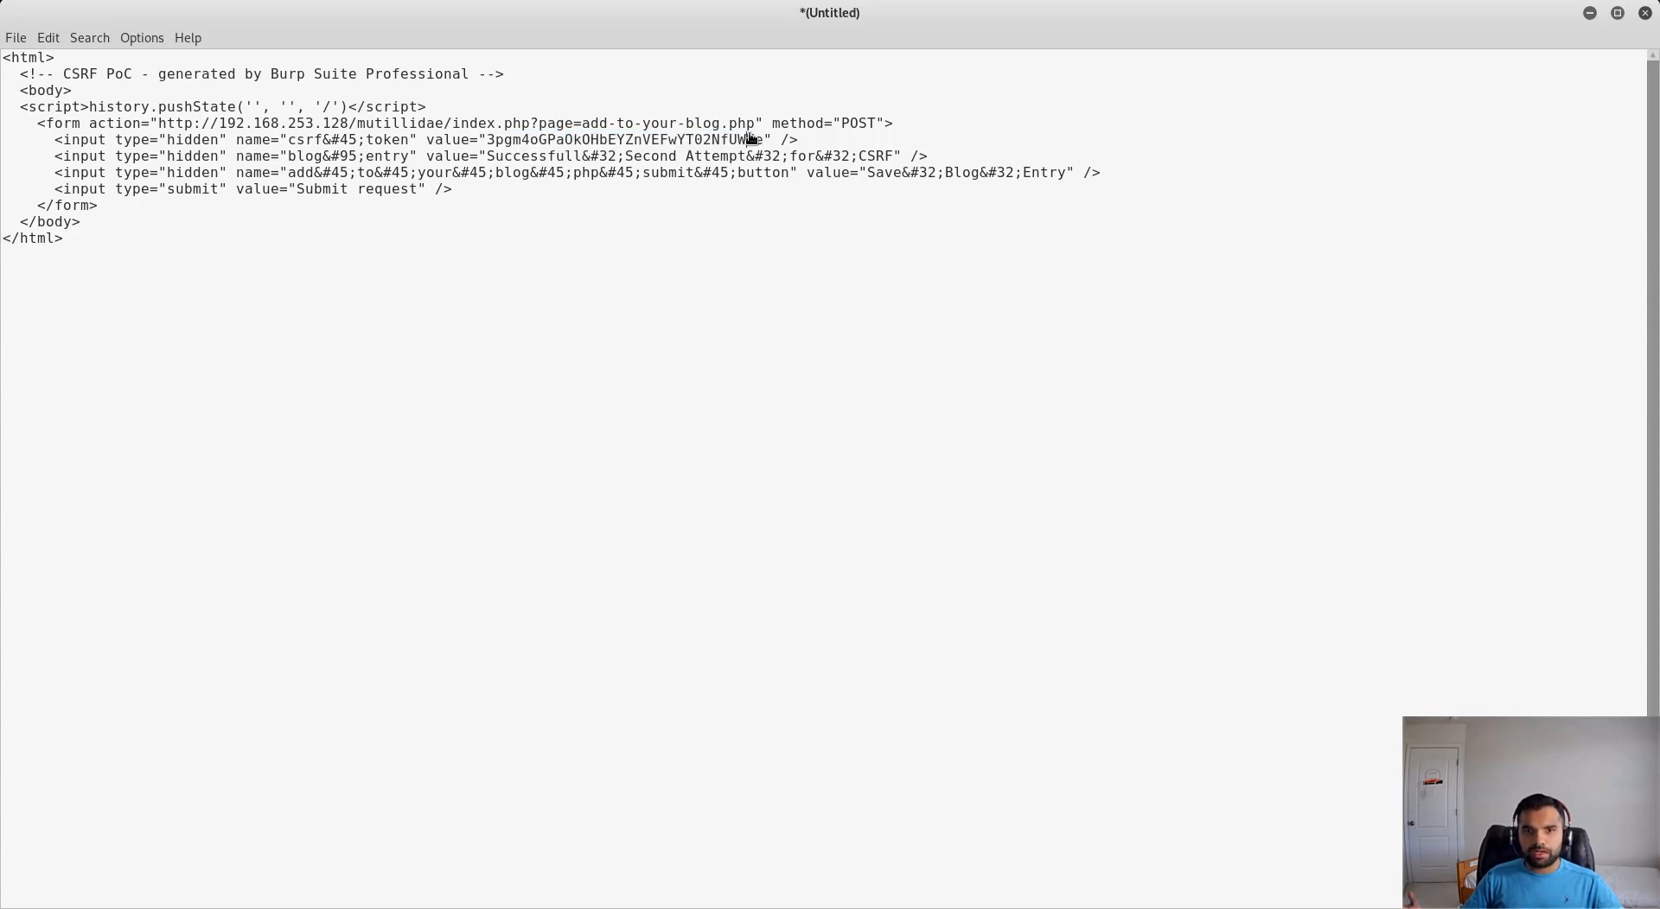
left_click_drag(622, 138, 770, 138)
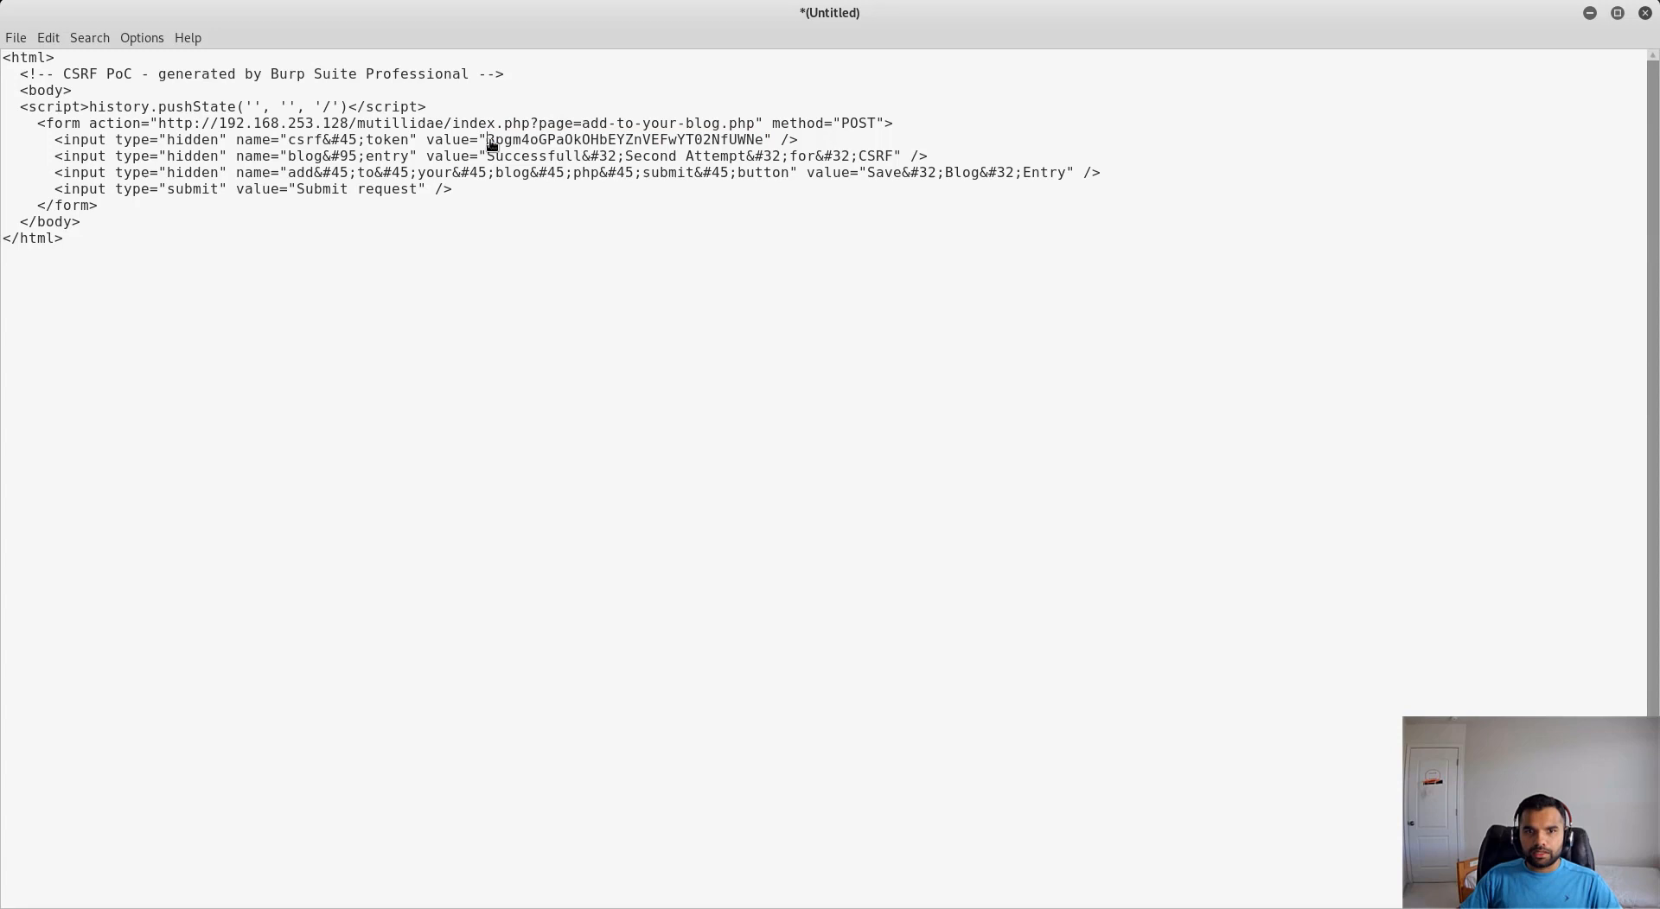
left_click_drag(489, 138, 767, 139)
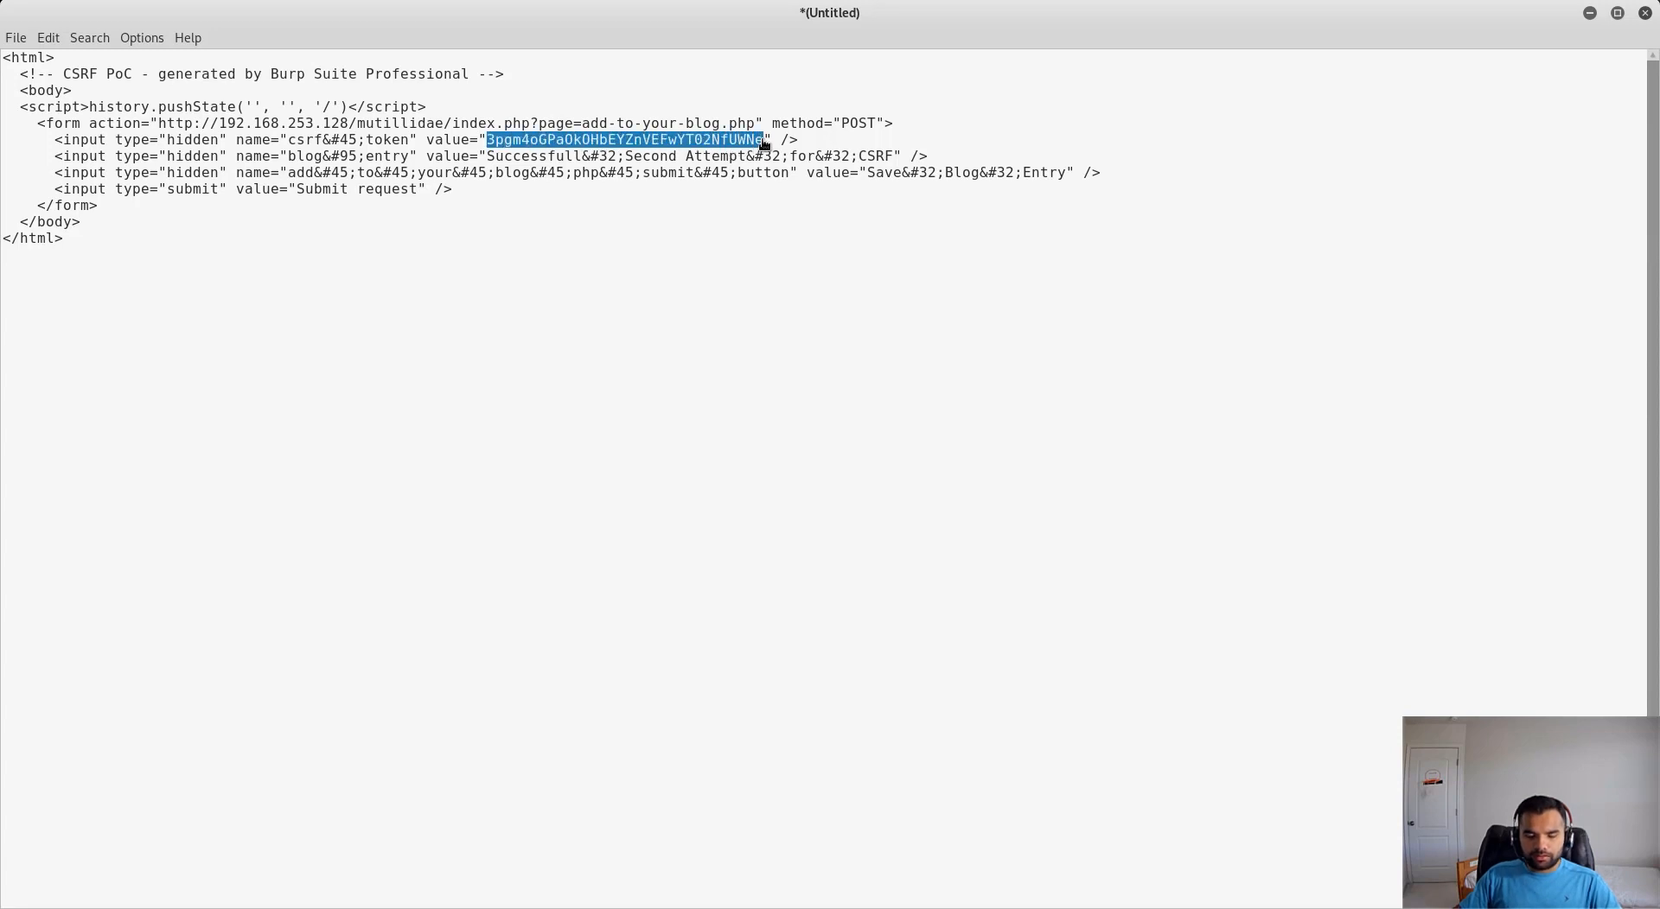
type("hkjghdfgh5u8390458938")
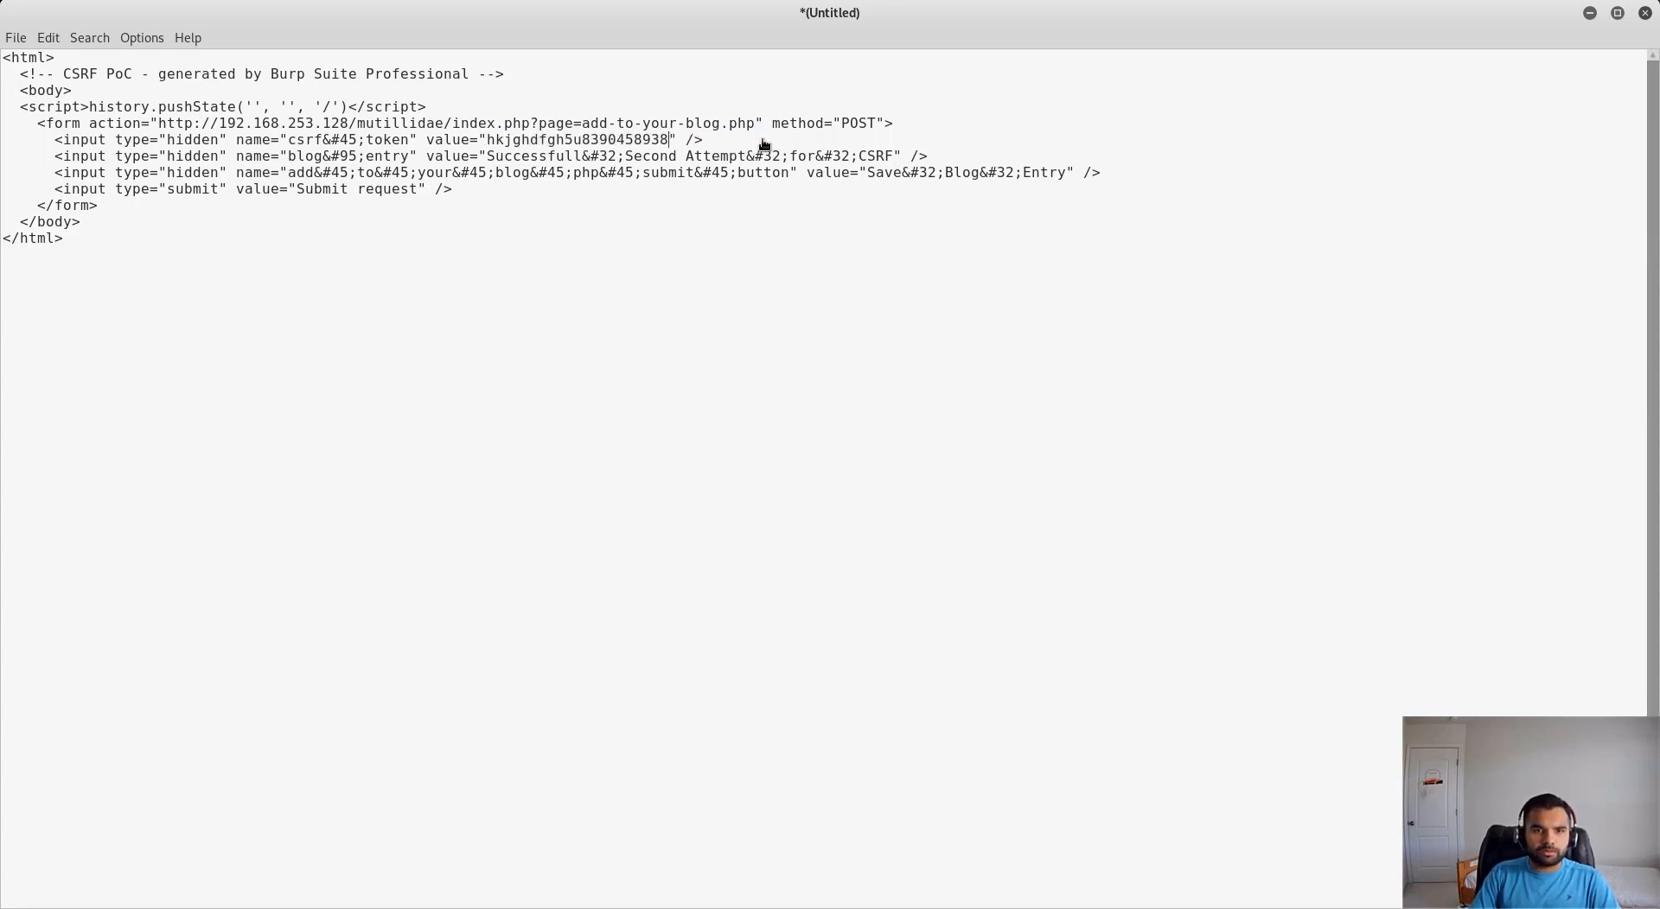
type("kjjhg")
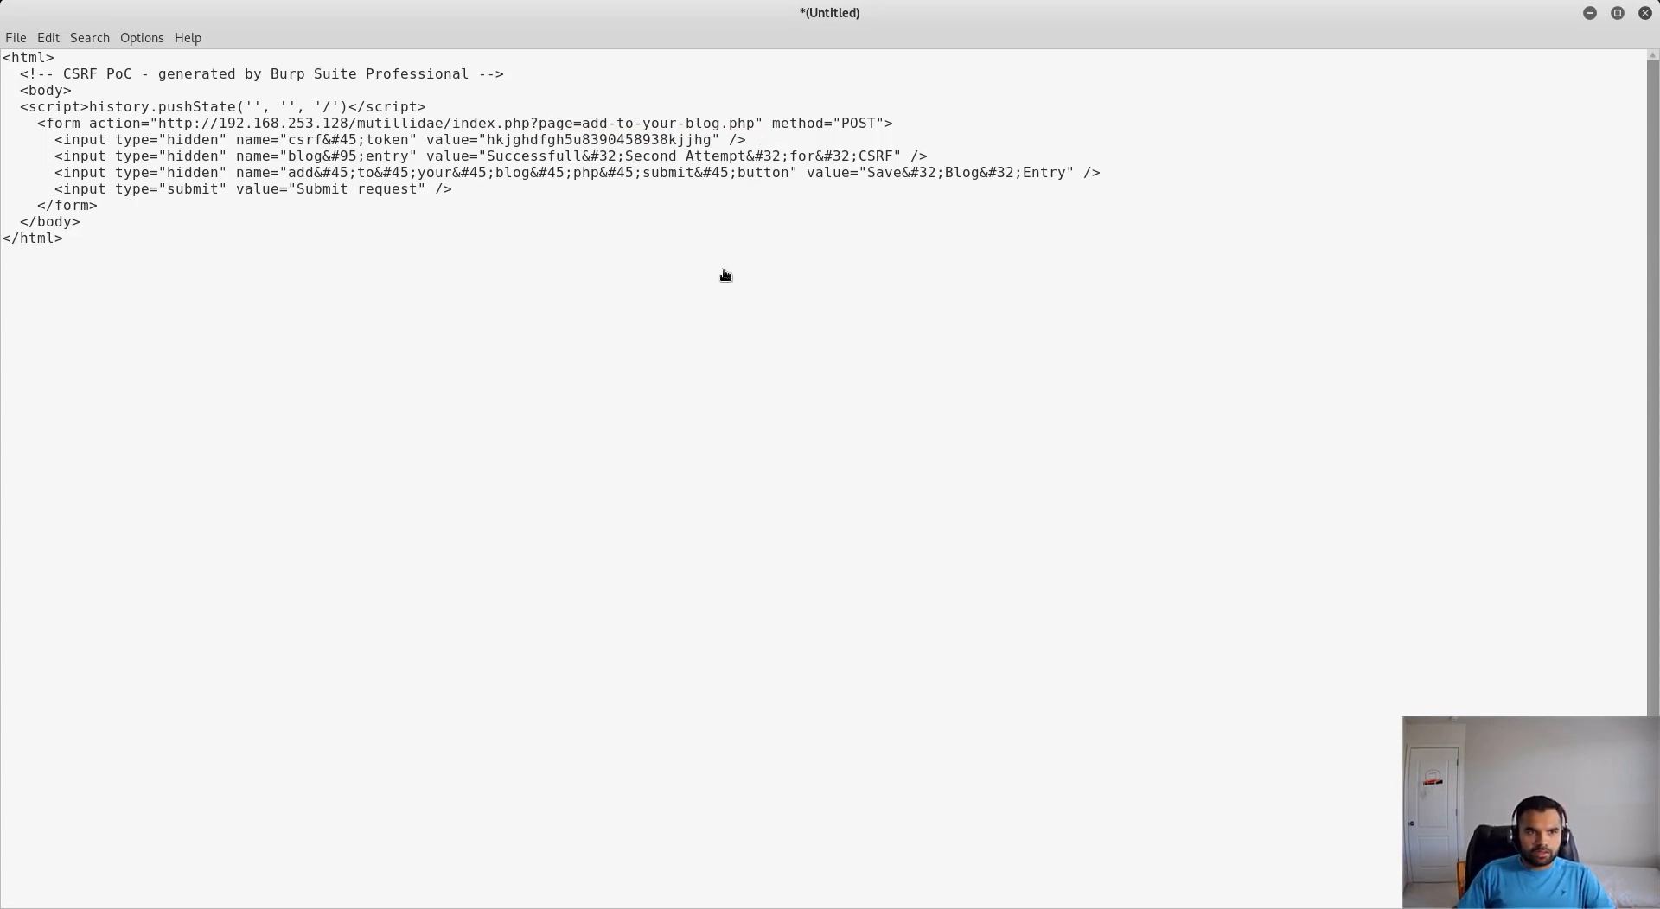
double_click(599, 138)
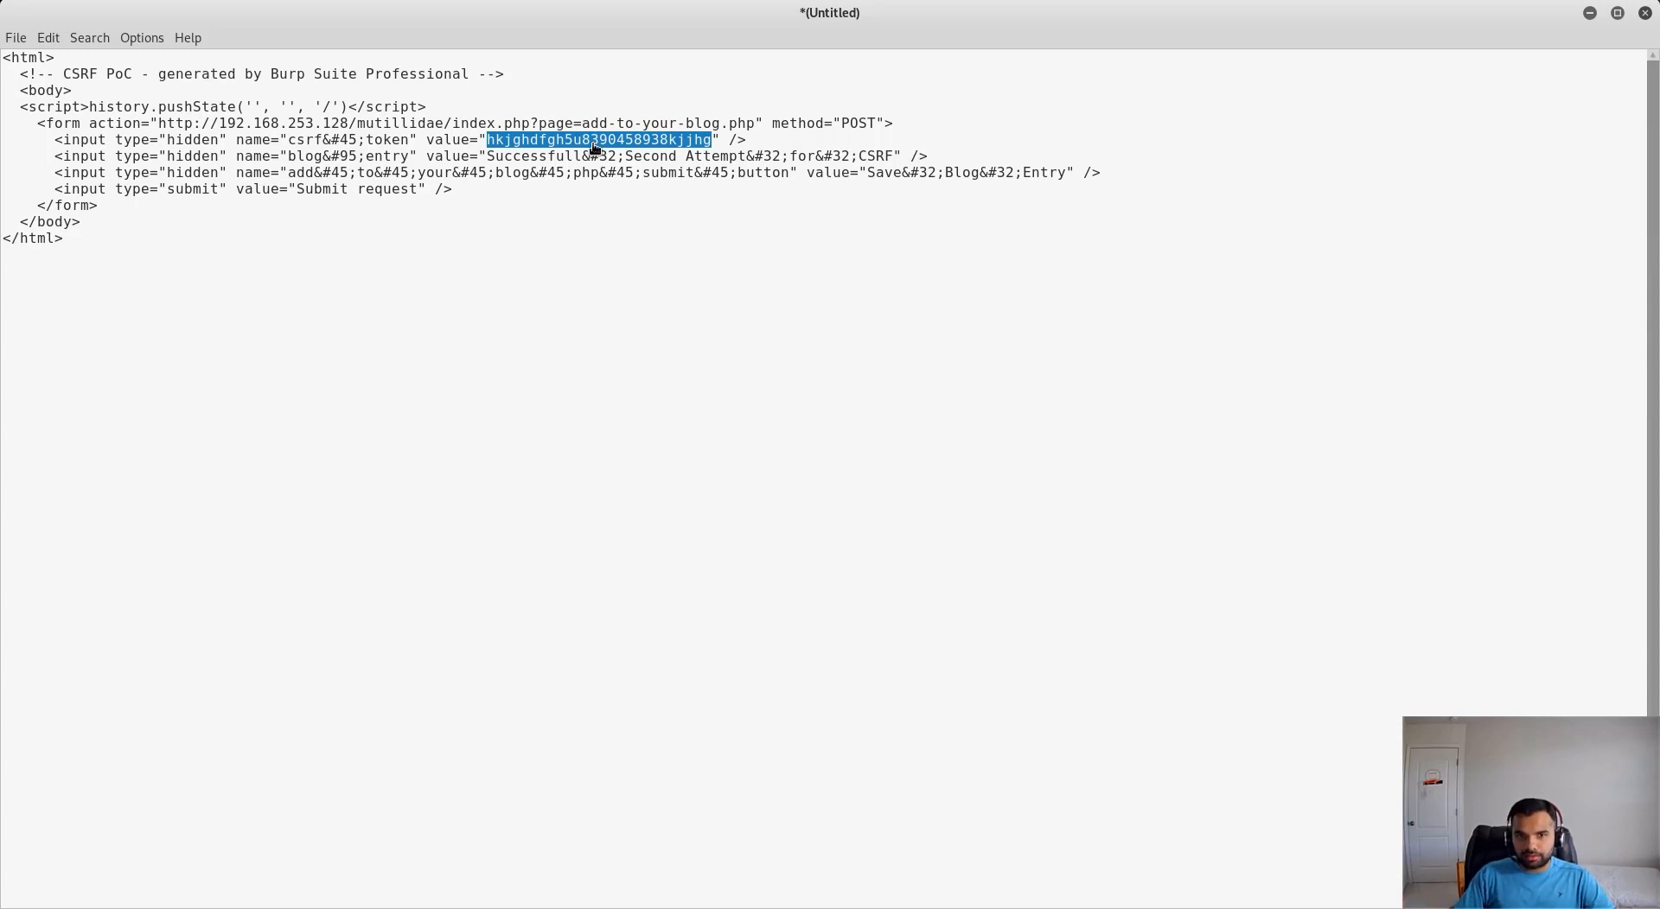
mouse_move(39, 76)
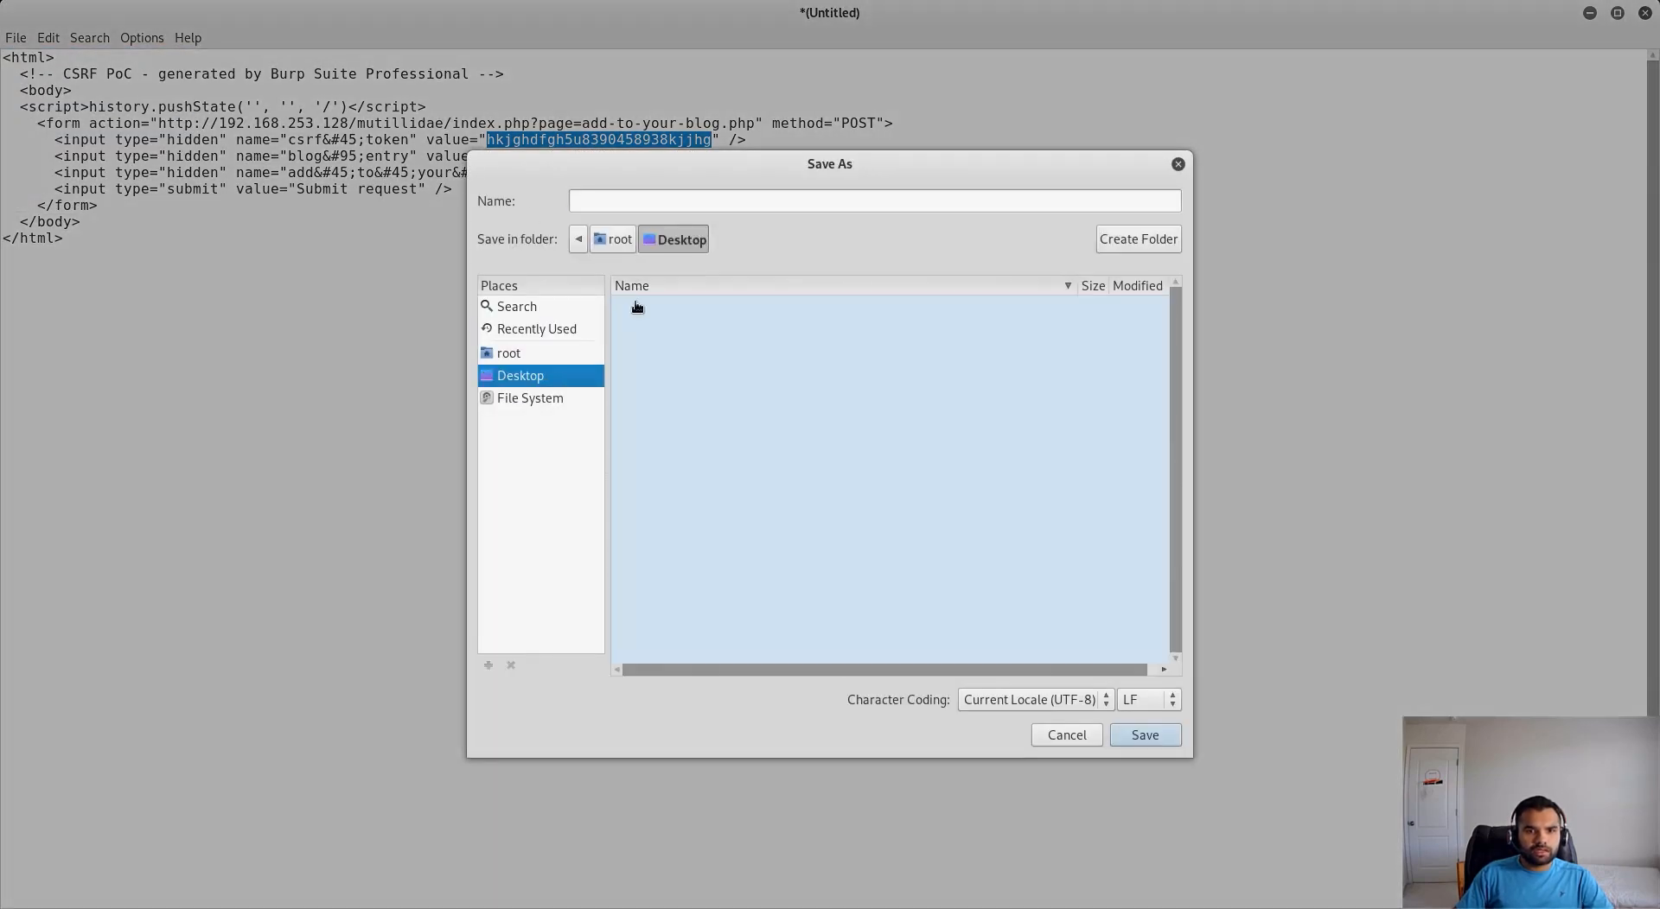
- Save the edited PoC to the Desktop as CSRF-POC.html
left_click(874, 201)
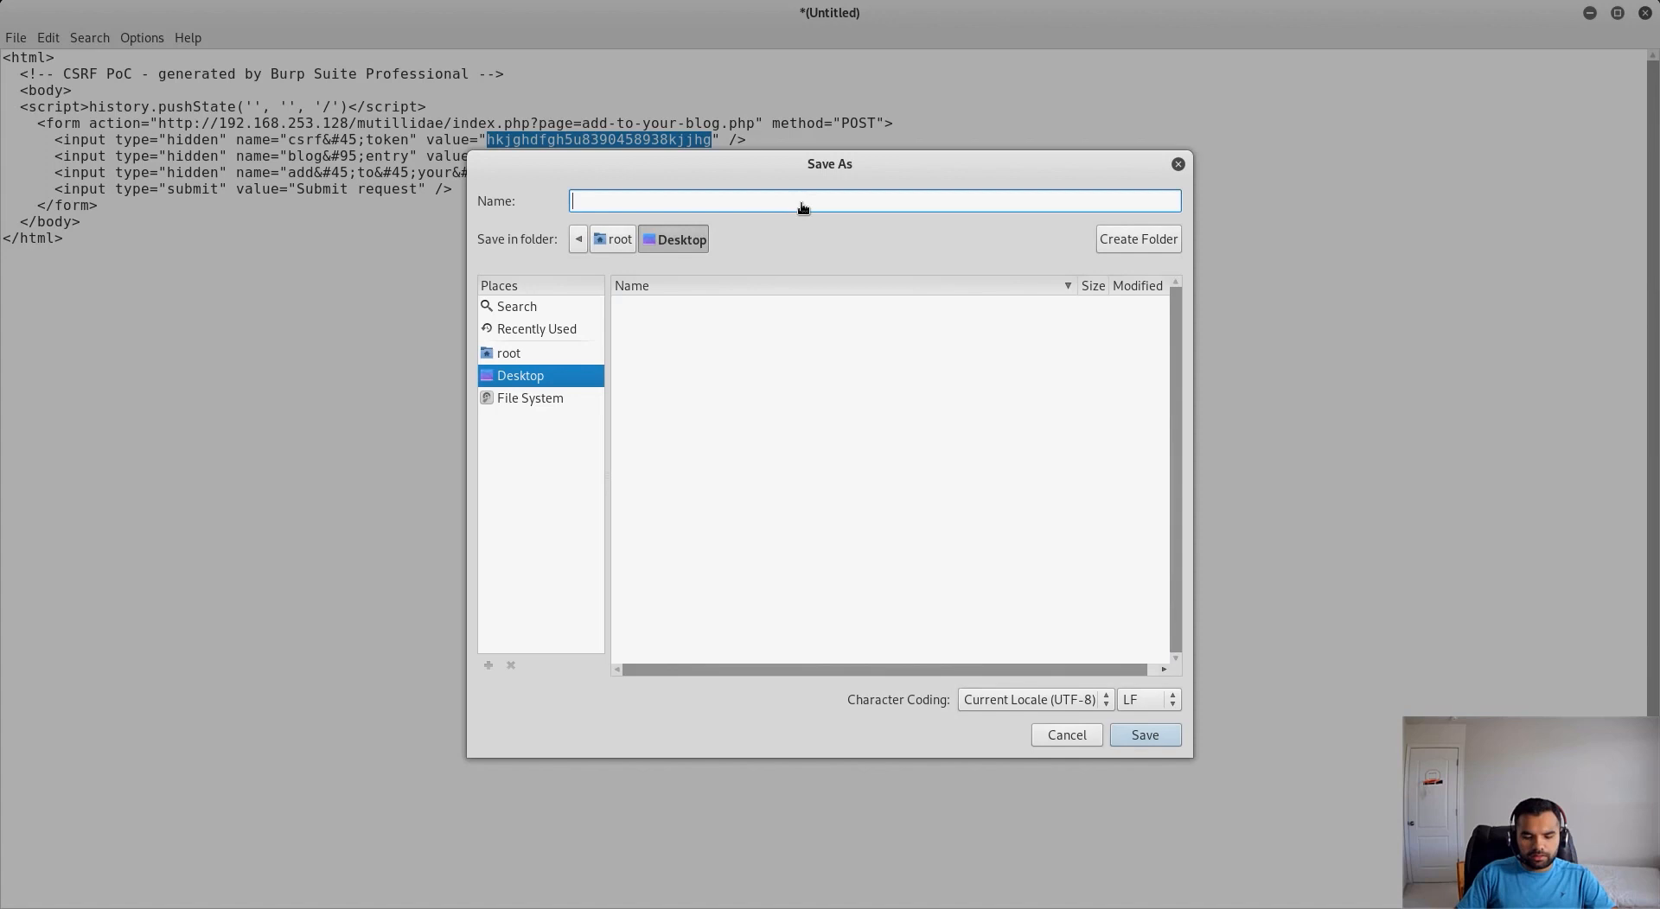
type("CSRF-")
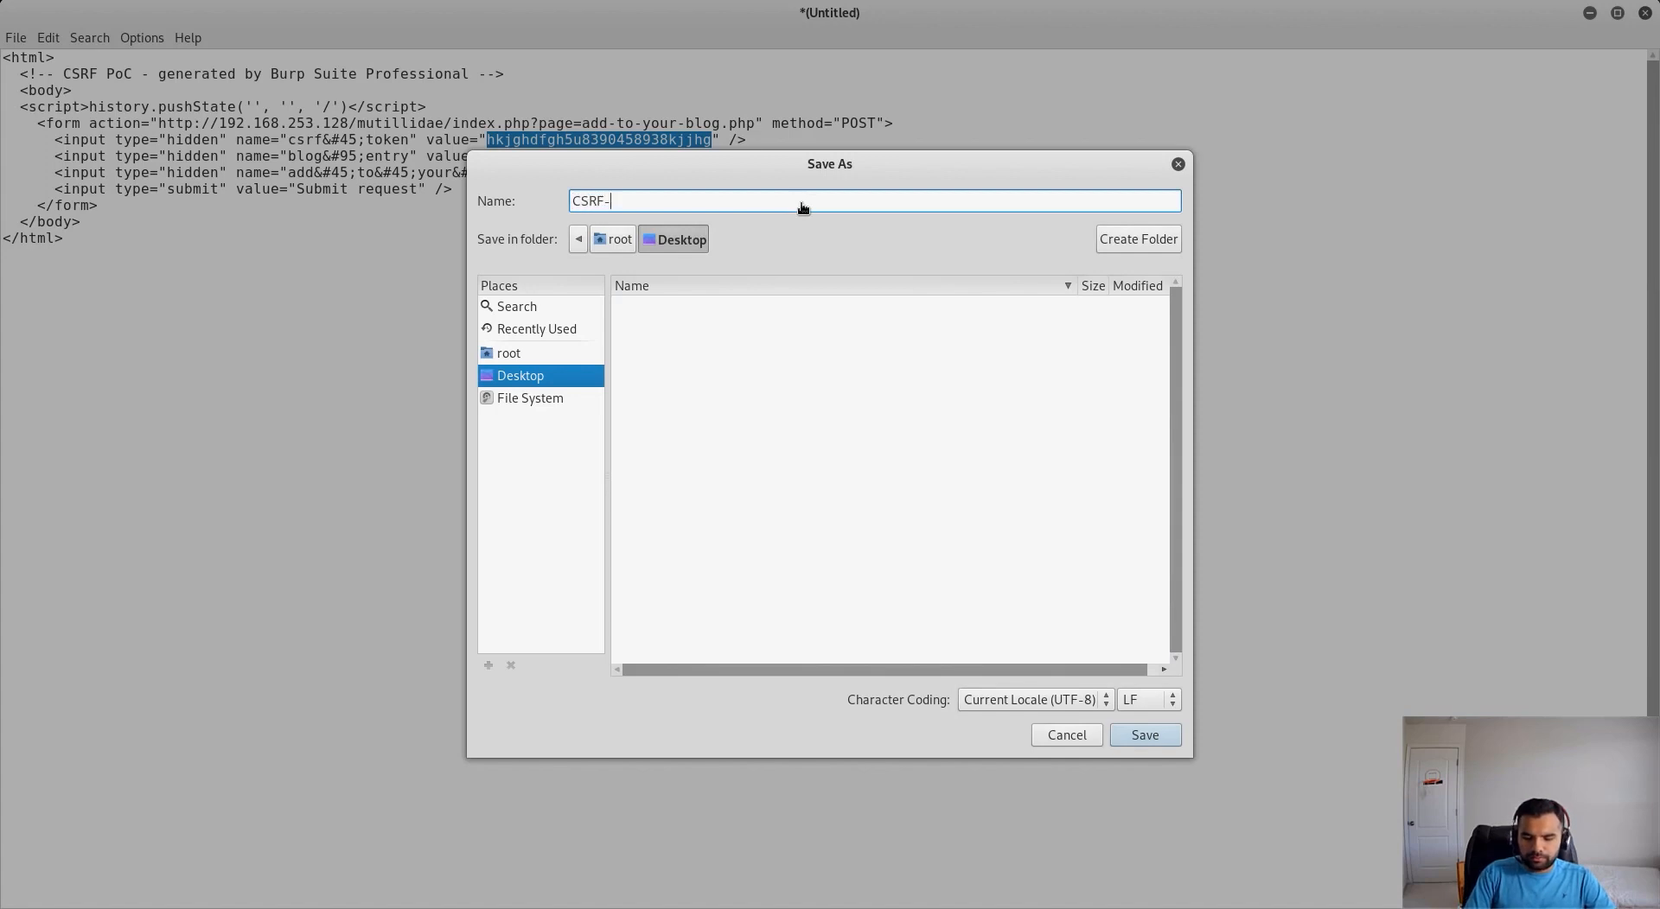
type("POC.html")
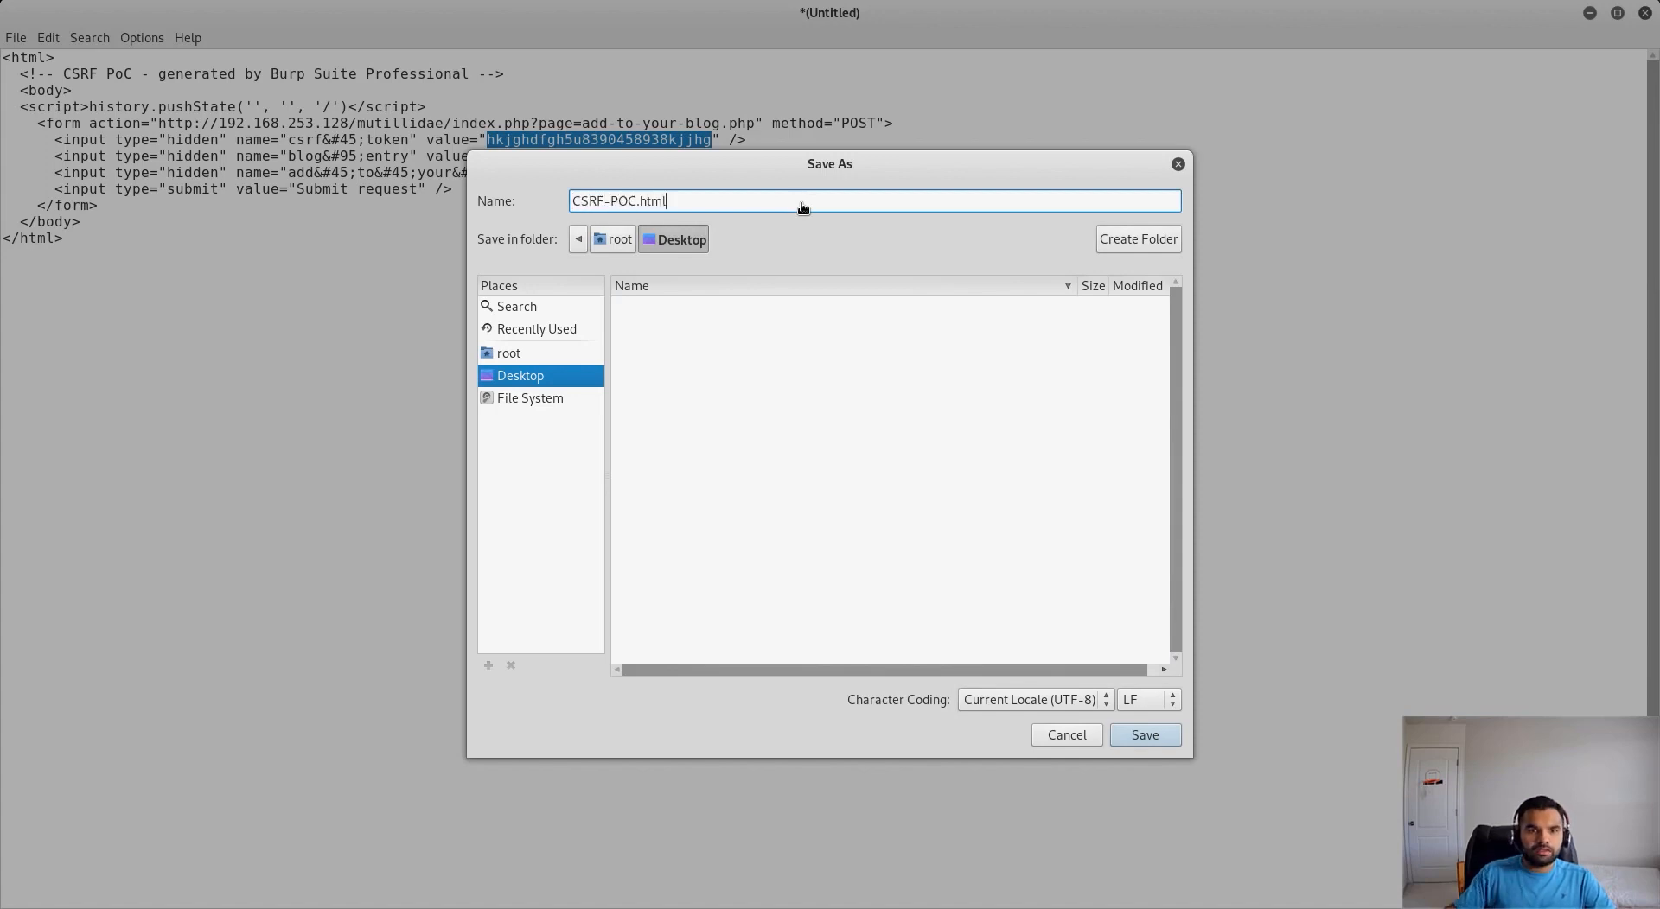
mouse_move(1112, 731)
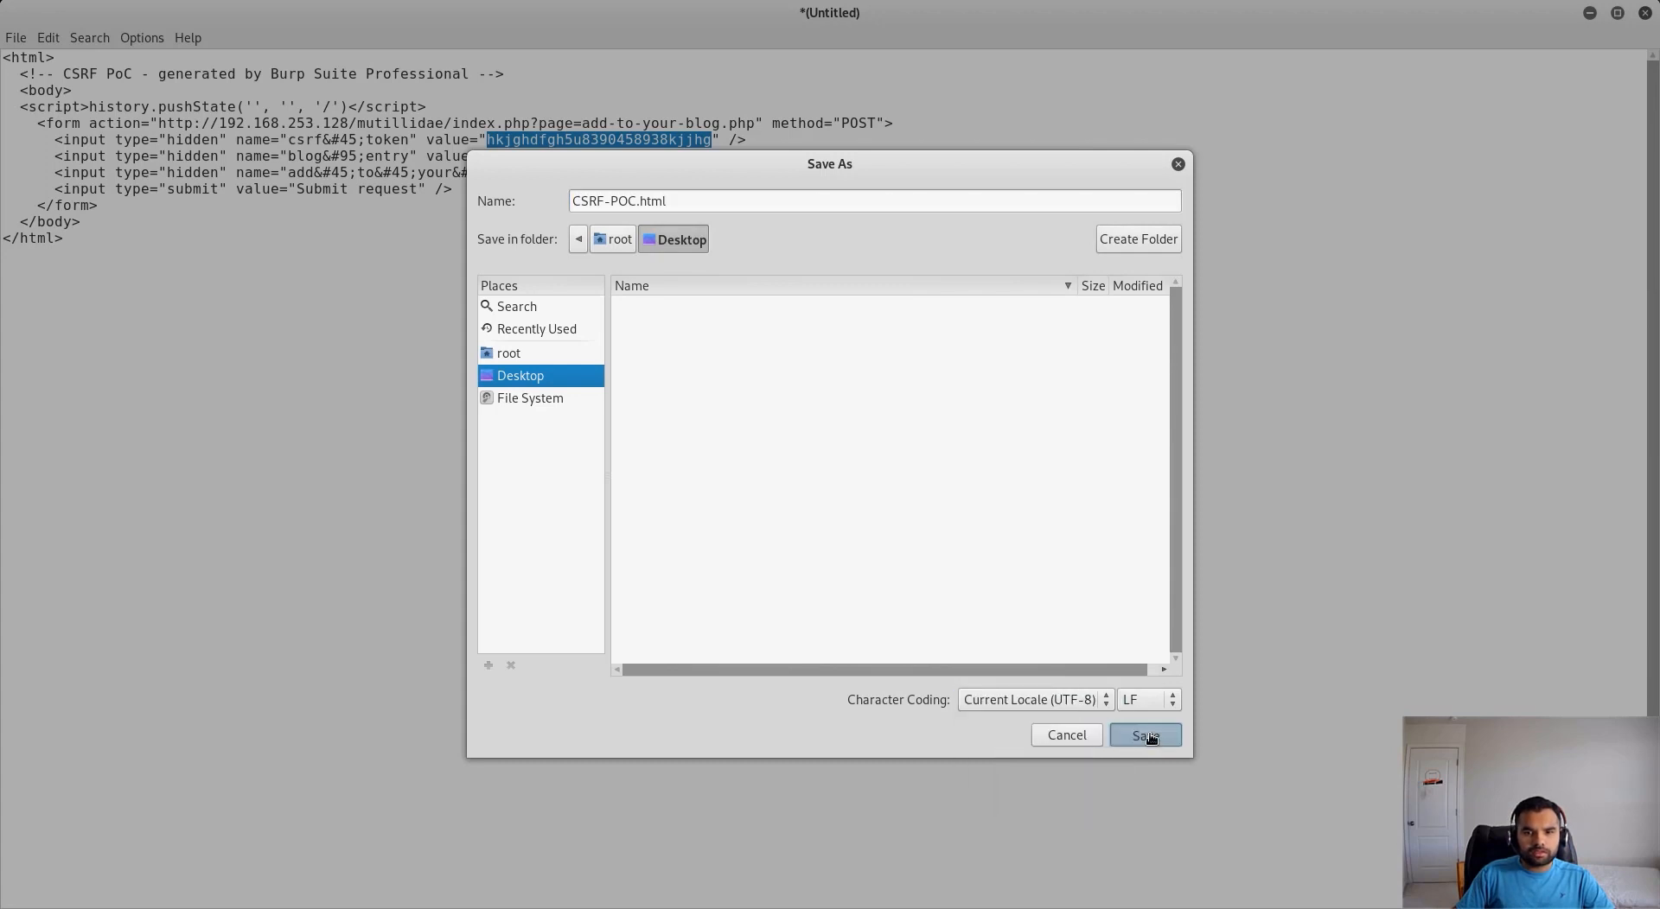
left_click(1143, 734)
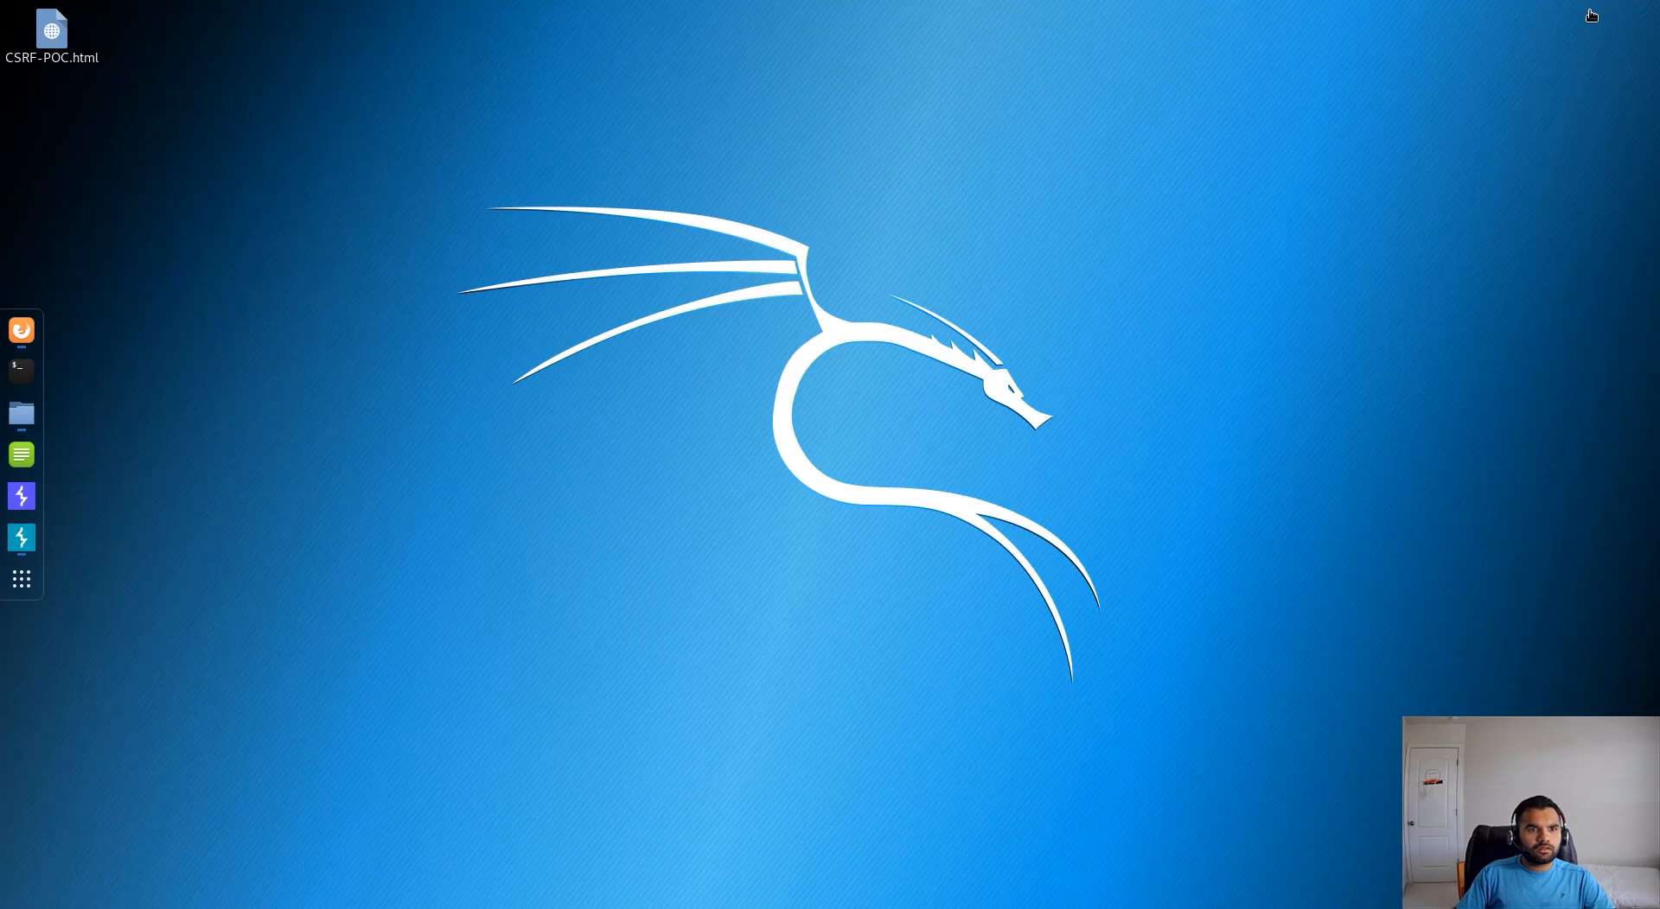
- Open CSRF-POC.html in a new Firefox tab, check its source, and submit the request
left_click(51, 32)
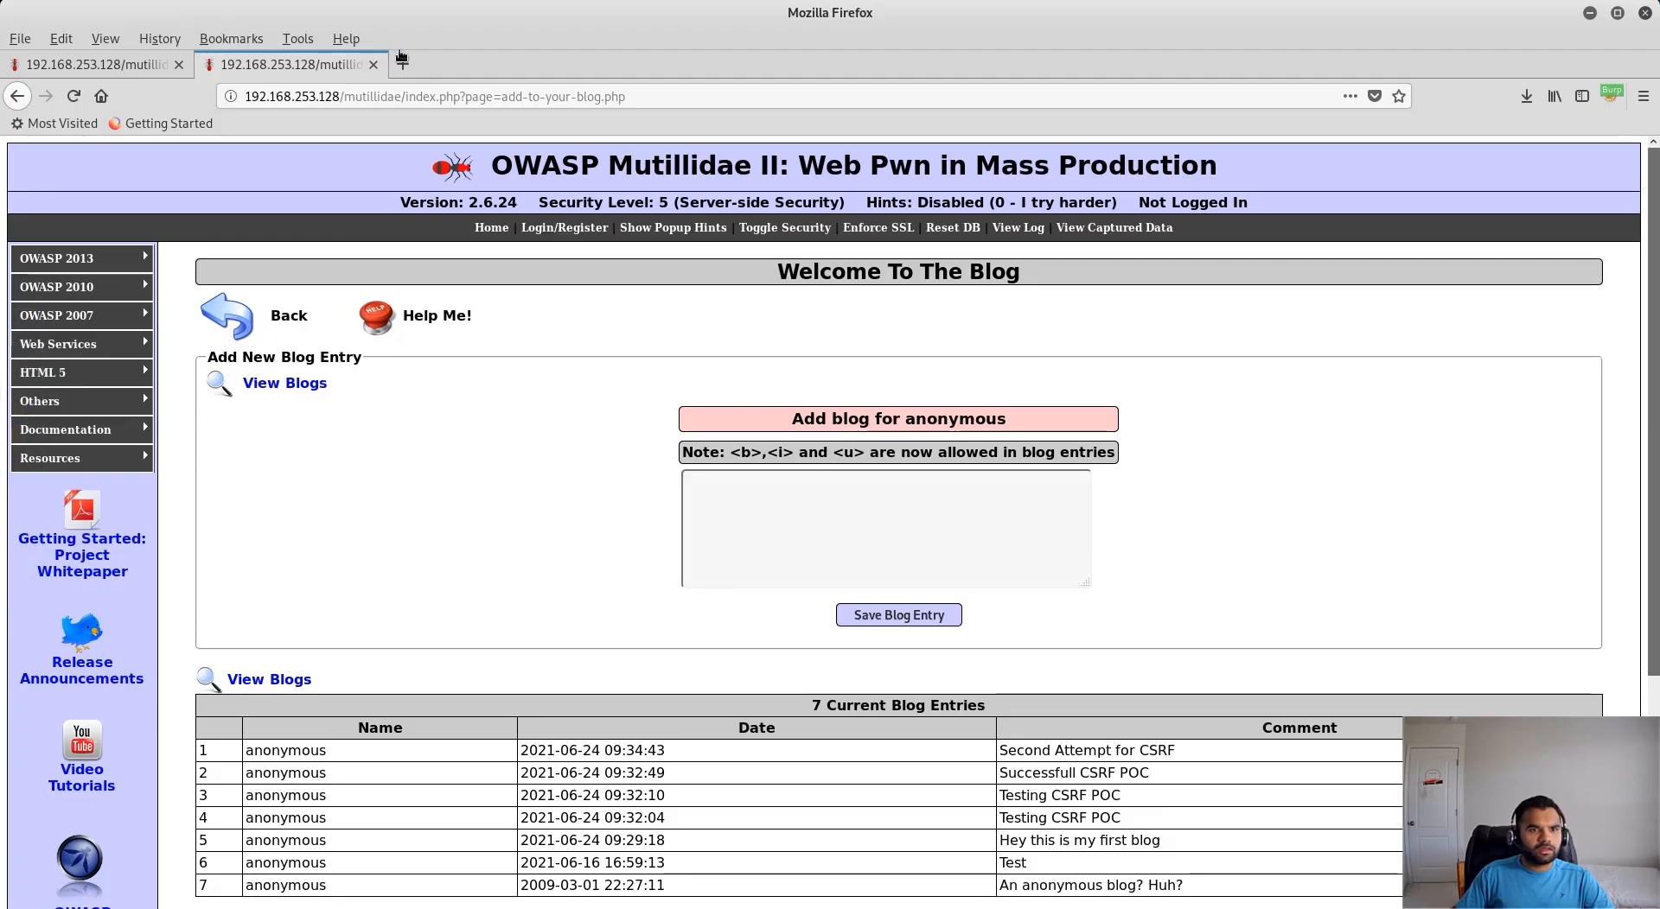
left_click(19, 38)
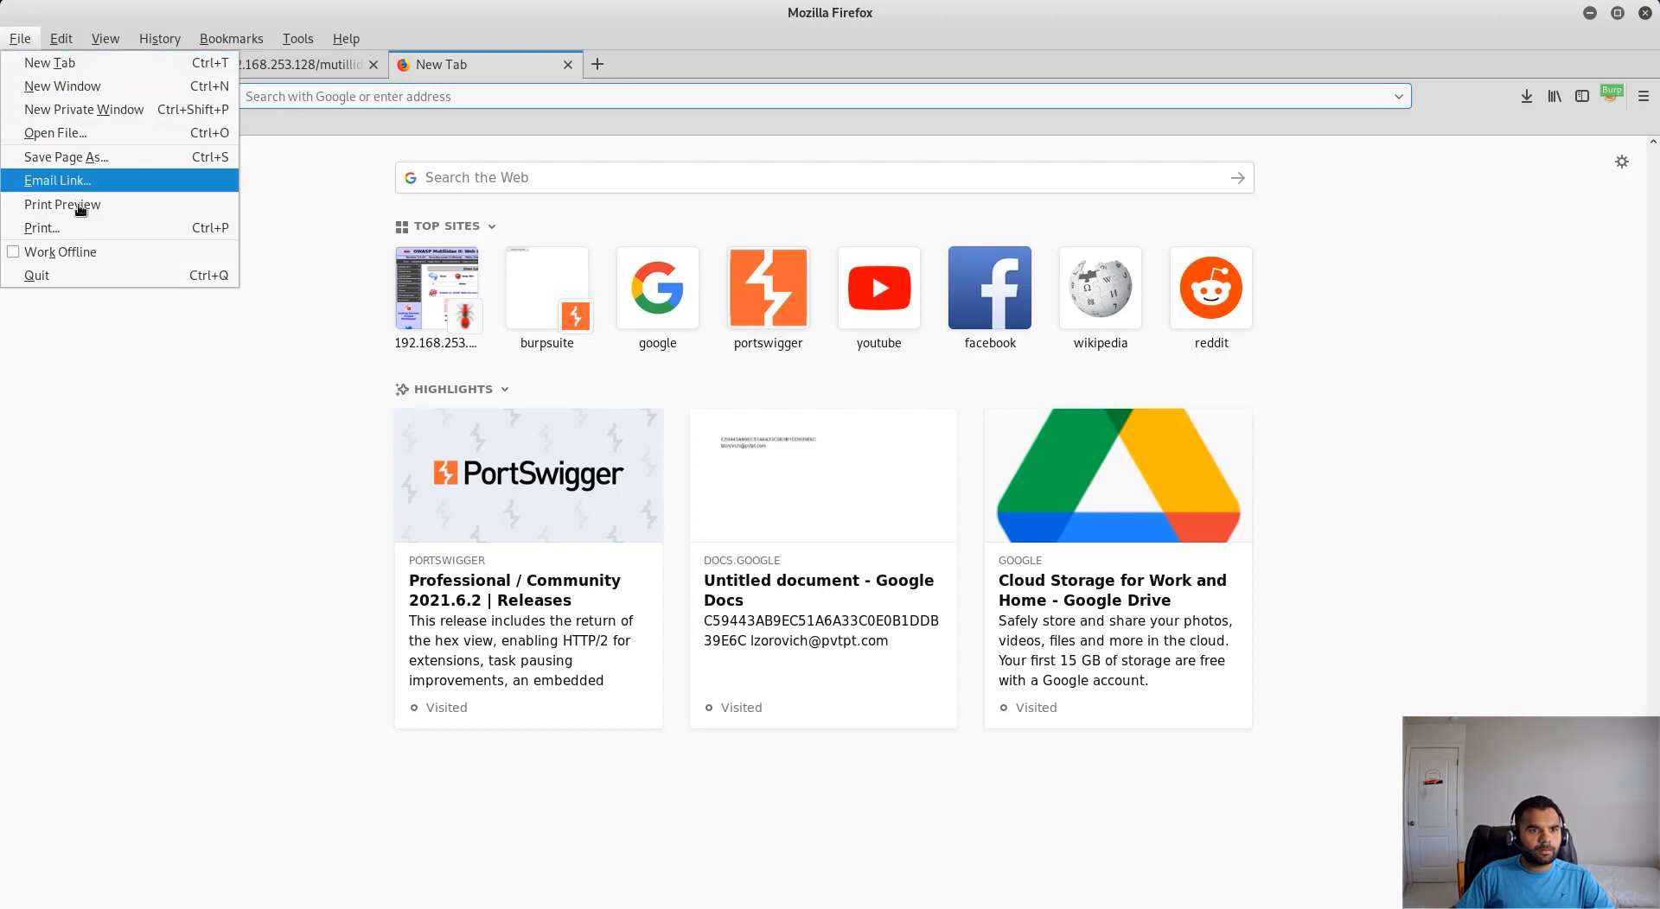
left_click(56, 132)
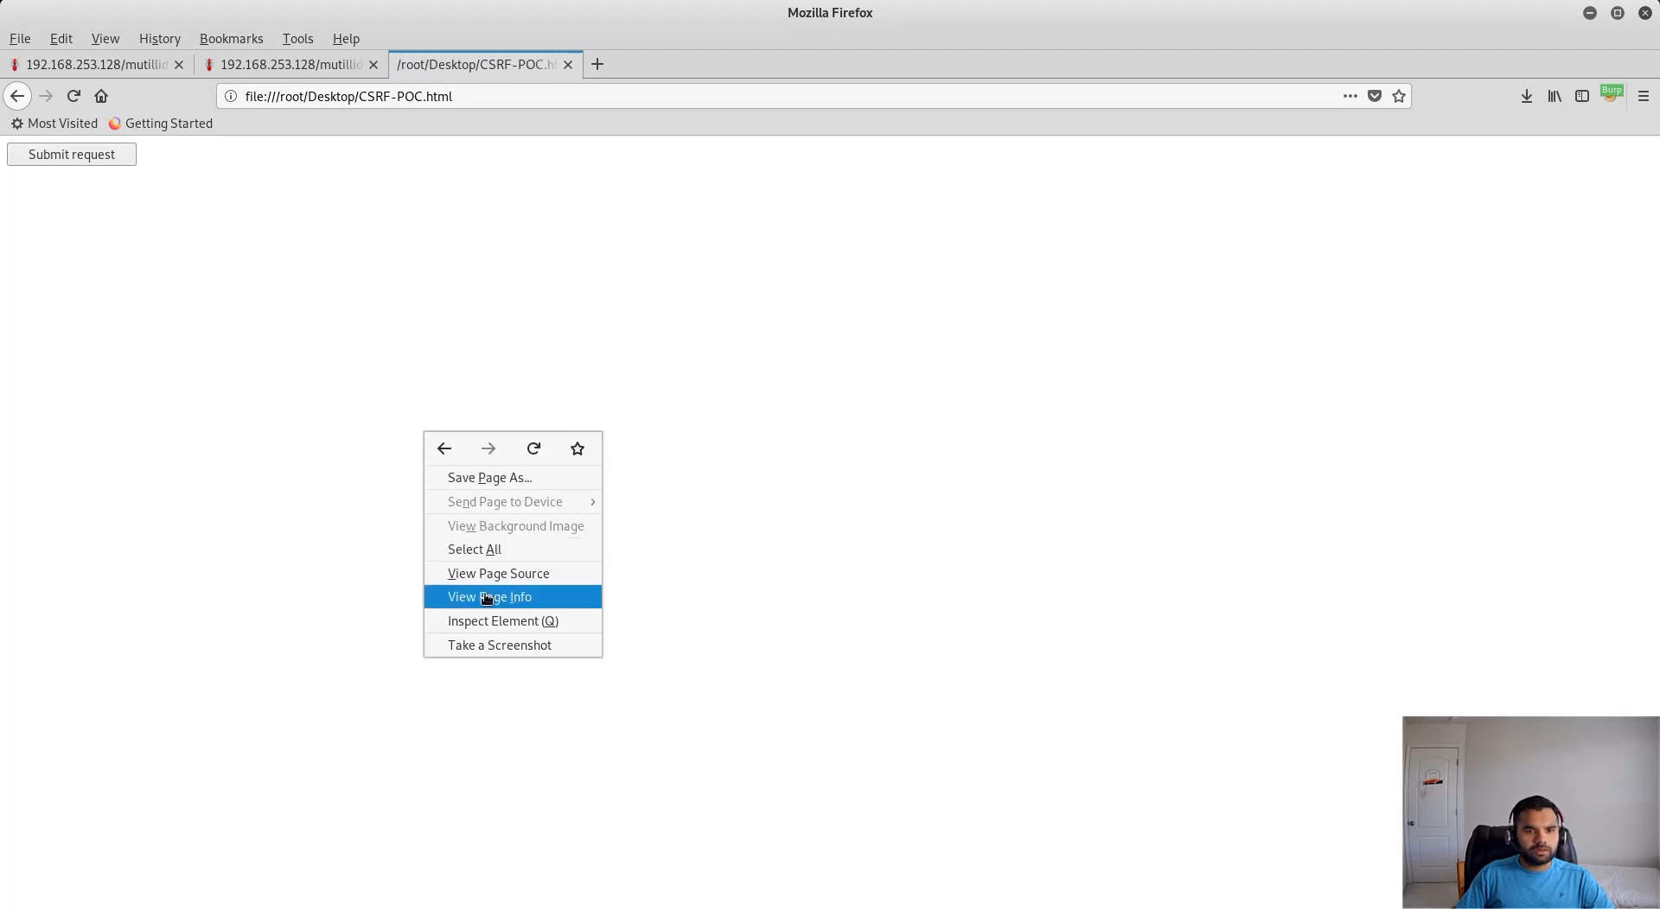
left_click(498, 573)
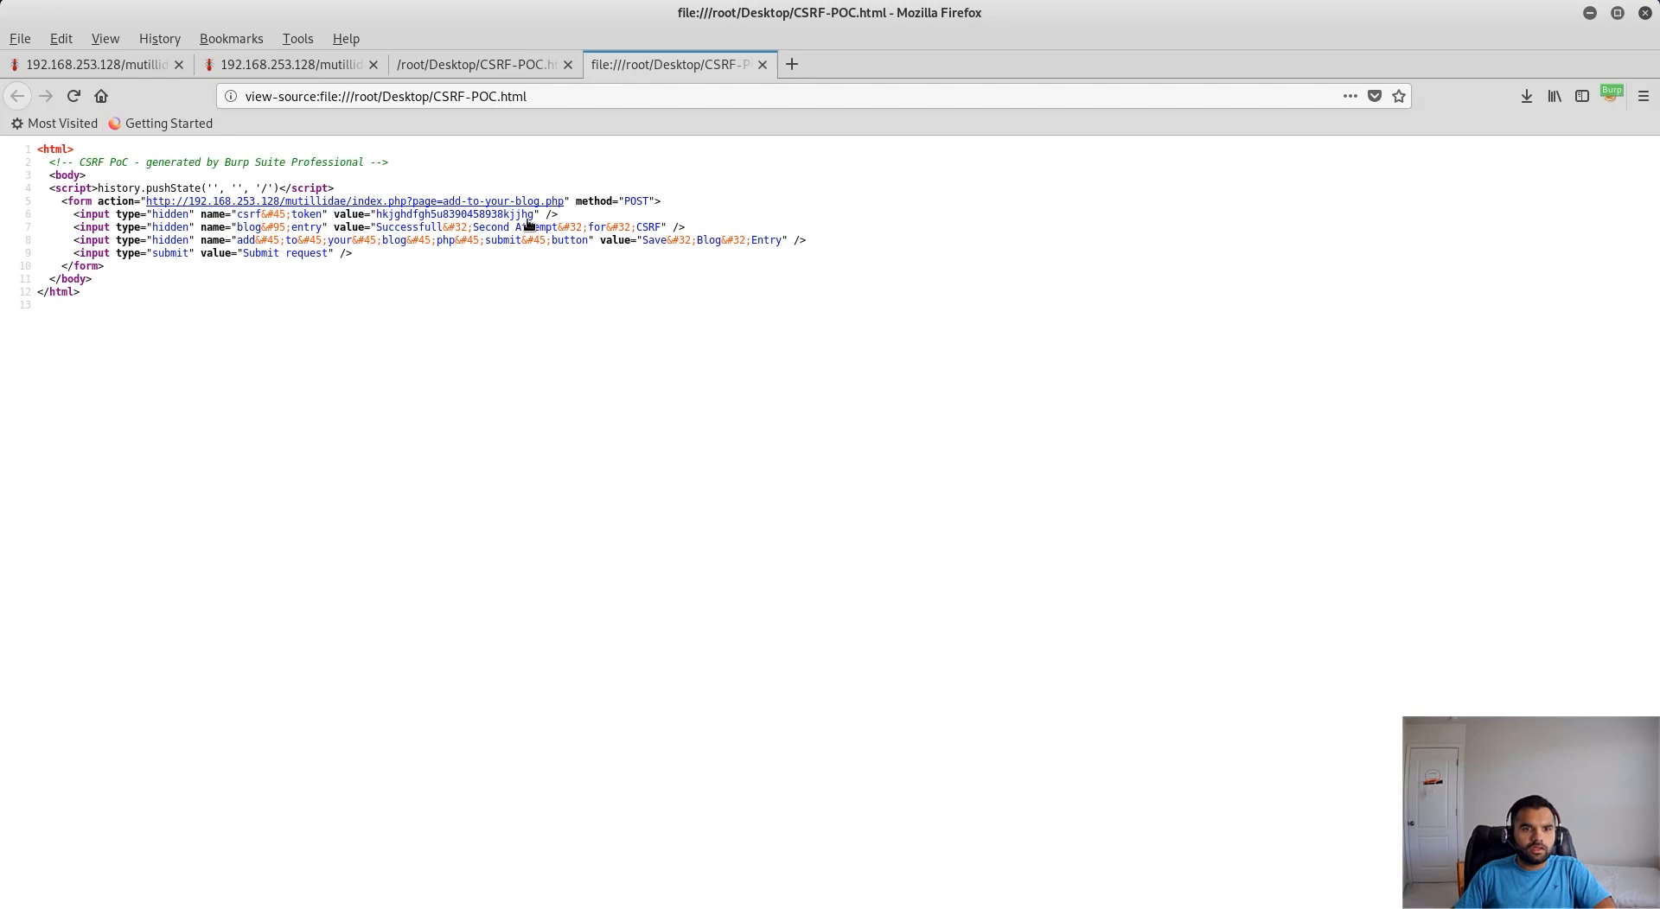
double_click(453, 214)
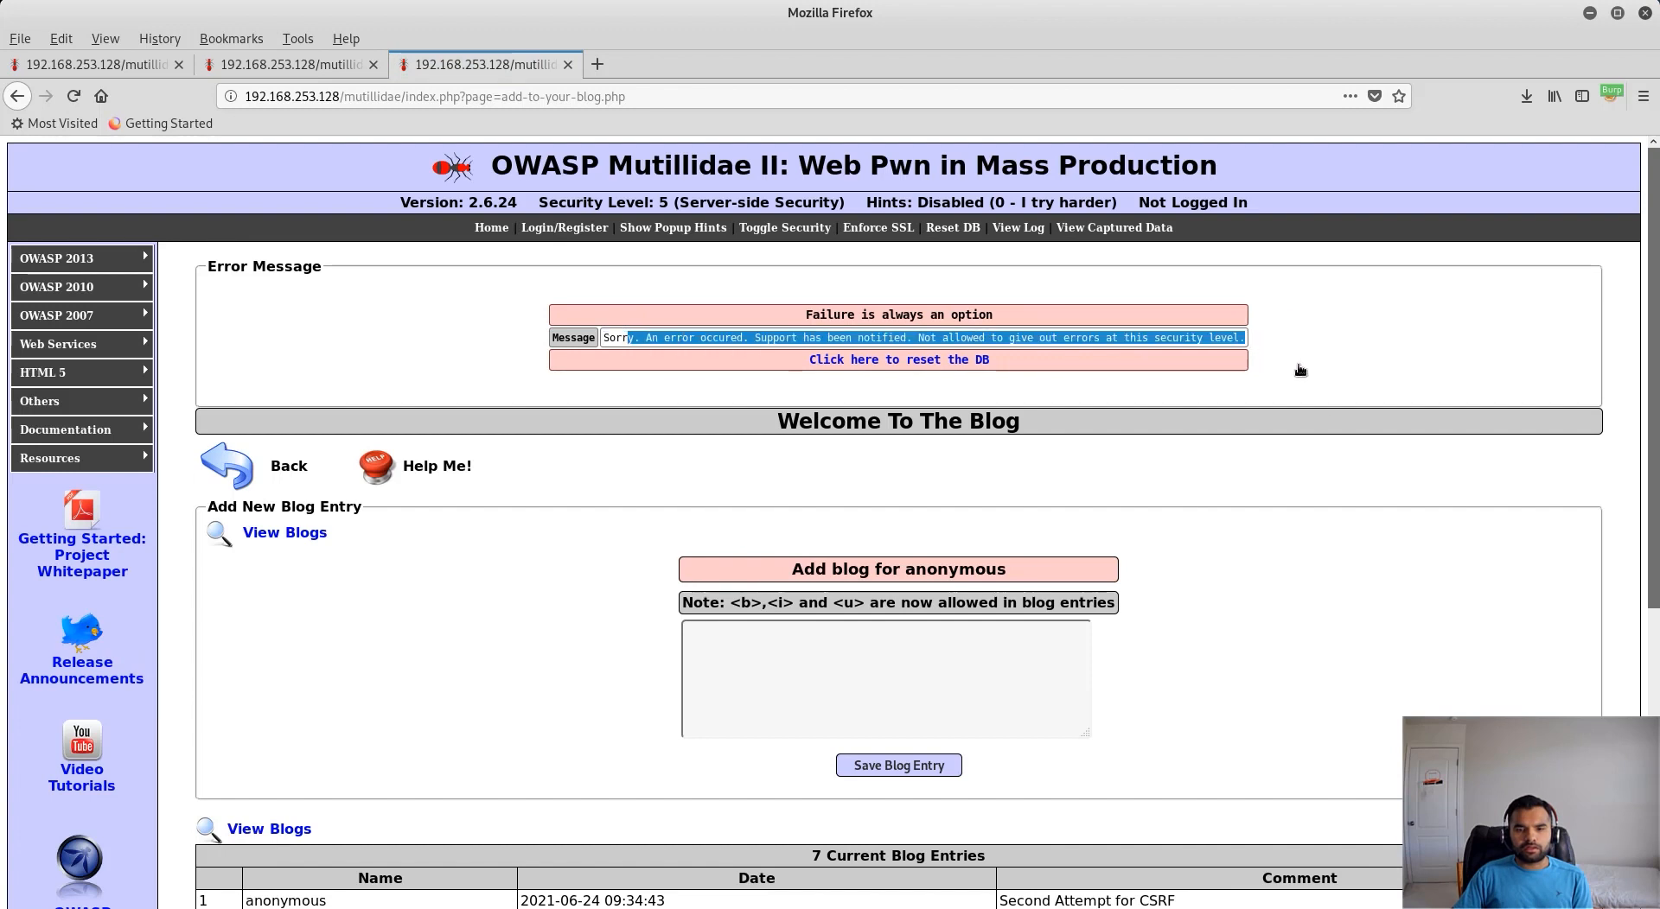
- Scroll down the Mutillidae blog page showing the error message
scroll("down", 3)
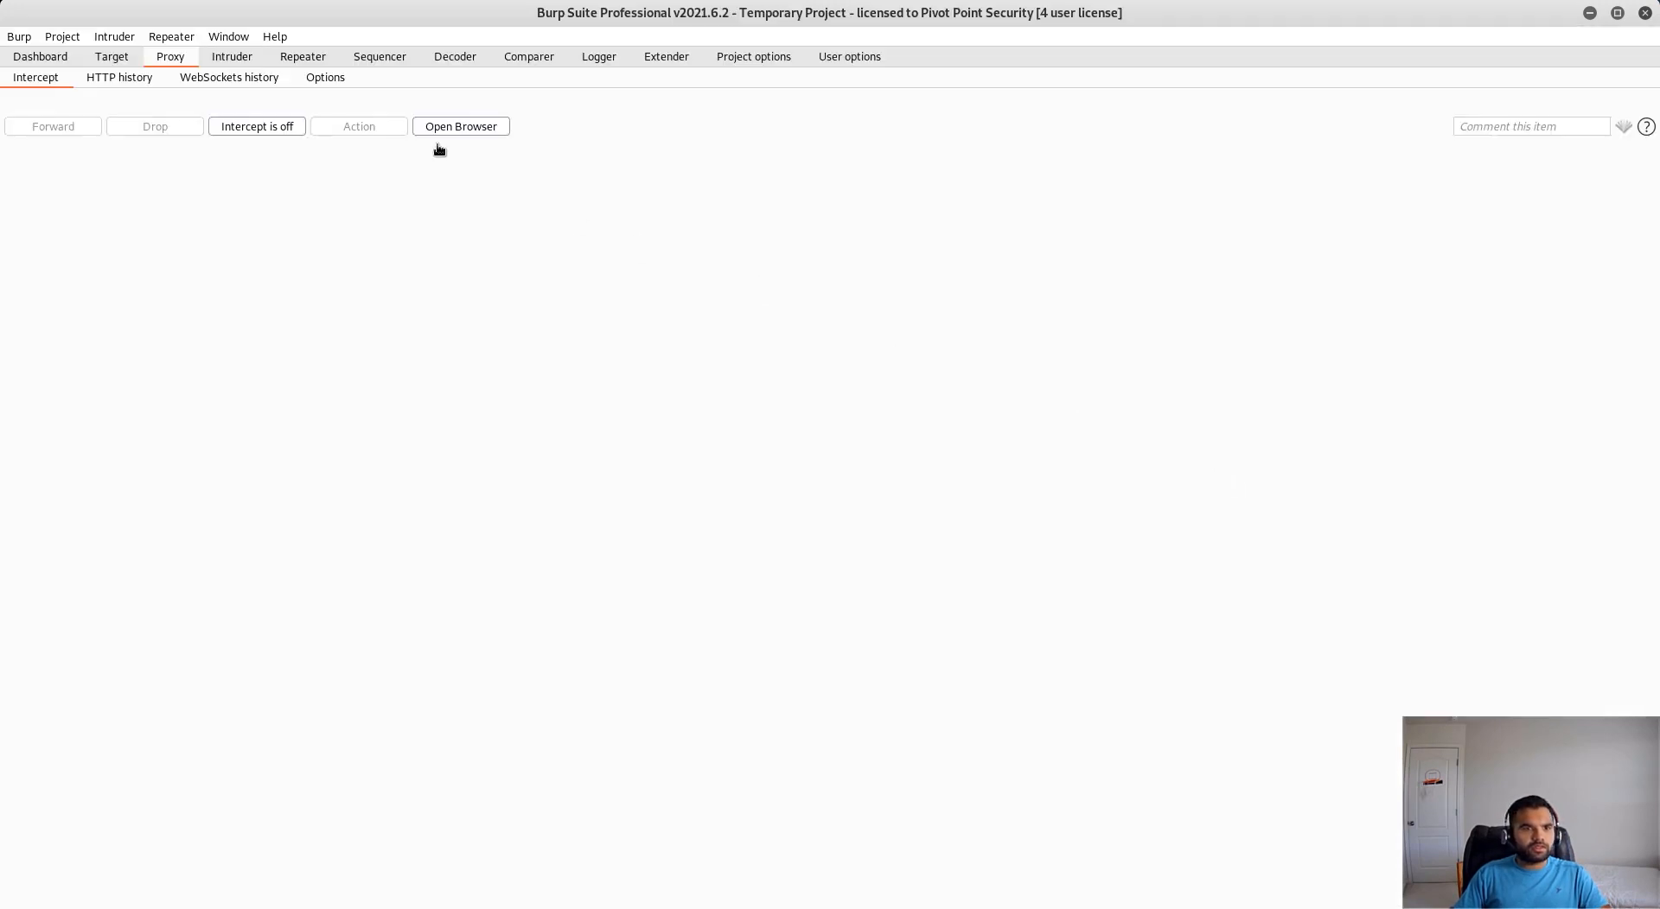
- Open Proxy HTTP history and scroll through request 85, the forged-token add-to-your-blog.php POST
left_click(119, 76)
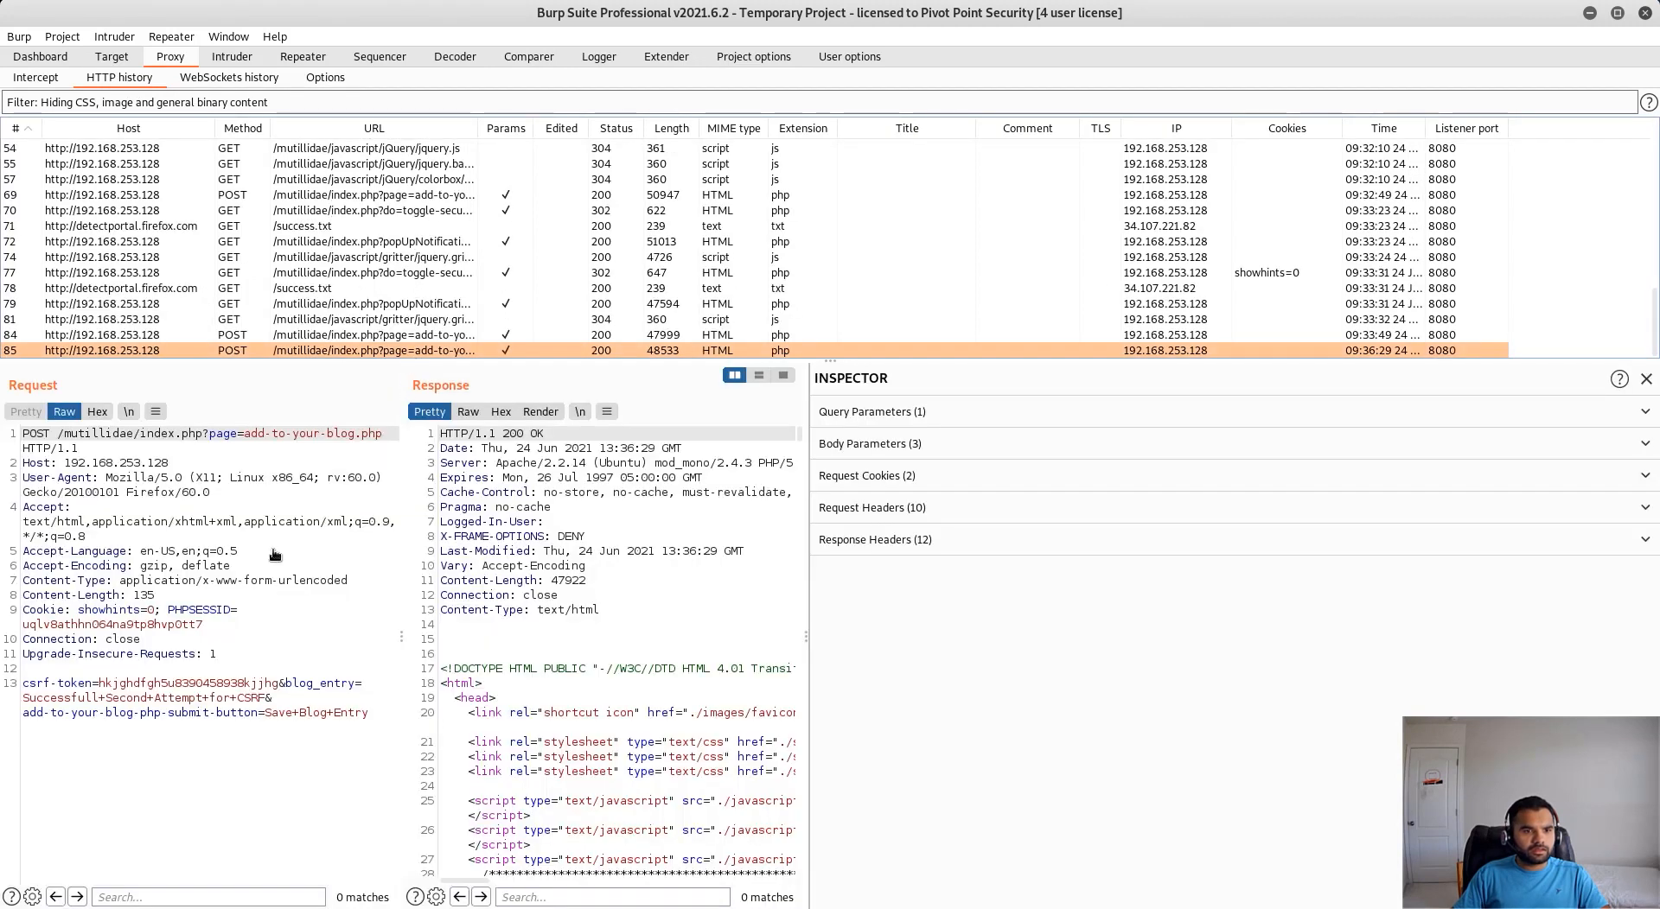
mouse_move(201, 689)
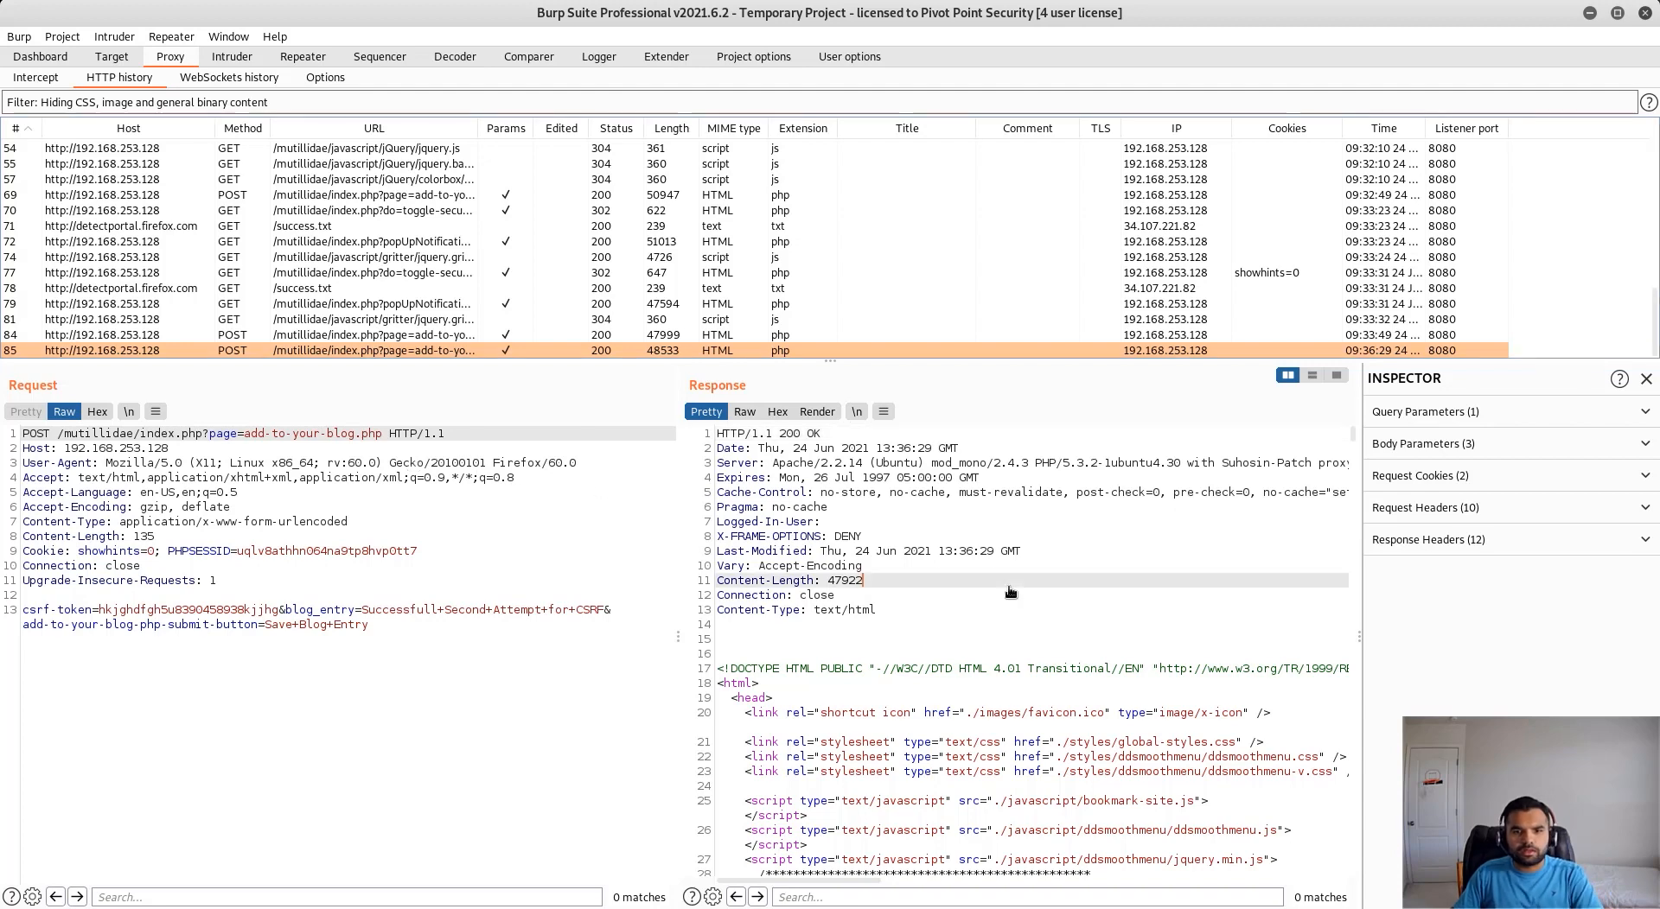
scroll("down", 3)
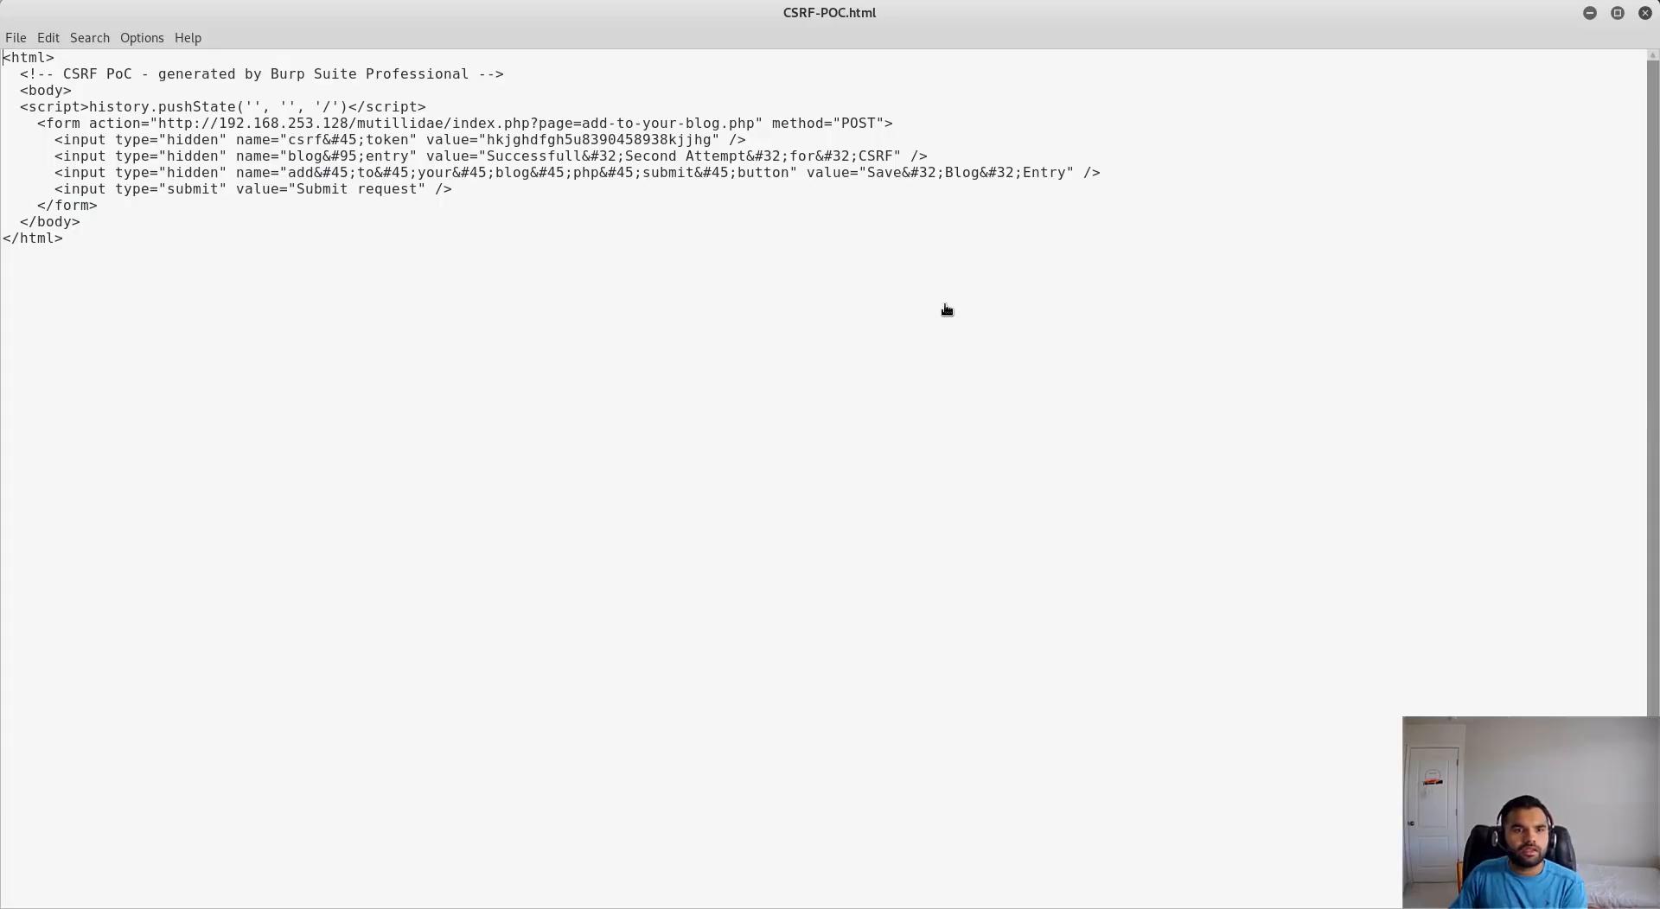
double_click(598, 138)
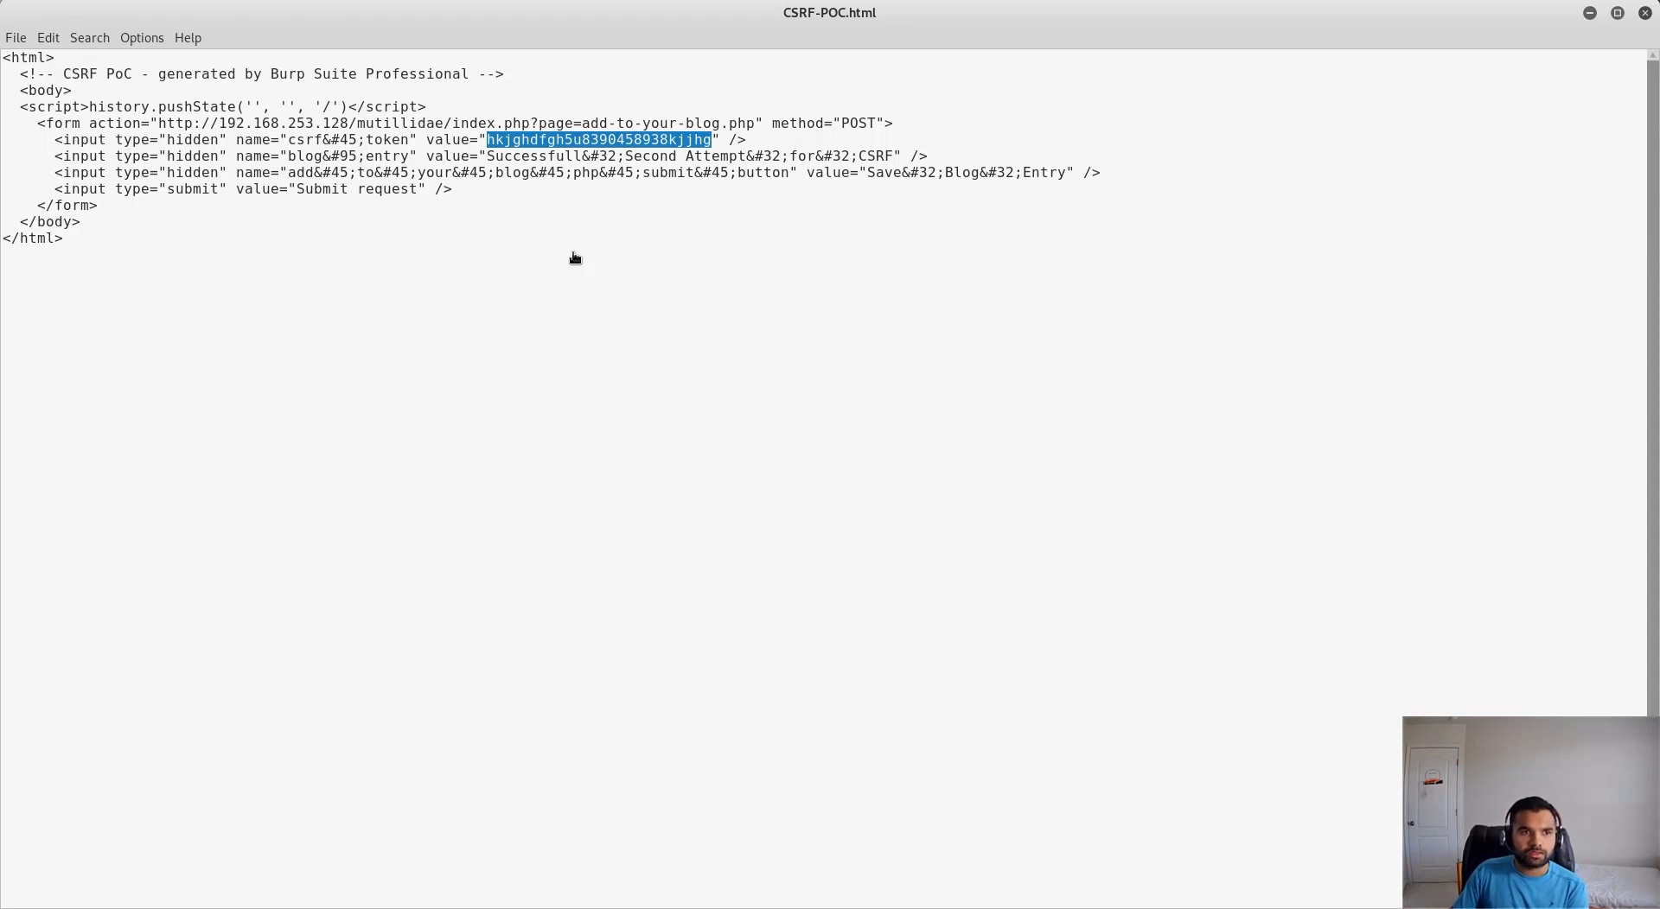
mouse_move(159, 146)
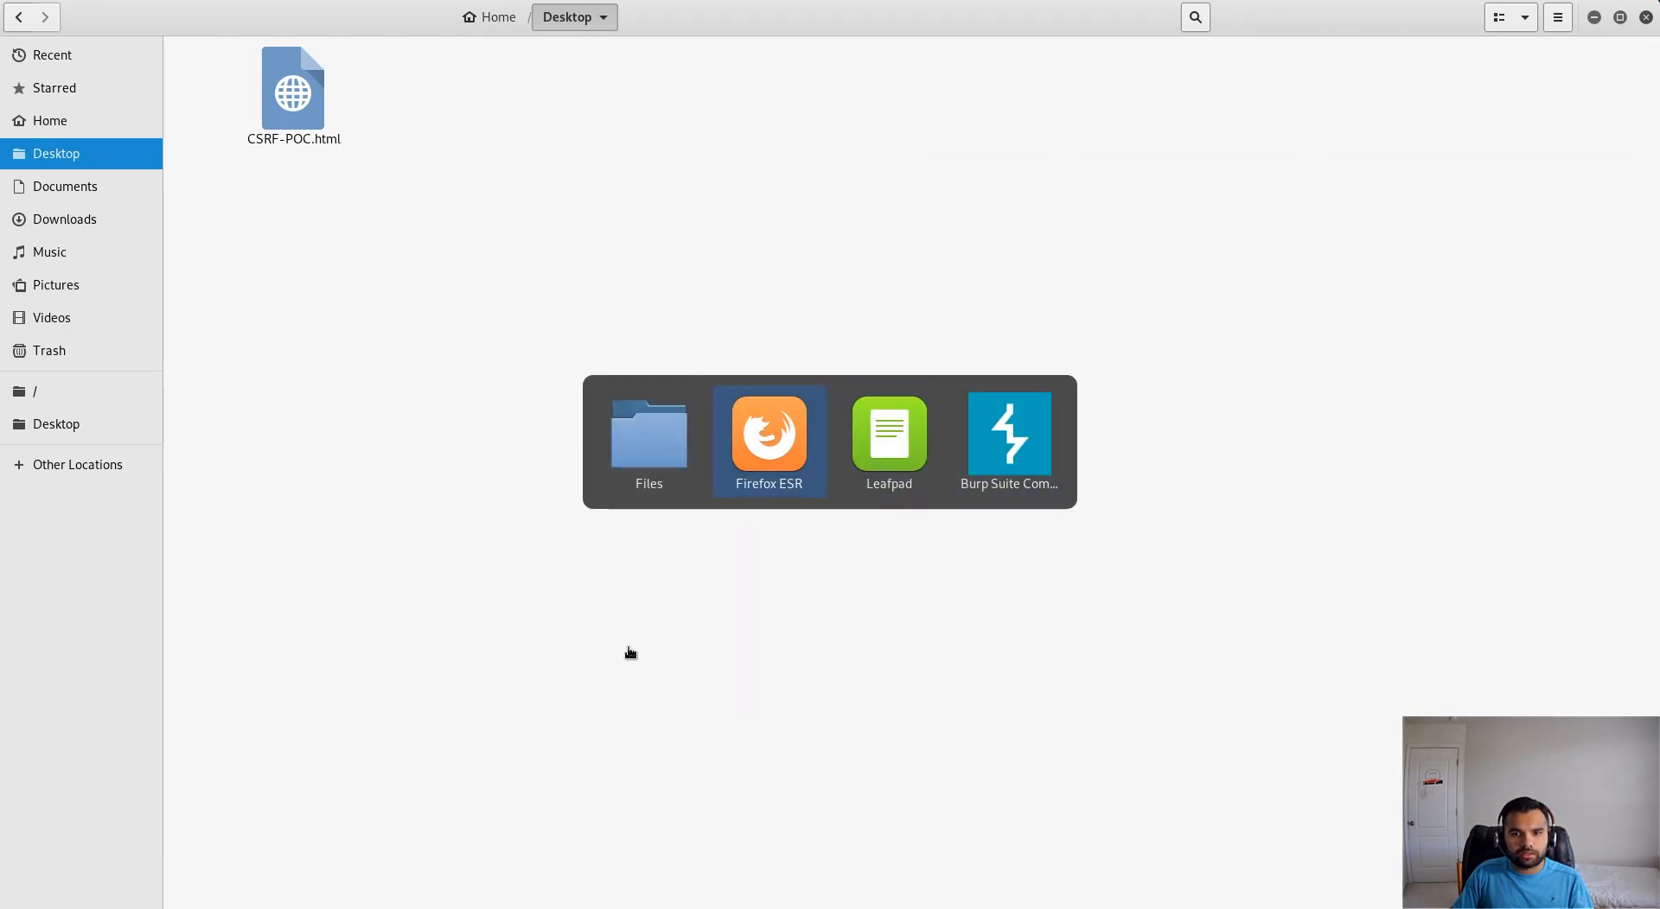
- Return to Burp Suite and highlight the forged csrf-token in request 85's raw body
left_click(1006, 433)
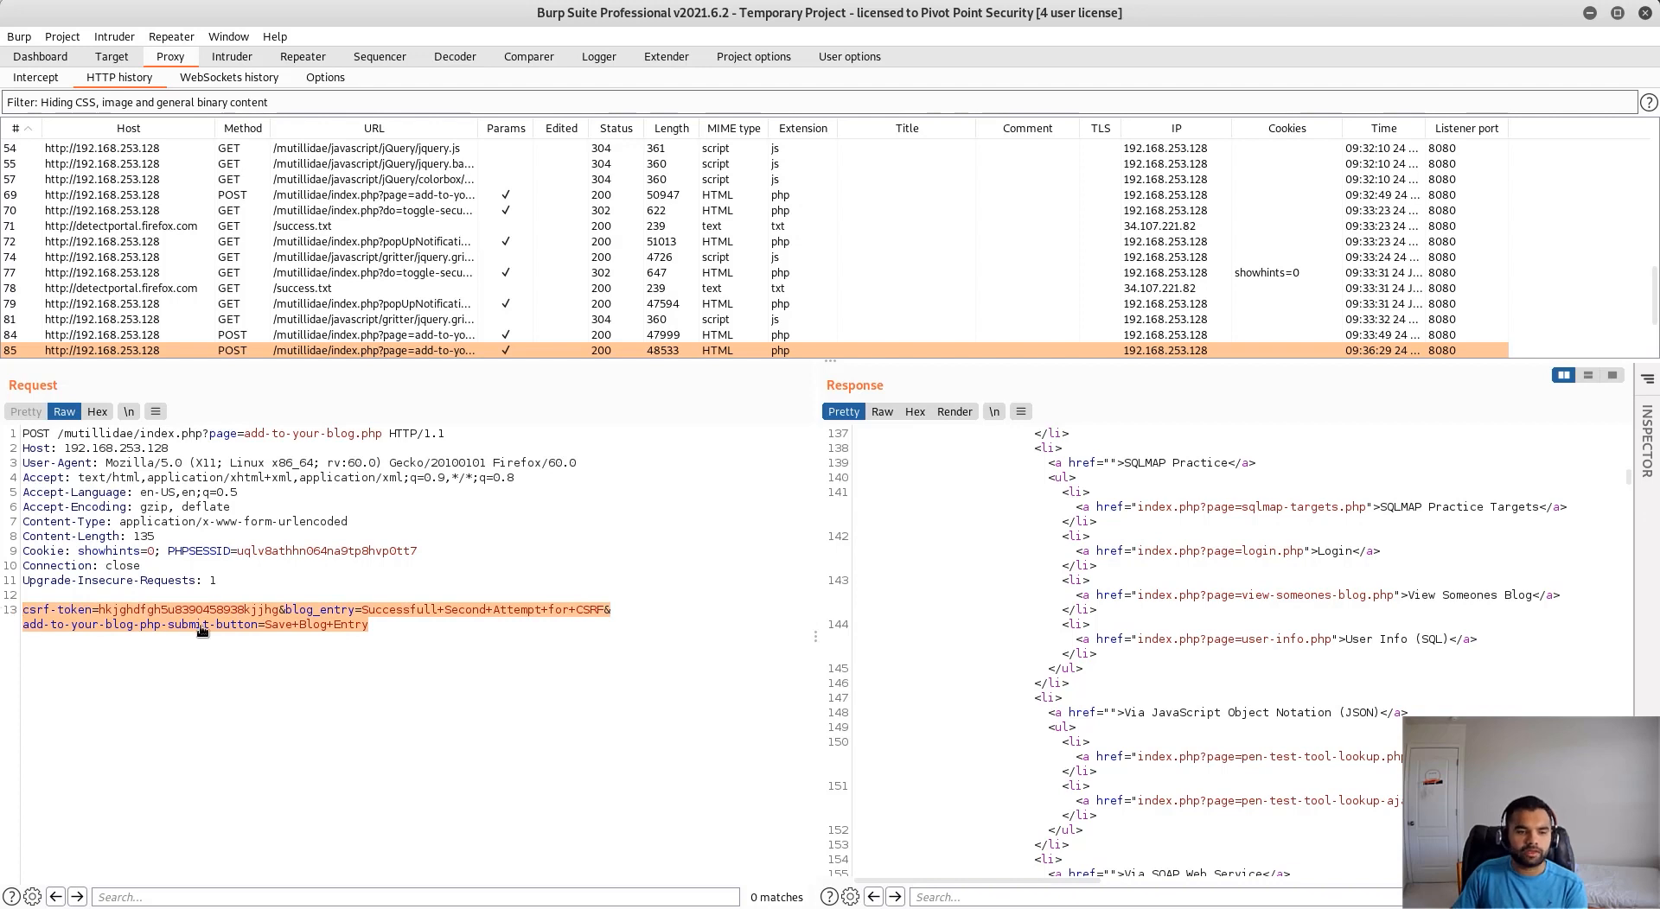
double_click(190, 609)
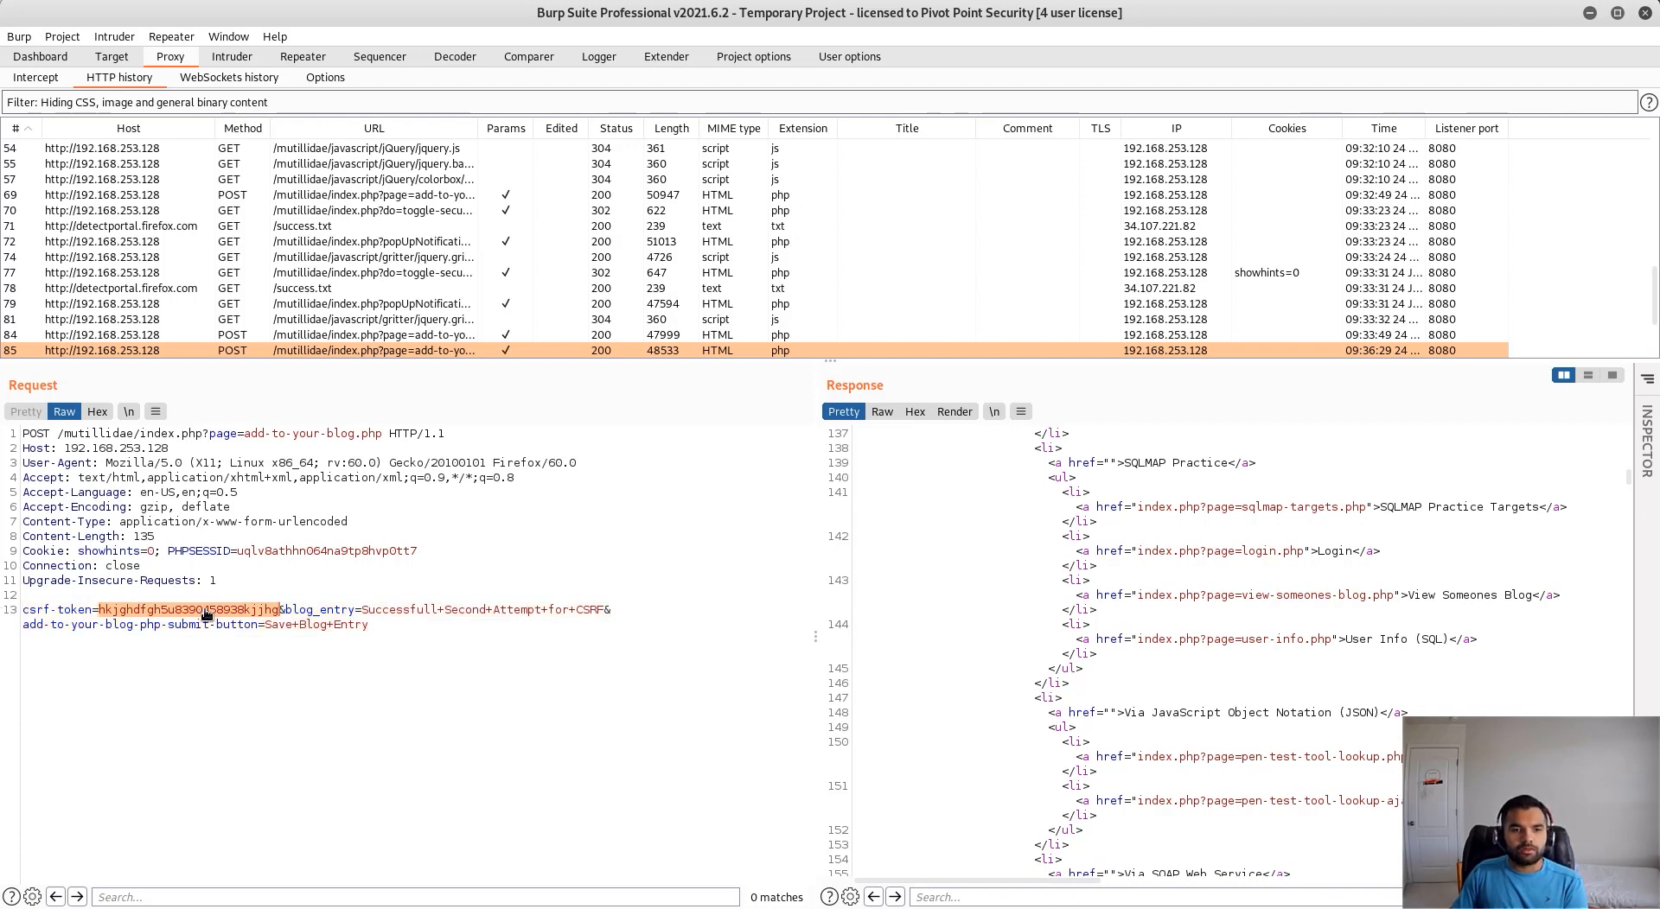